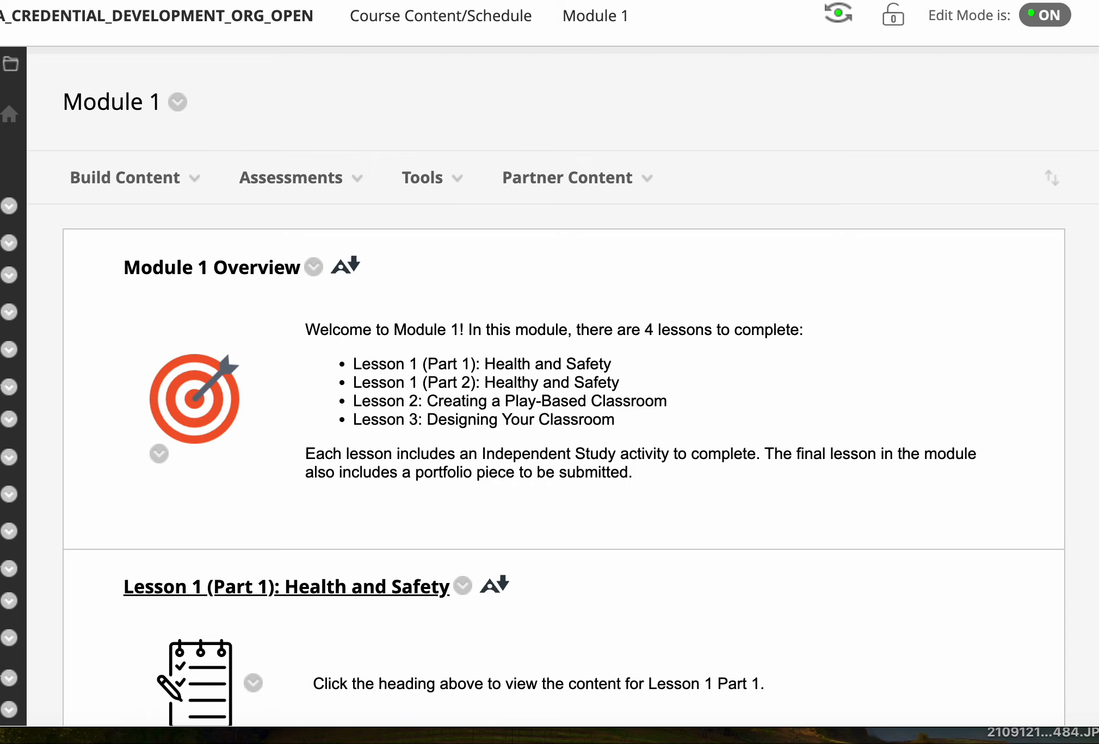
- Go to the Lesson 1 (Part 2): Health and Safety page and bring the Independent Study assignment into view
{"action": "scroll", "scroll_direction": "down", "scroll_amount": 3}
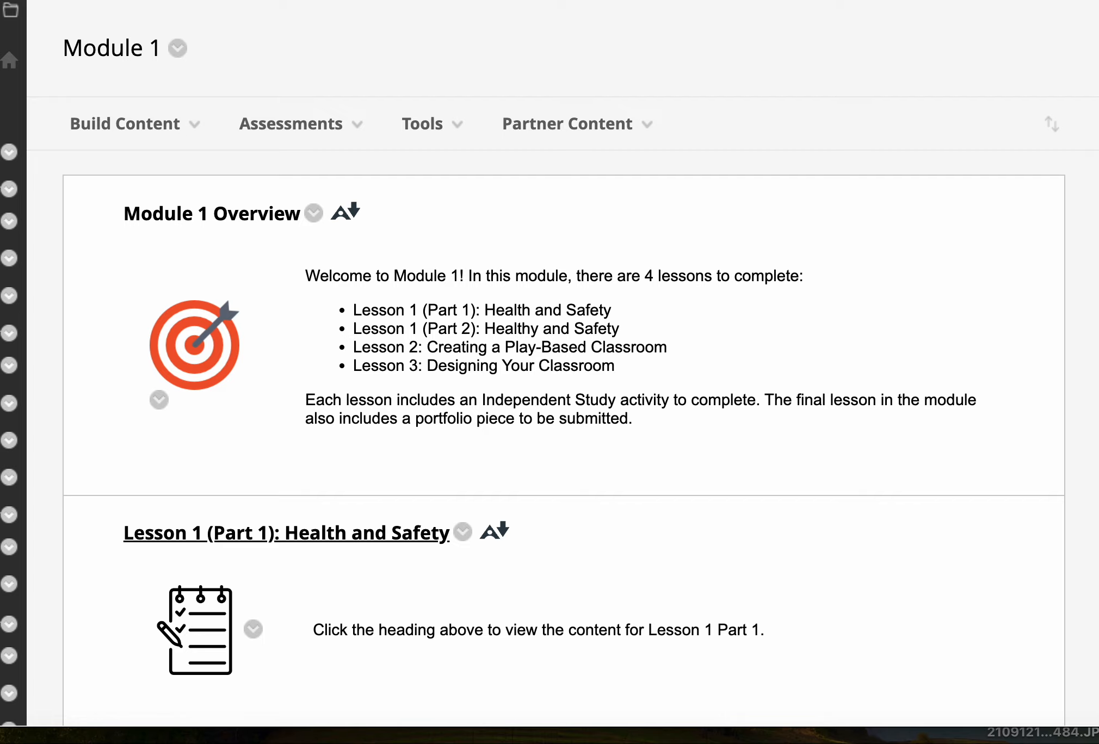
{"action": "scroll", "scroll_direction": "down", "scroll_amount": 3}
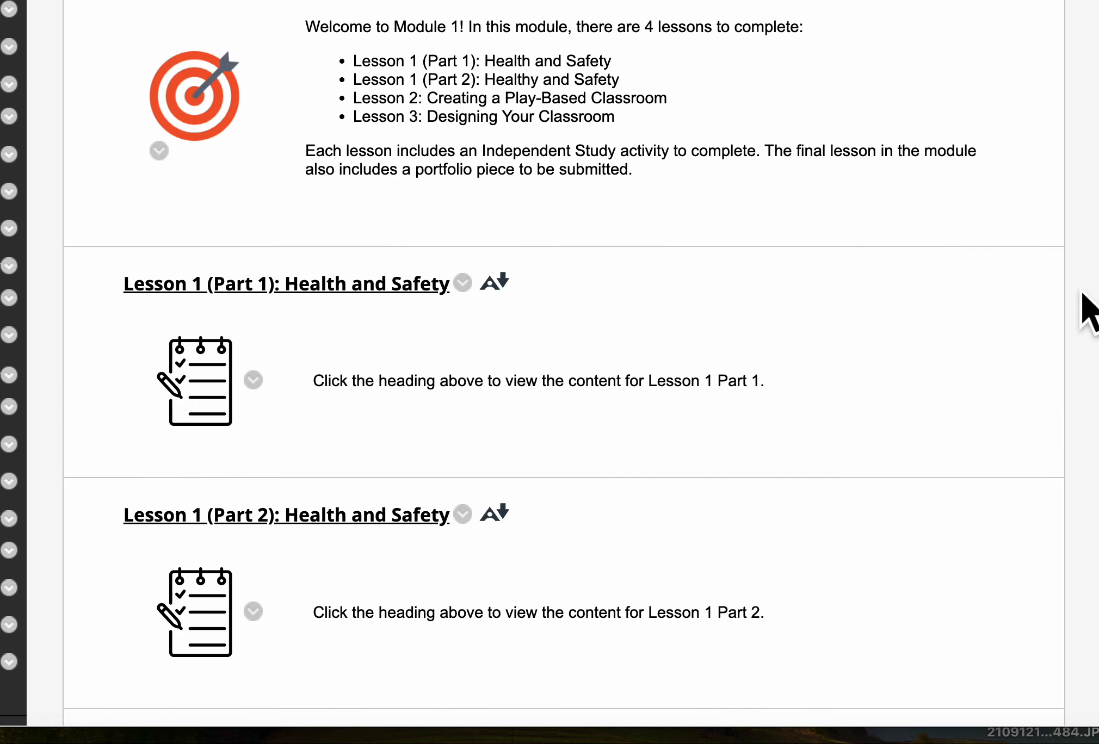
{"action": "scroll", "scroll_direction": "down", "scroll_amount": 3}
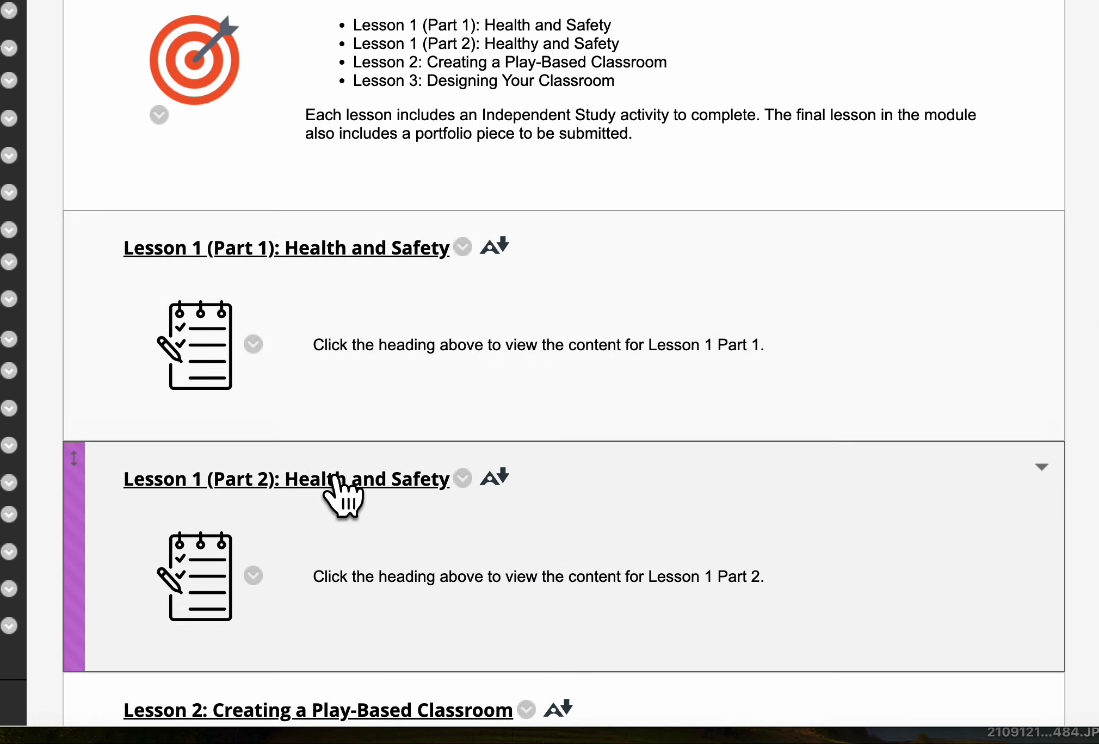
{"action": "left_click", "coordinate": [284, 479]}
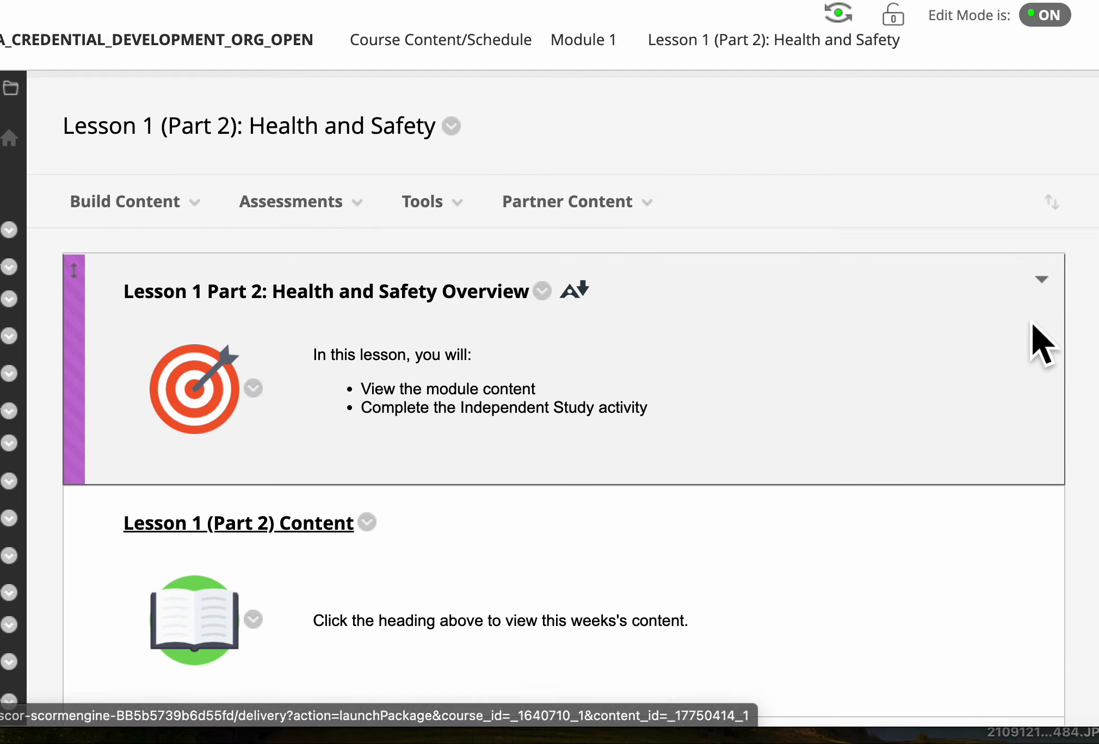
{"action": "scroll", "scroll_direction": "down", "scroll_amount": 3}
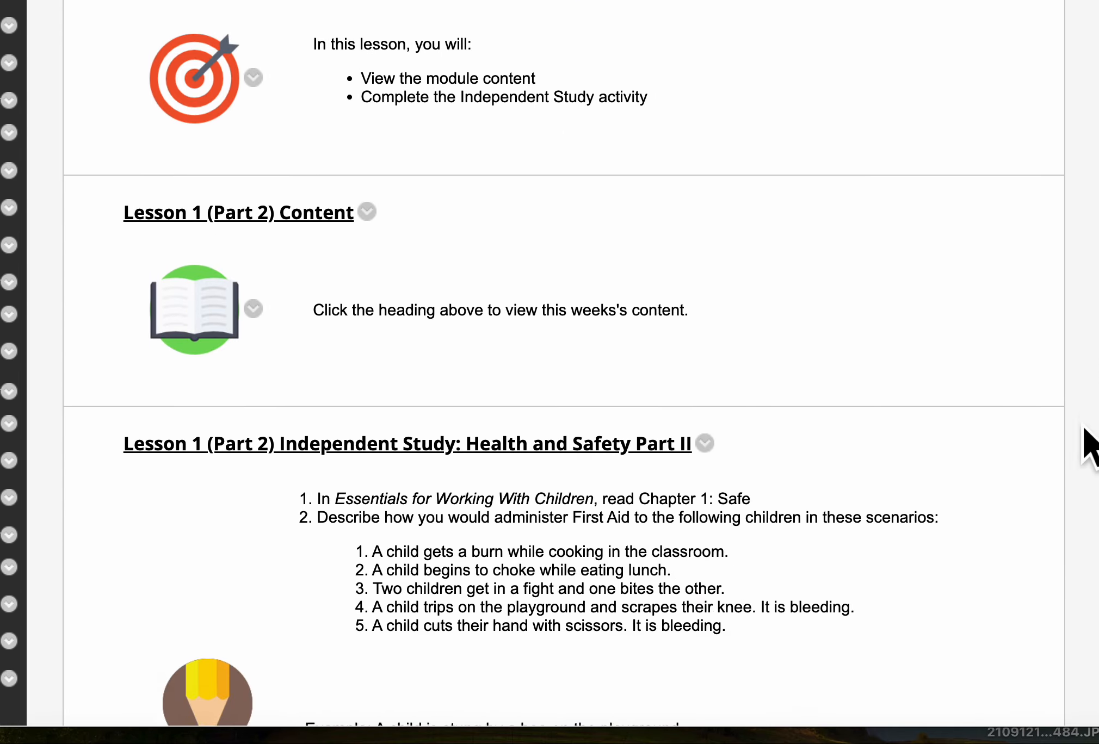
{"action": "scroll", "scroll_direction": "down", "scroll_amount": 3}
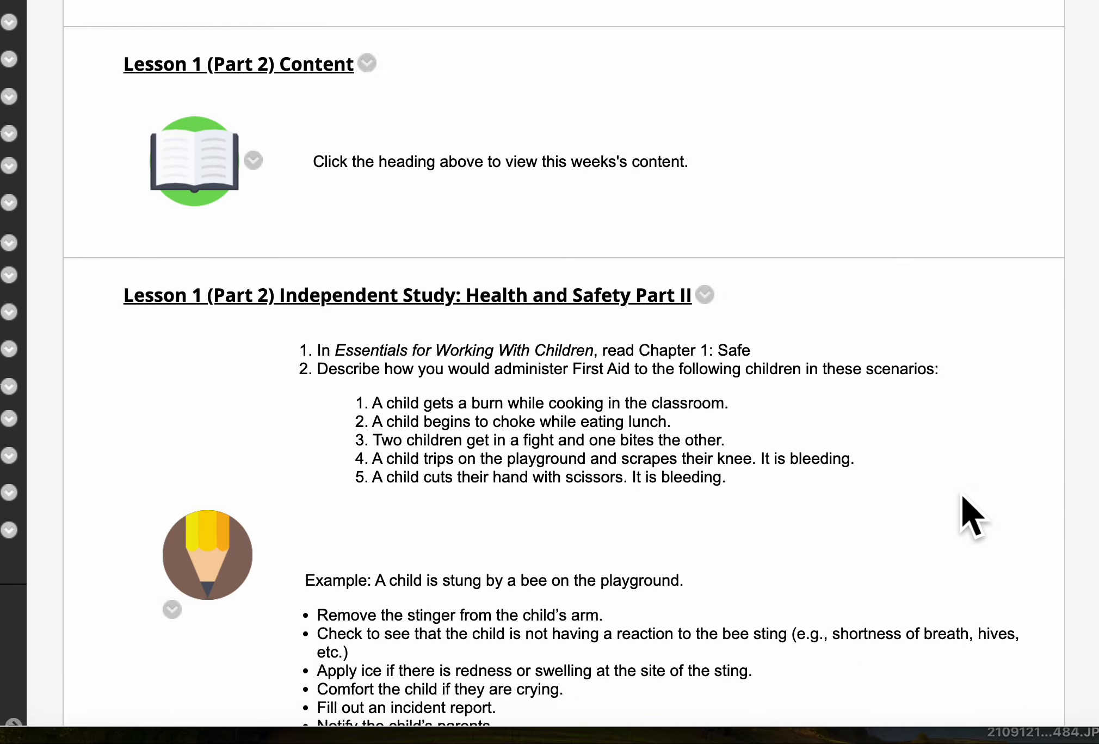
{"action": "scroll", "scroll_direction": "down", "scroll_amount": 3}
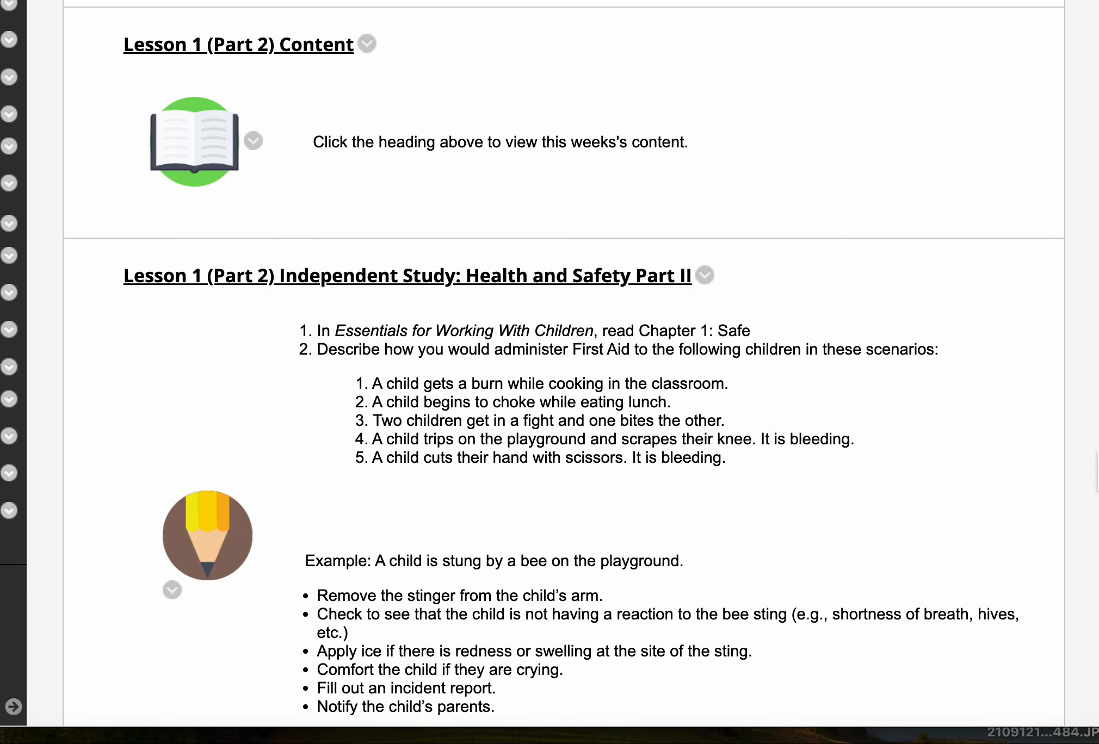
{"action": "scroll", "scroll_direction": "down", "scroll_amount": 3}
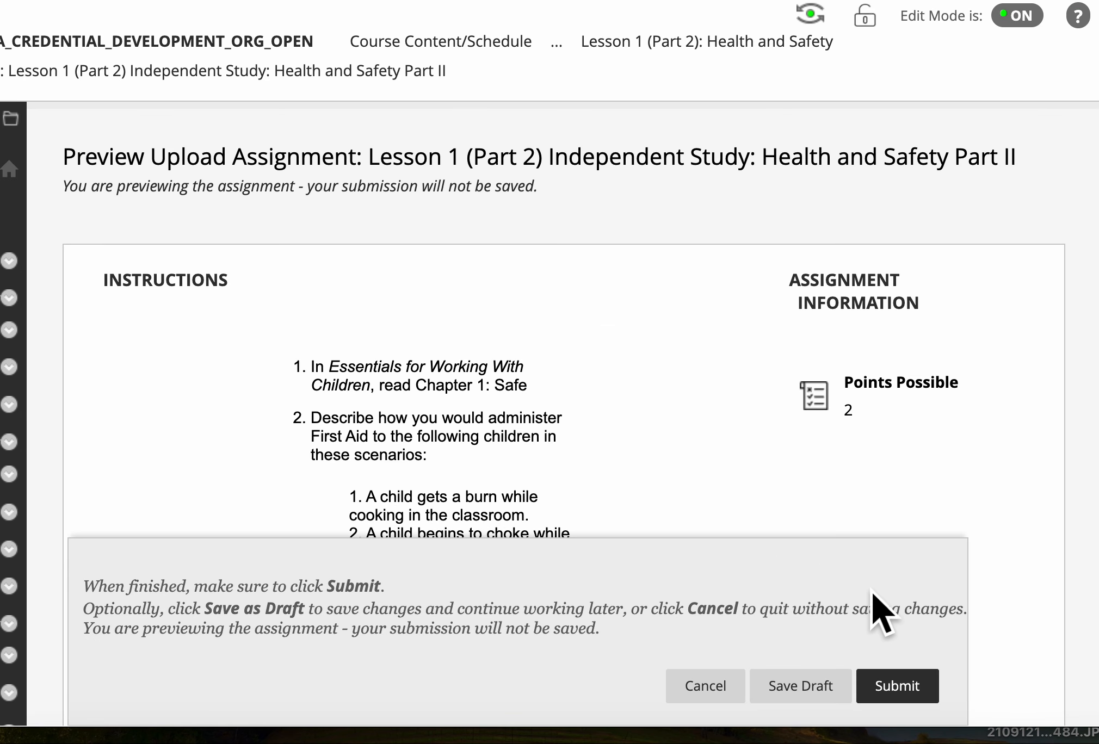
{"action": "mouse_move", "coordinate": [704, 685]}
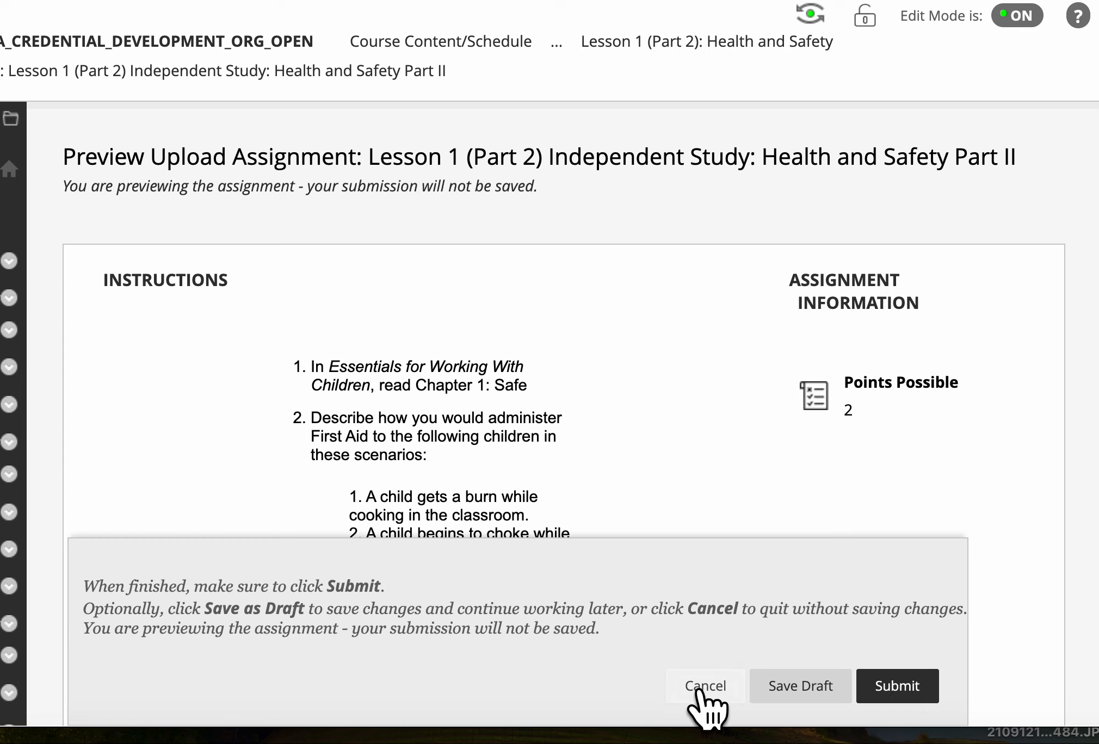
{"action": "mouse_move", "coordinate": [705, 686]}
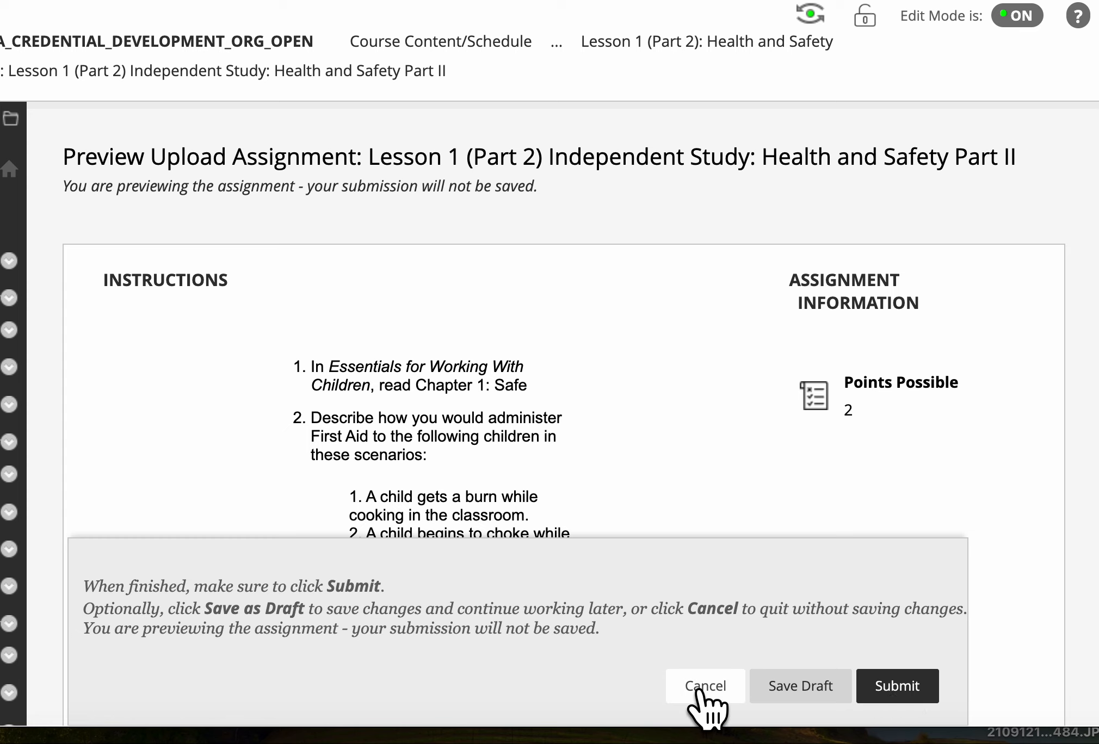
{"action": "left_click", "coordinate": [704, 687]}
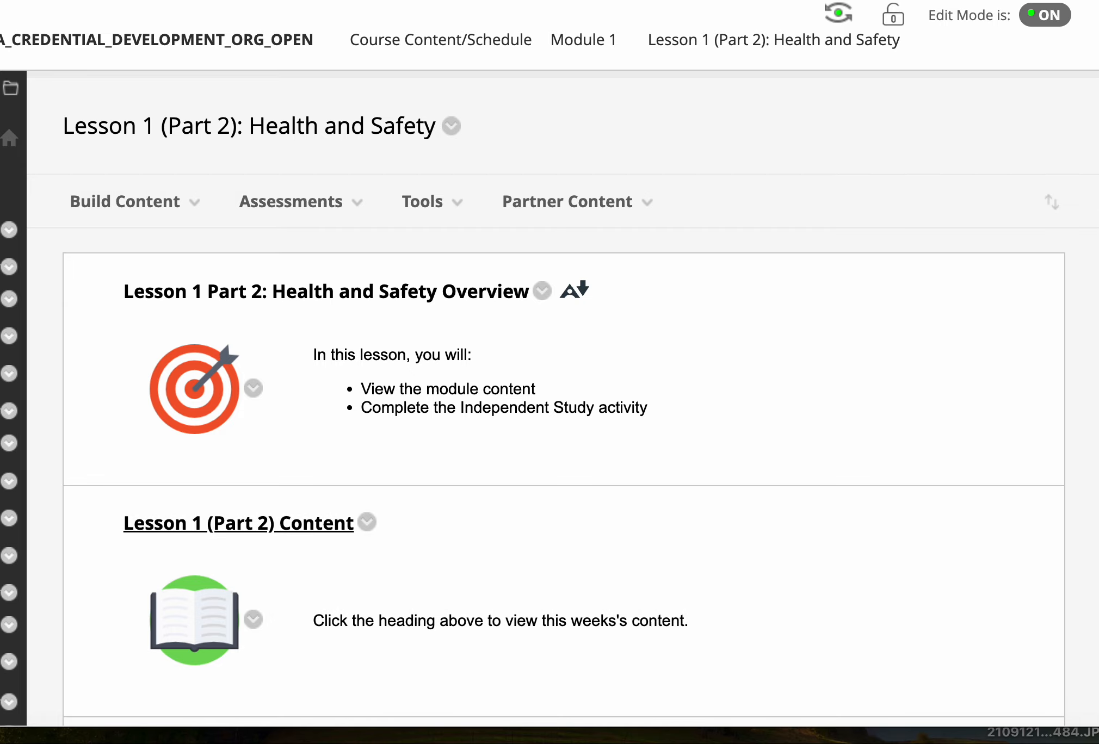
- Launch the Lesson 1 (Part 2) Content course, then return to the Independent Study assignment preview
{"action": "scroll", "scroll_direction": "down", "scroll_amount": 3}
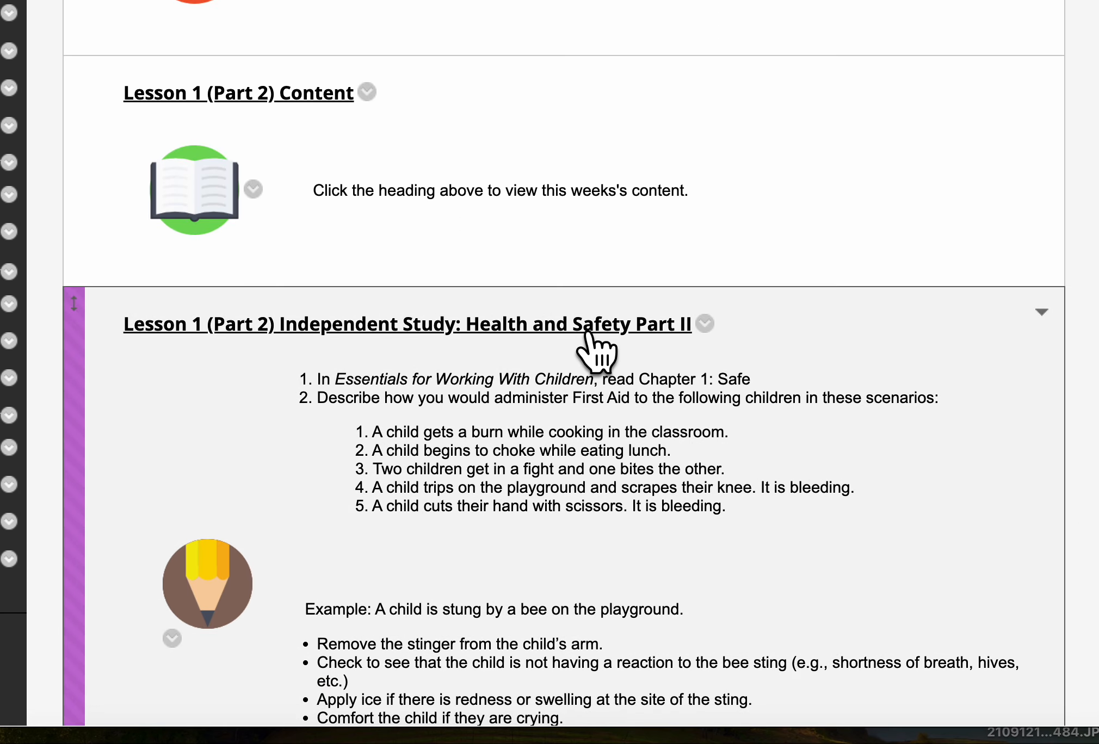
{"action": "left_click", "coordinate": [705, 324]}
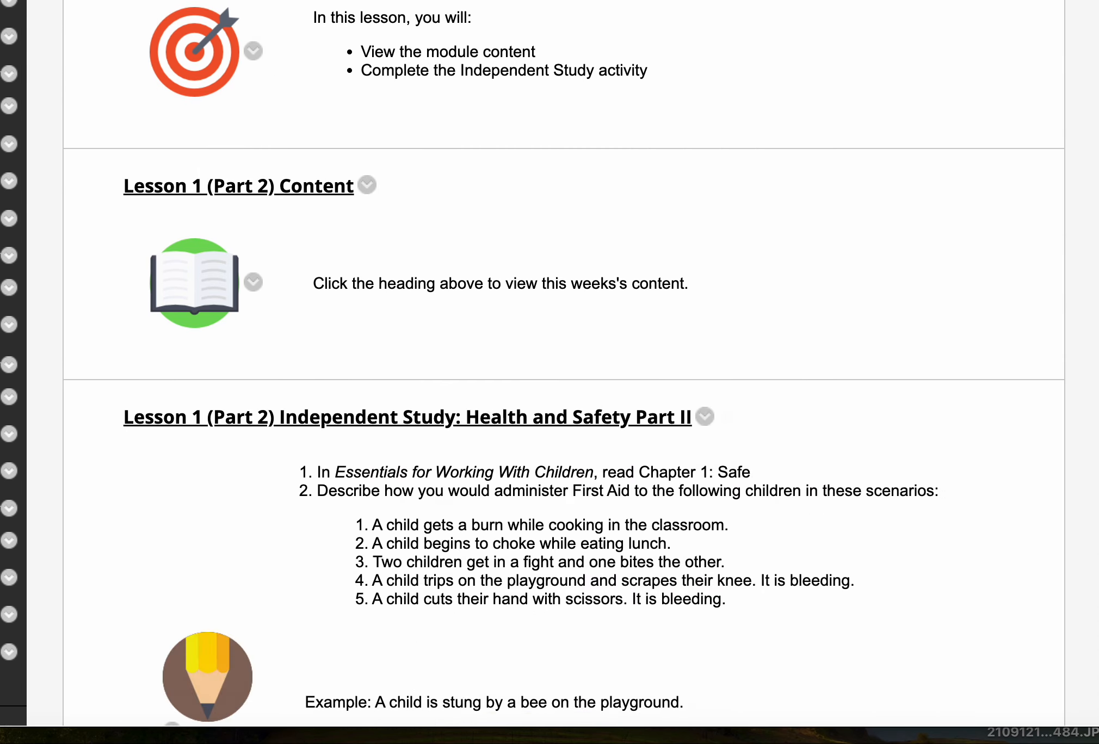
{"action": "left_click", "coordinate": [238, 186]}
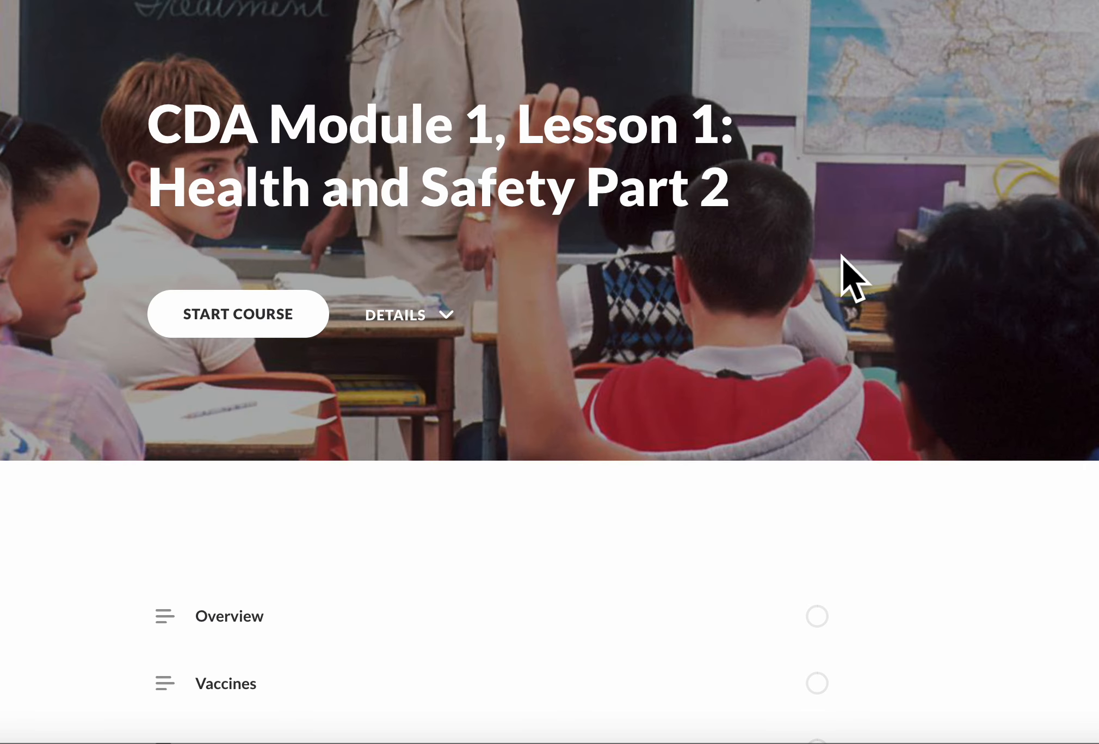
{"action": "left_click", "coordinate": [237, 315]}
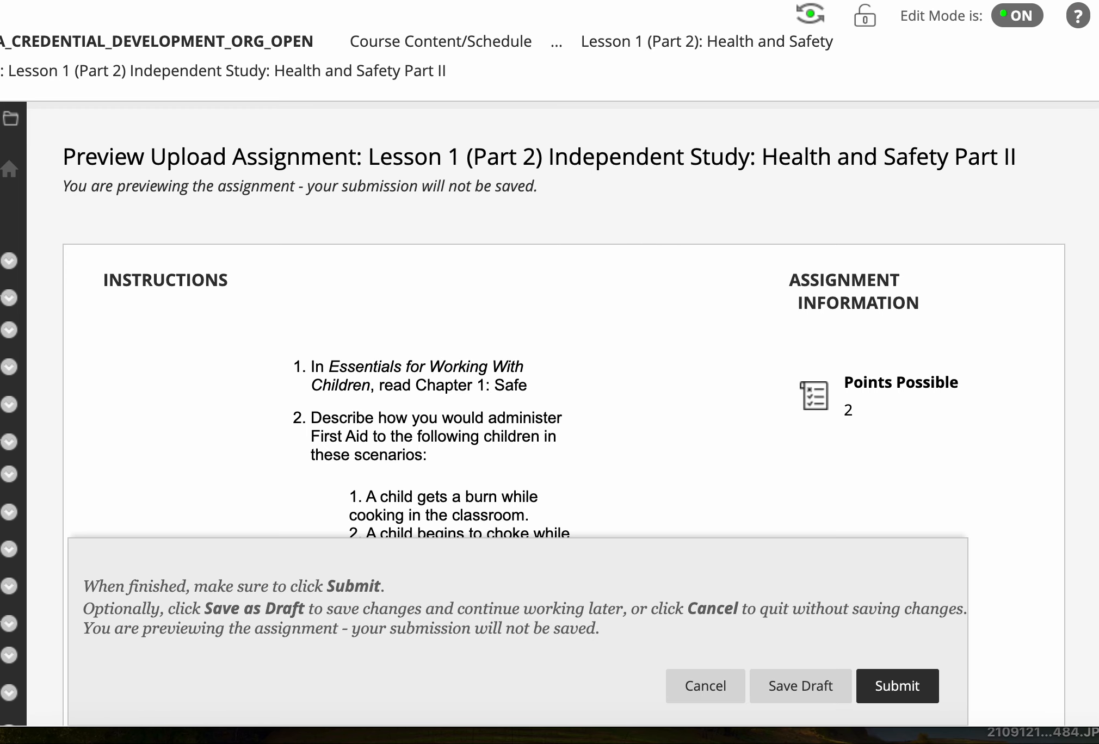
- Expand Upload Files in the Submission section to show the file-attachment options
{"action": "scroll", "scroll_direction": "down", "scroll_amount": 3}
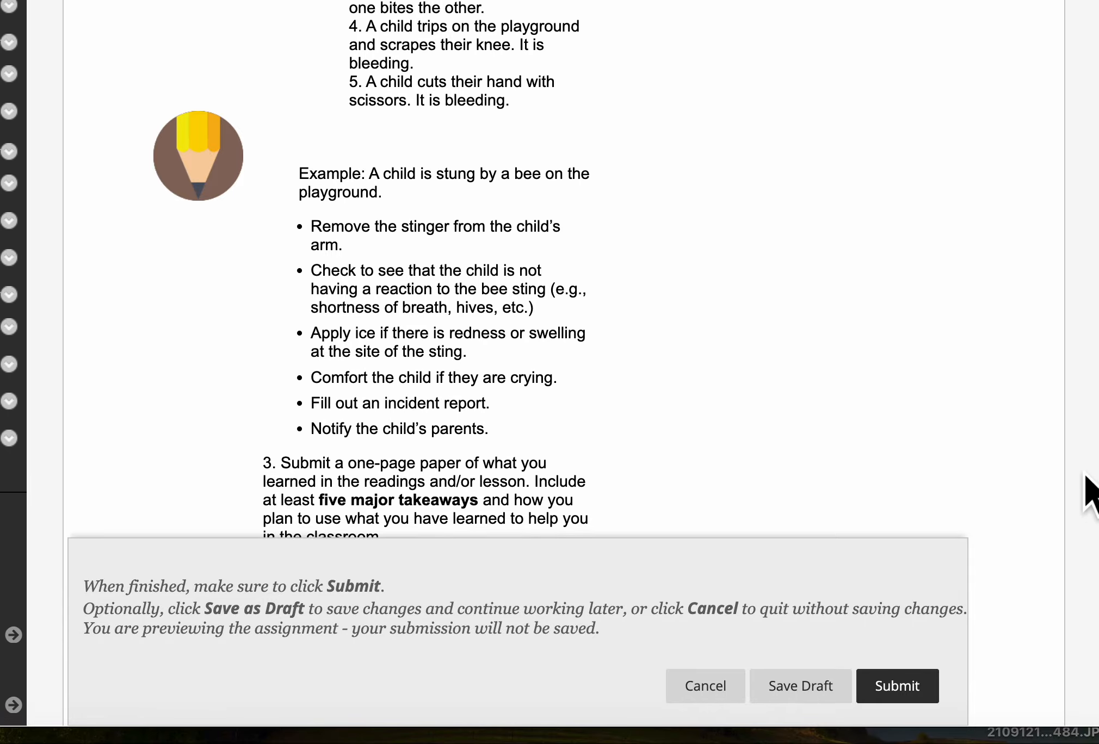
{"action": "scroll", "scroll_direction": "down", "scroll_amount": 3}
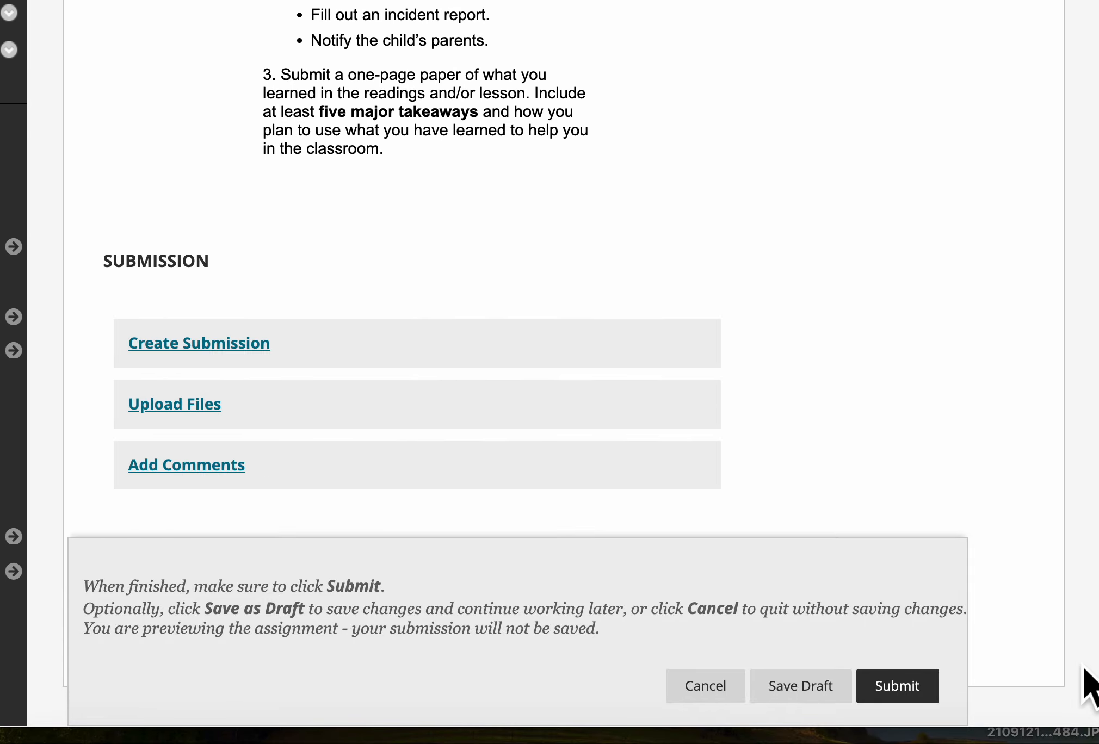
{"action": "mouse_move", "coordinate": [598, 273]}
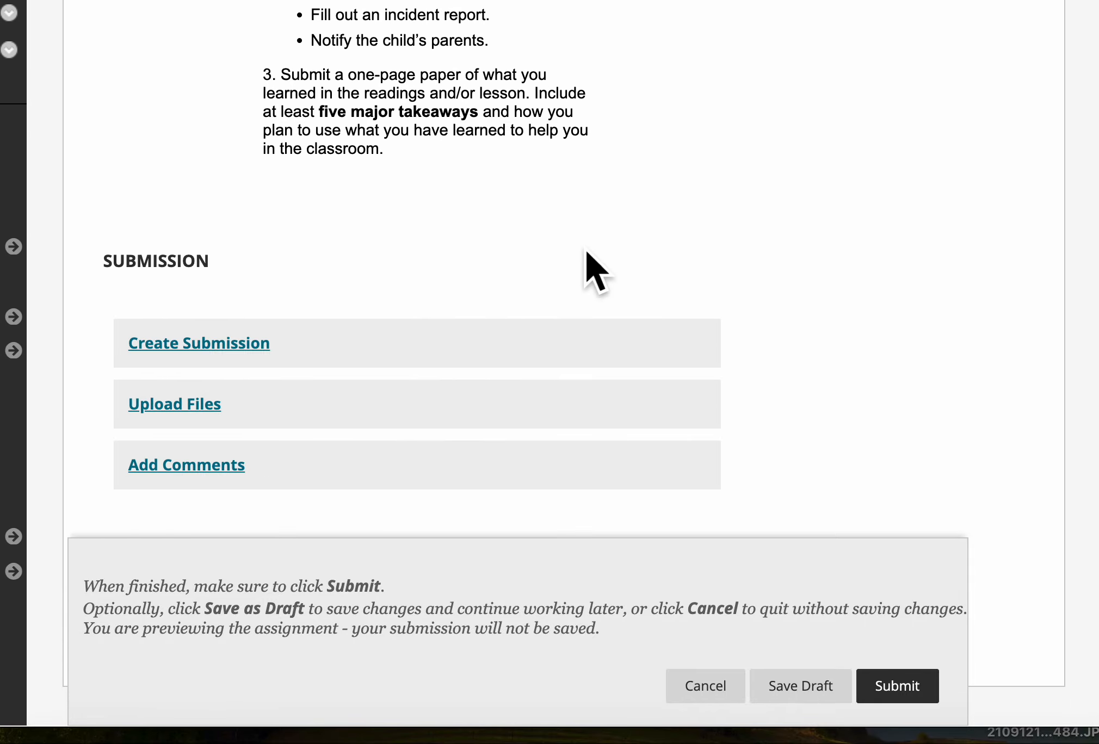
{"action": "mouse_move", "coordinate": [174, 404]}
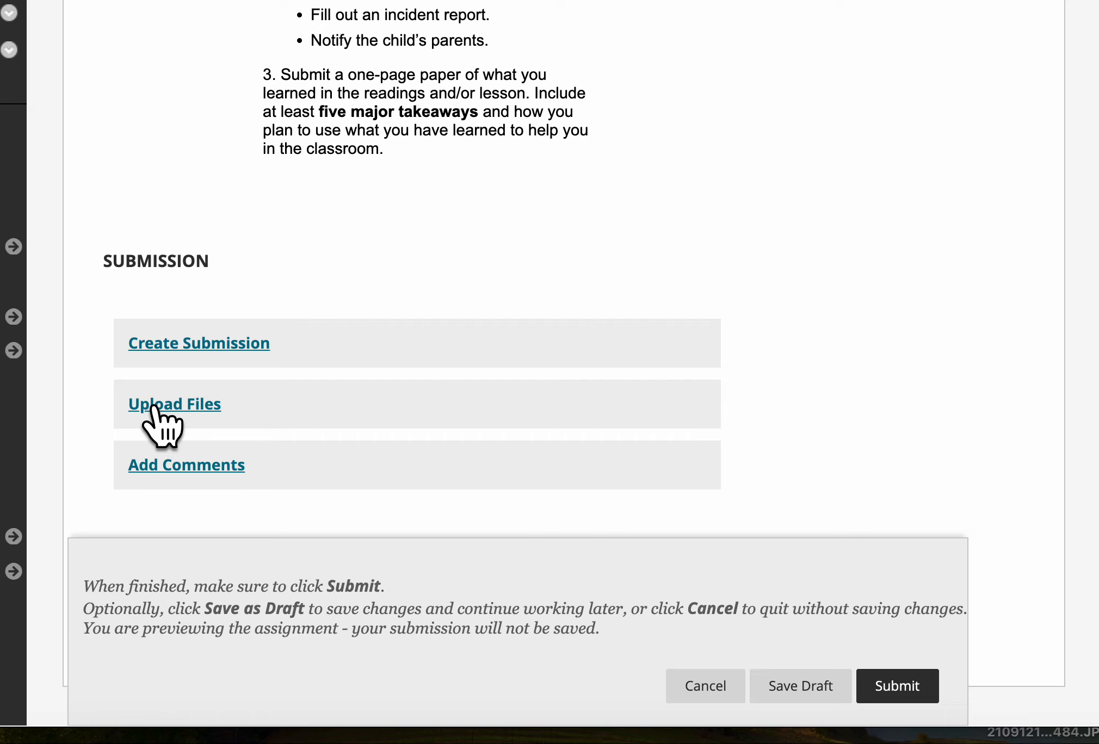
{"action": "left_click", "coordinate": [174, 404]}
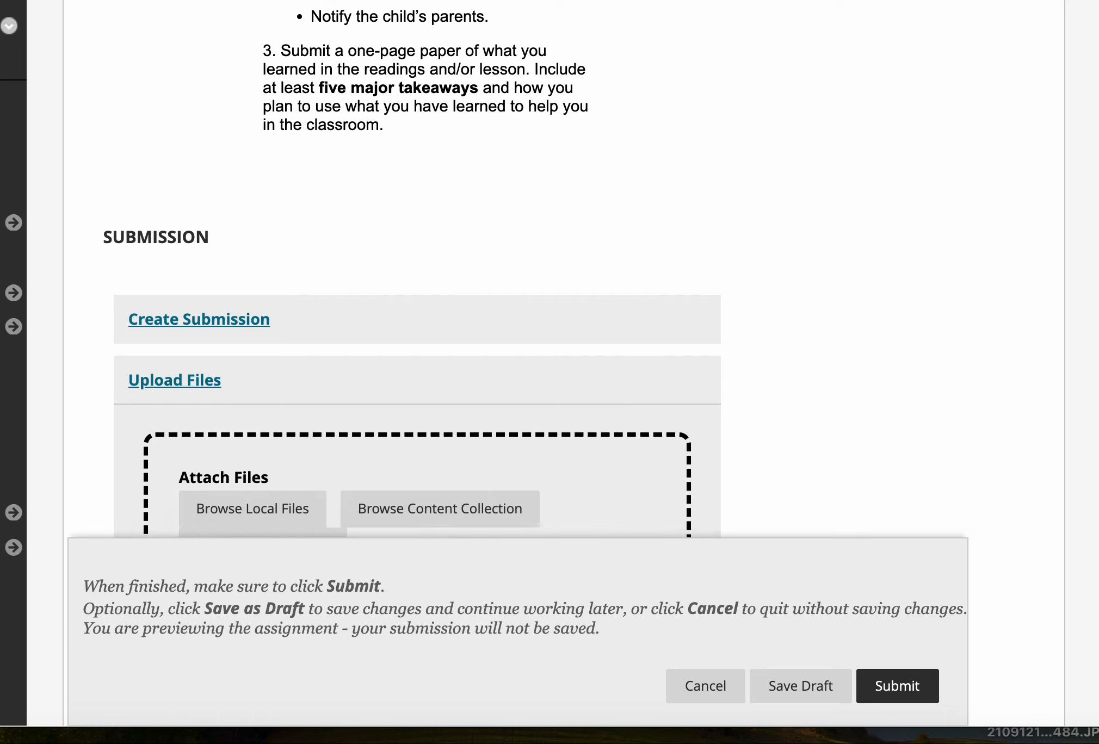
{"action": "scroll", "scroll_direction": "down", "scroll_amount": 3}
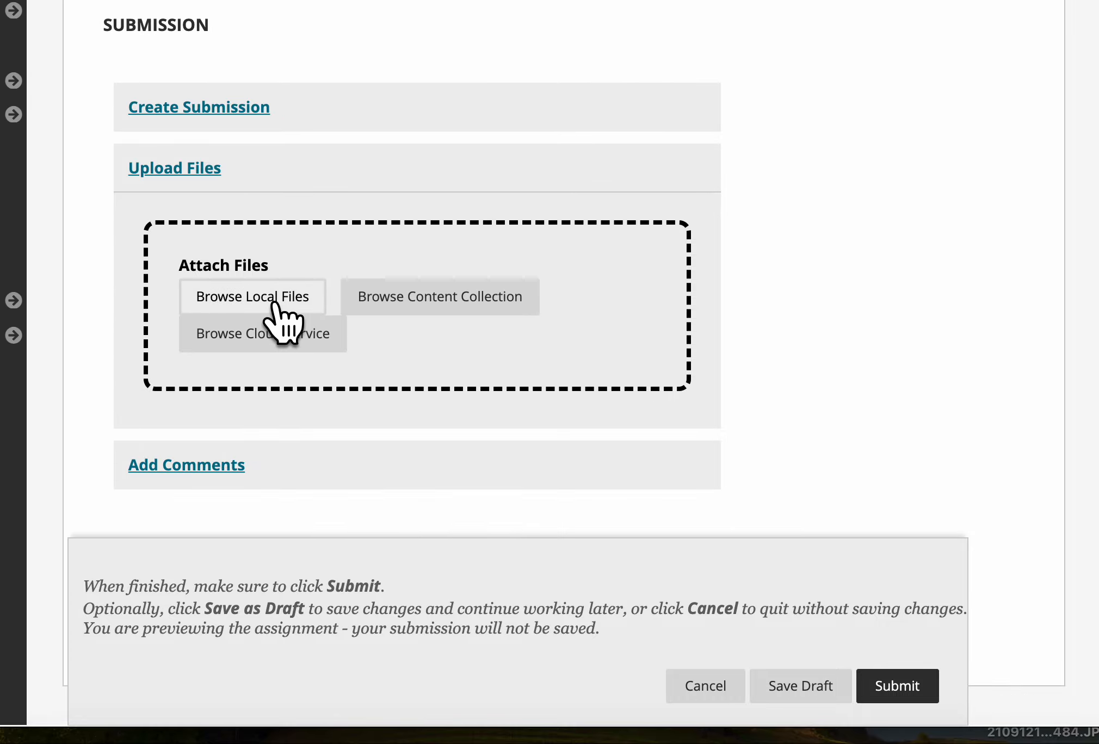
{"action": "mouse_move", "coordinate": [252, 296]}
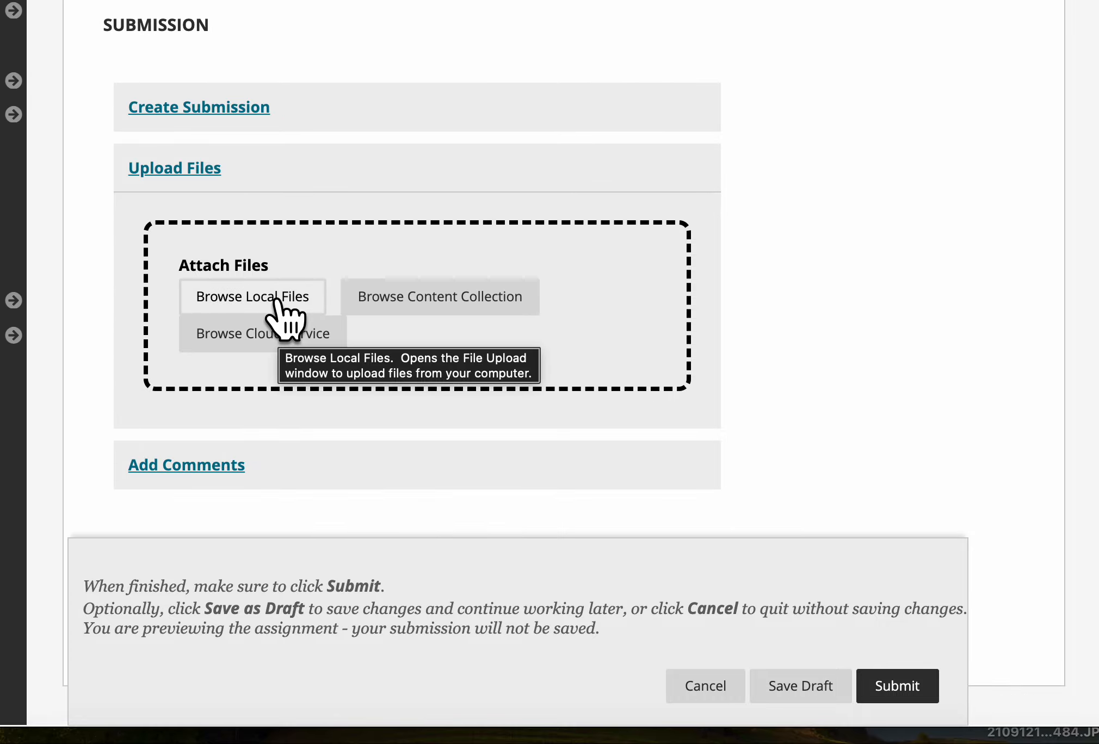
- Browse local files and navigate through Desktop into the Movies library
{"action": "left_click", "coordinate": [251, 296]}
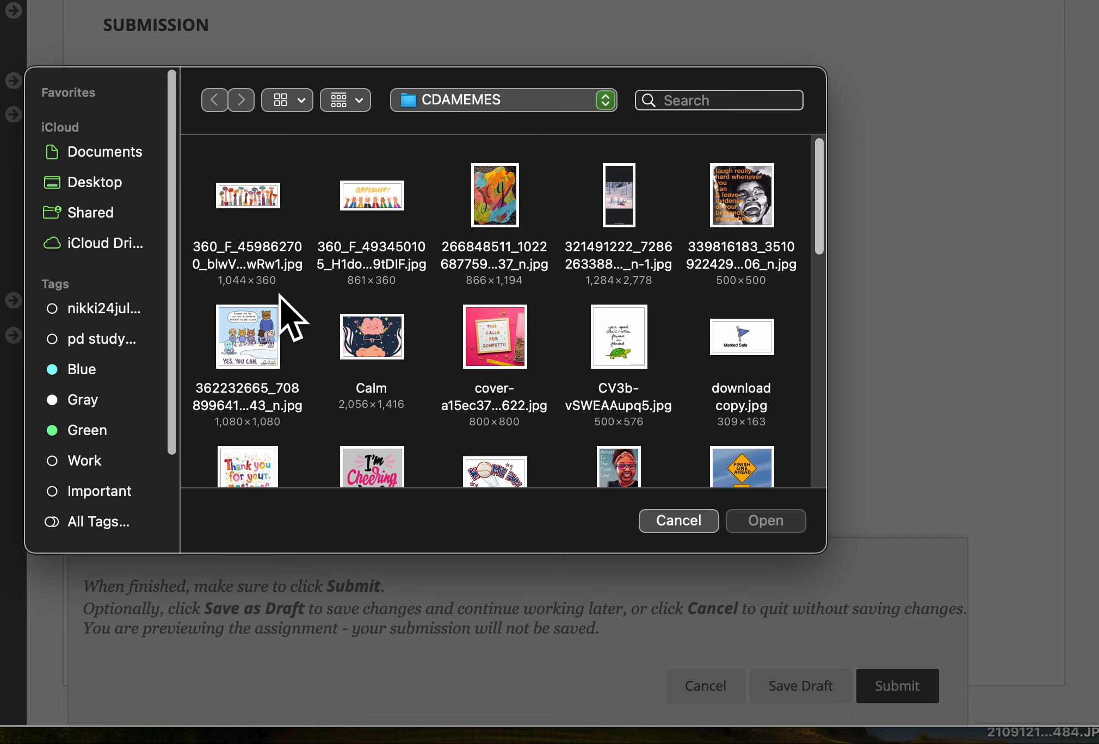
{"action": "mouse_move", "coordinate": [416, 244]}
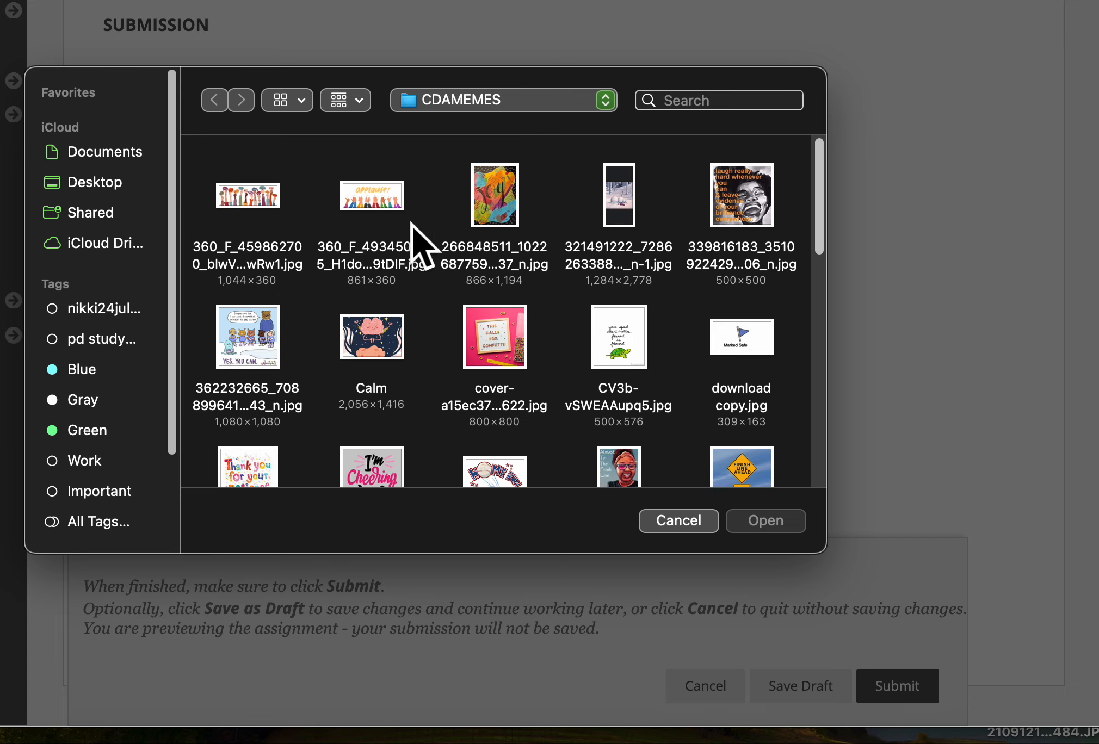
{"action": "scroll", "scroll_direction": "down", "scroll_amount": 3}
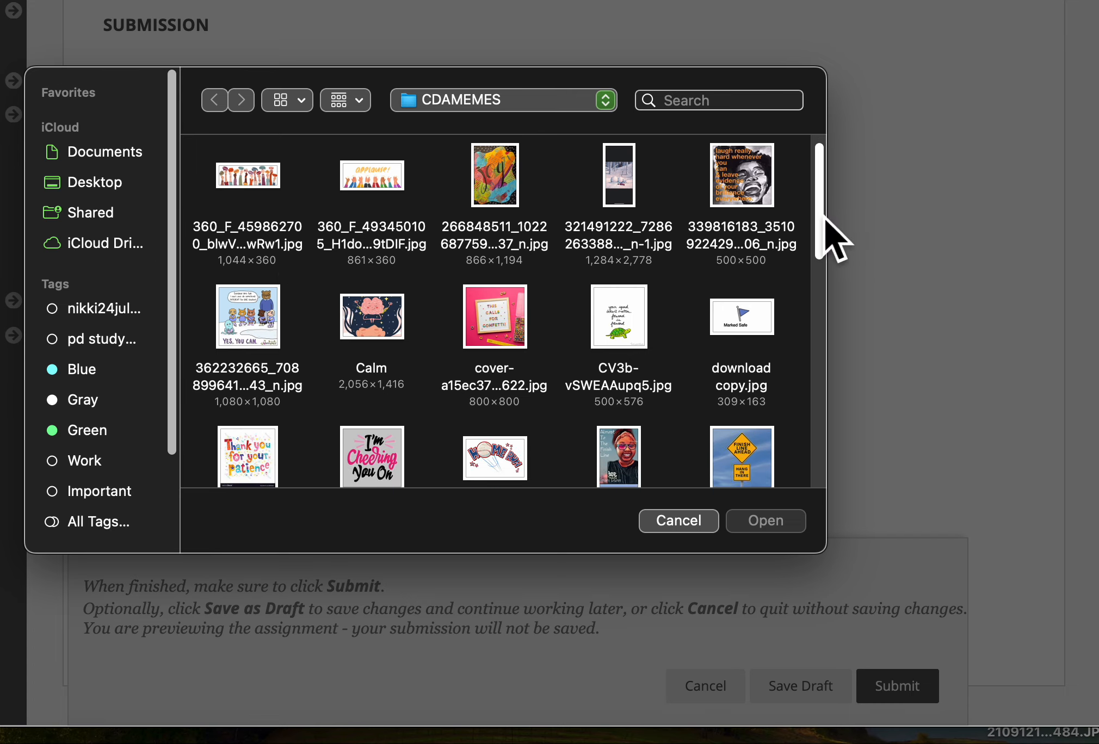
{"action": "scroll", "scroll_direction": "down", "scroll_amount": 3}
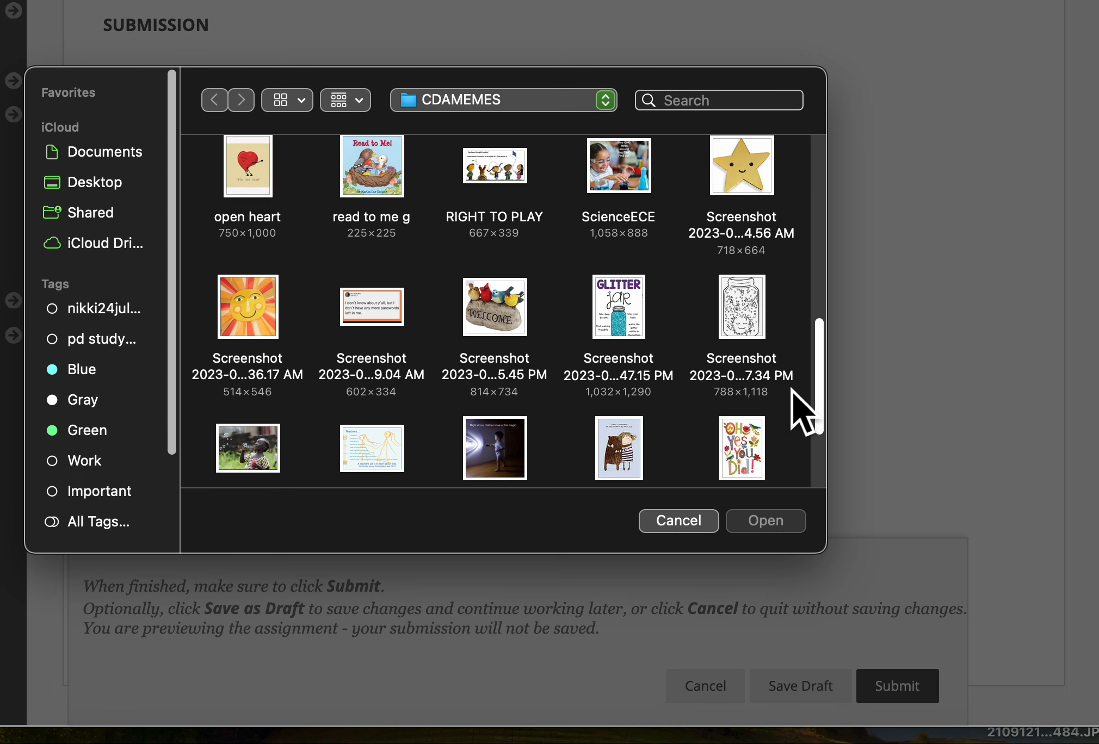
{"action": "scroll", "scroll_direction": "down", "scroll_amount": 3}
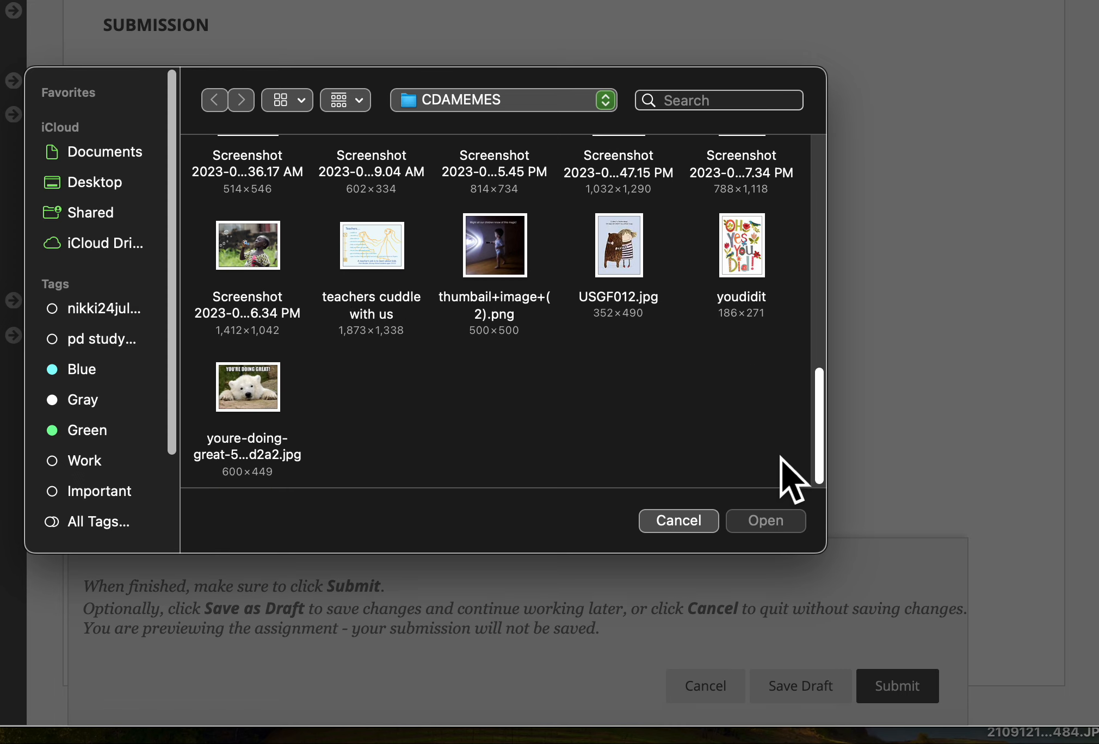
{"action": "mouse_move", "coordinate": [117, 204]}
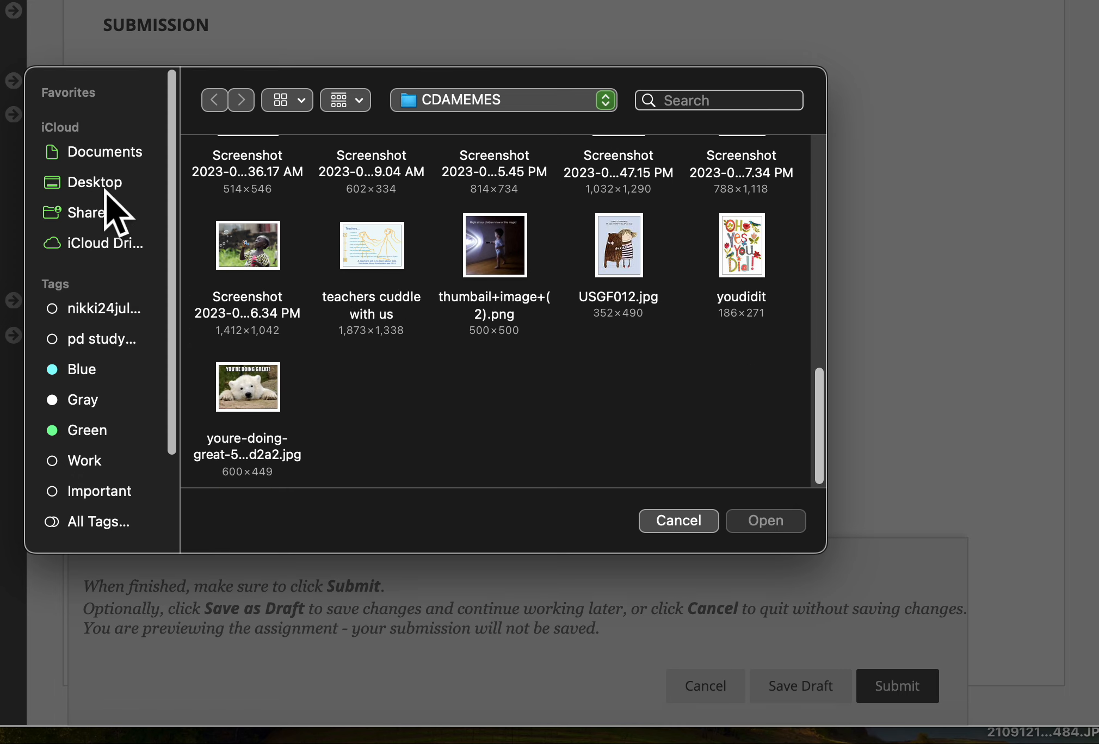
{"action": "left_click", "coordinate": [93, 182]}
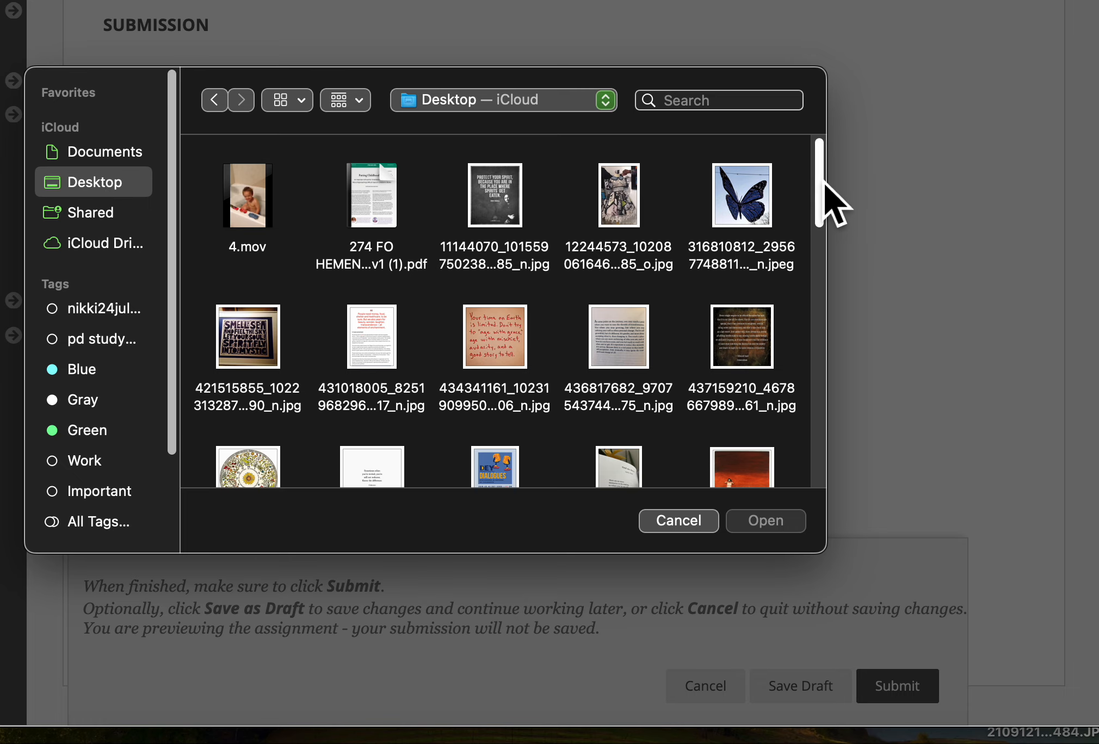
{"action": "scroll", "scroll_direction": "down", "scroll_amount": 3}
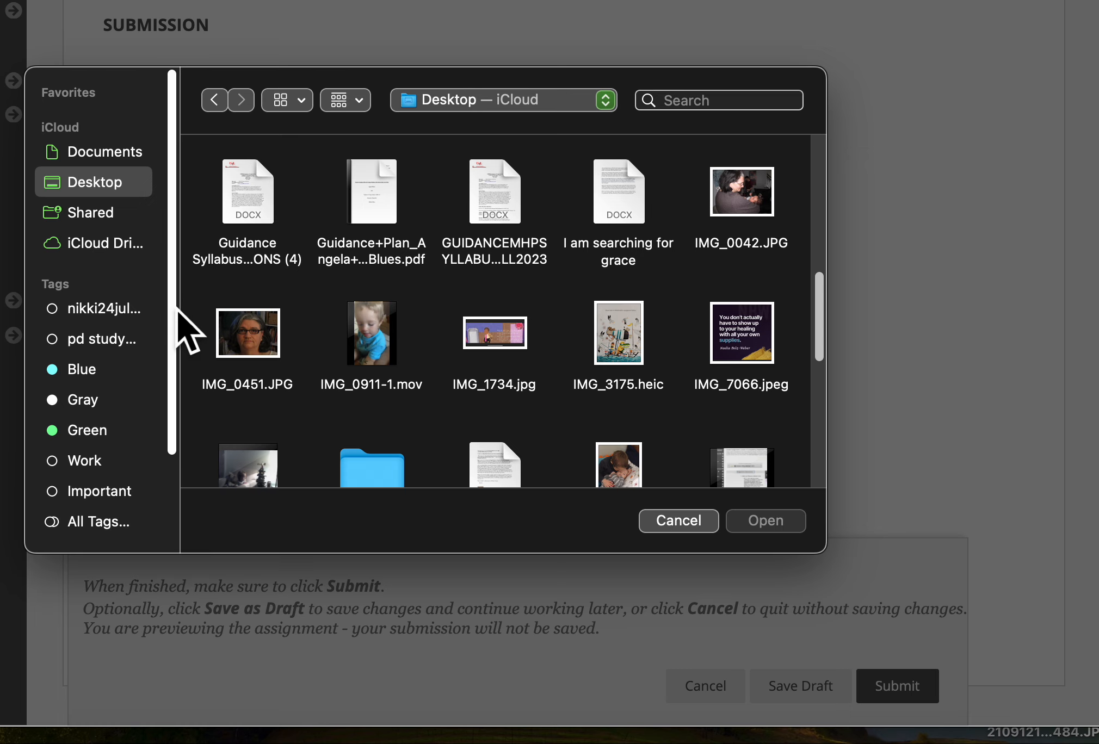
{"action": "scroll", "scroll_direction": "down", "scroll_amount": 3}
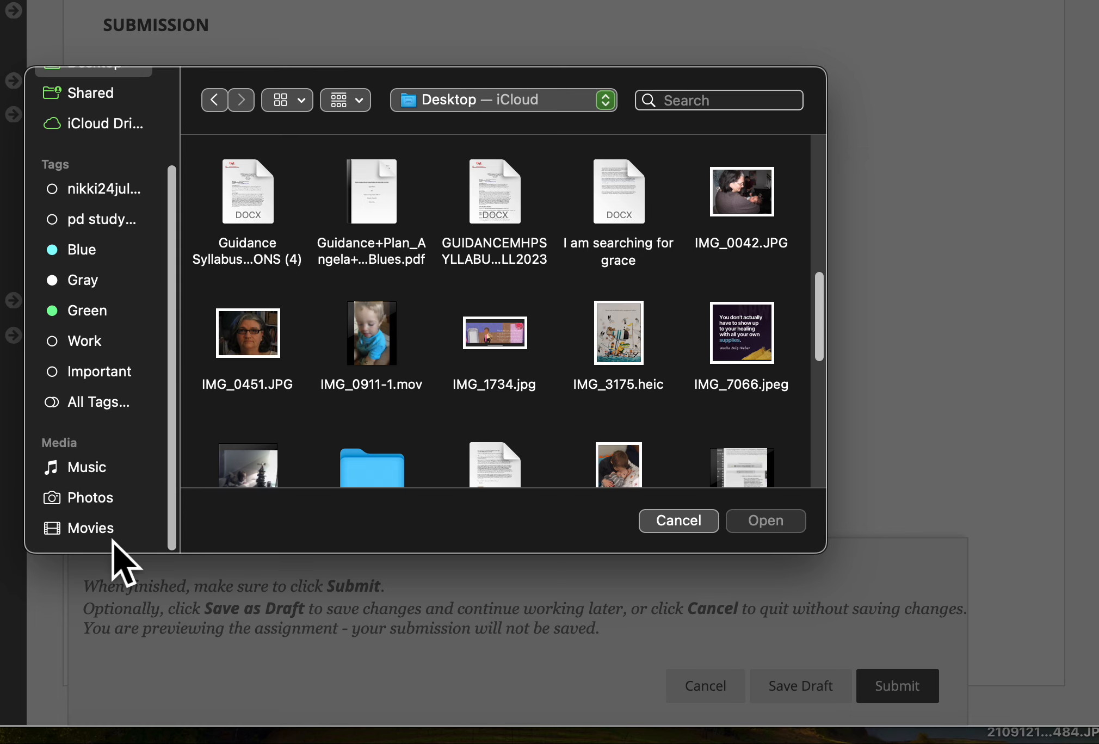
{"action": "left_click", "coordinate": [90, 528]}
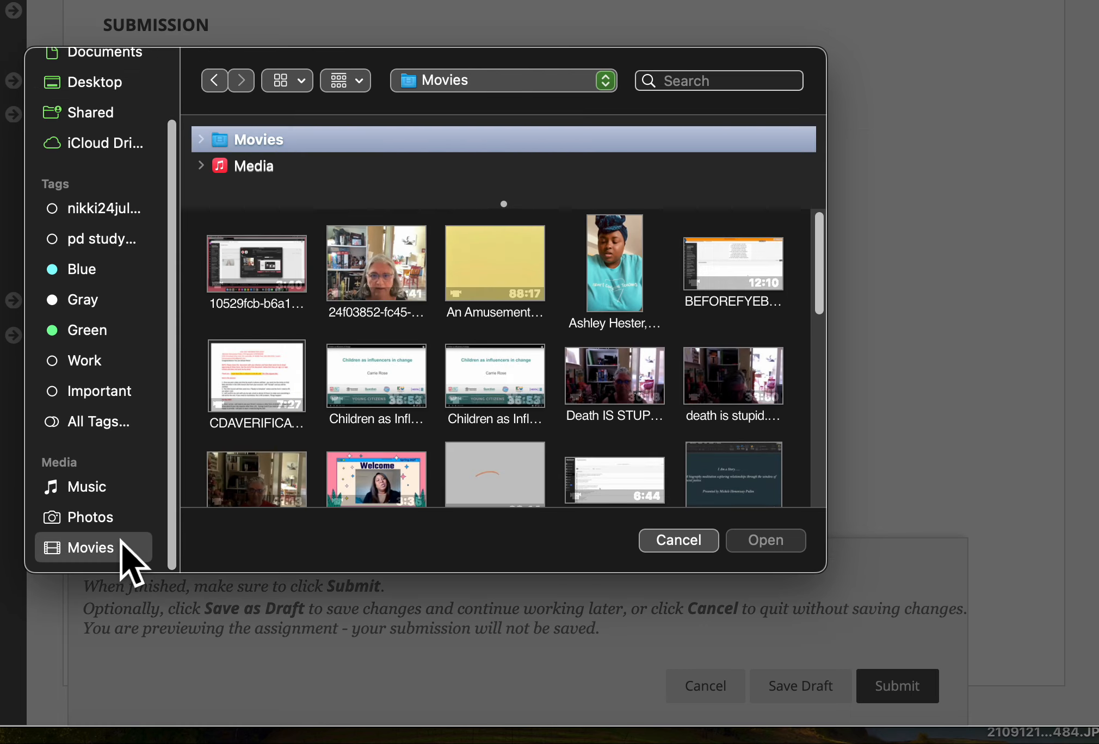
{"action": "mouse_move", "coordinate": [835, 295]}
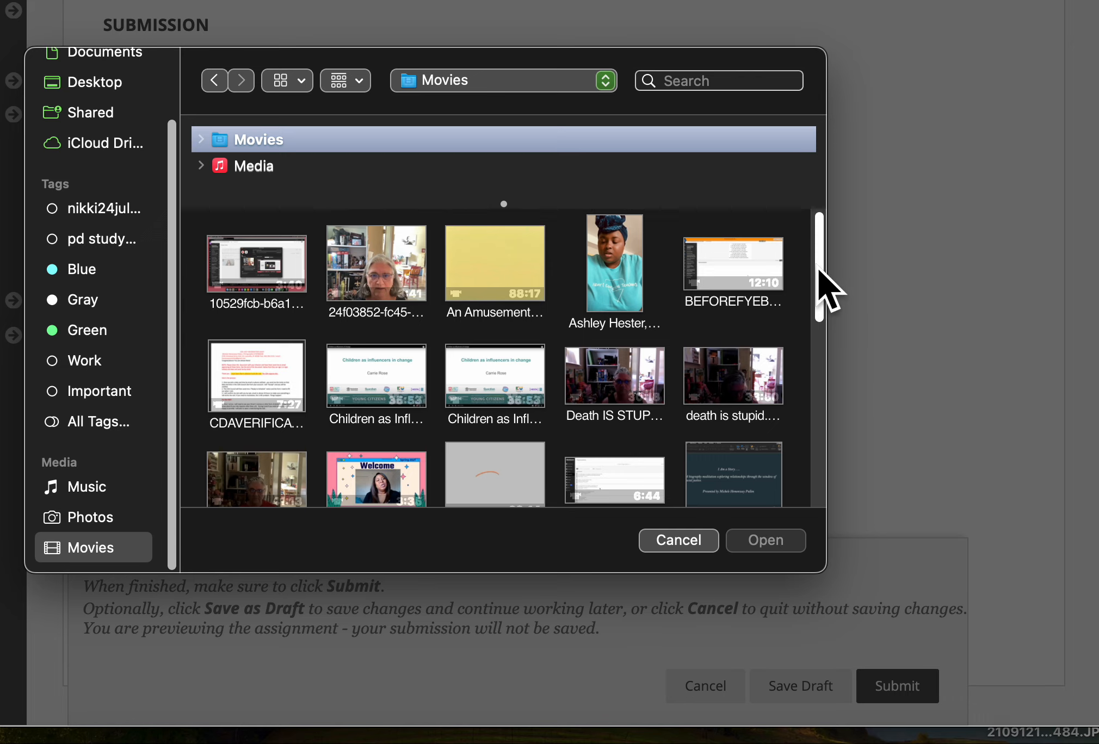
- Select the ESL COACH welcome video and send it for upload
{"action": "scroll", "scroll_direction": "down", "scroll_amount": 3}
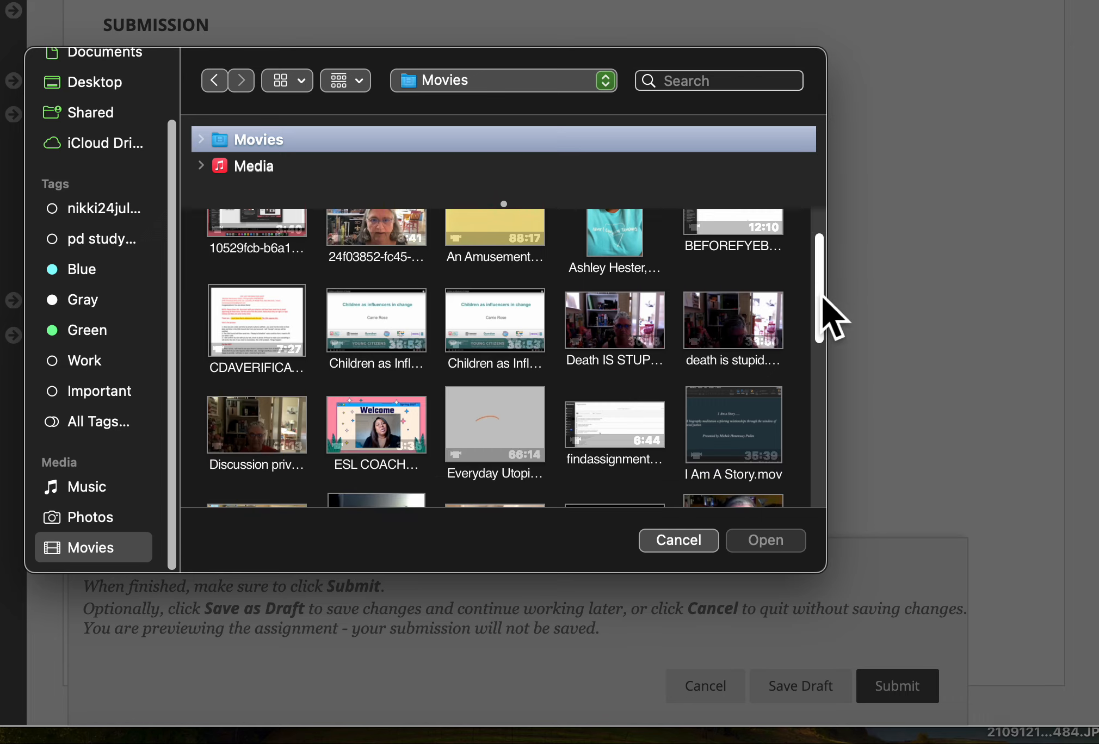
{"action": "left_click", "coordinate": [376, 422]}
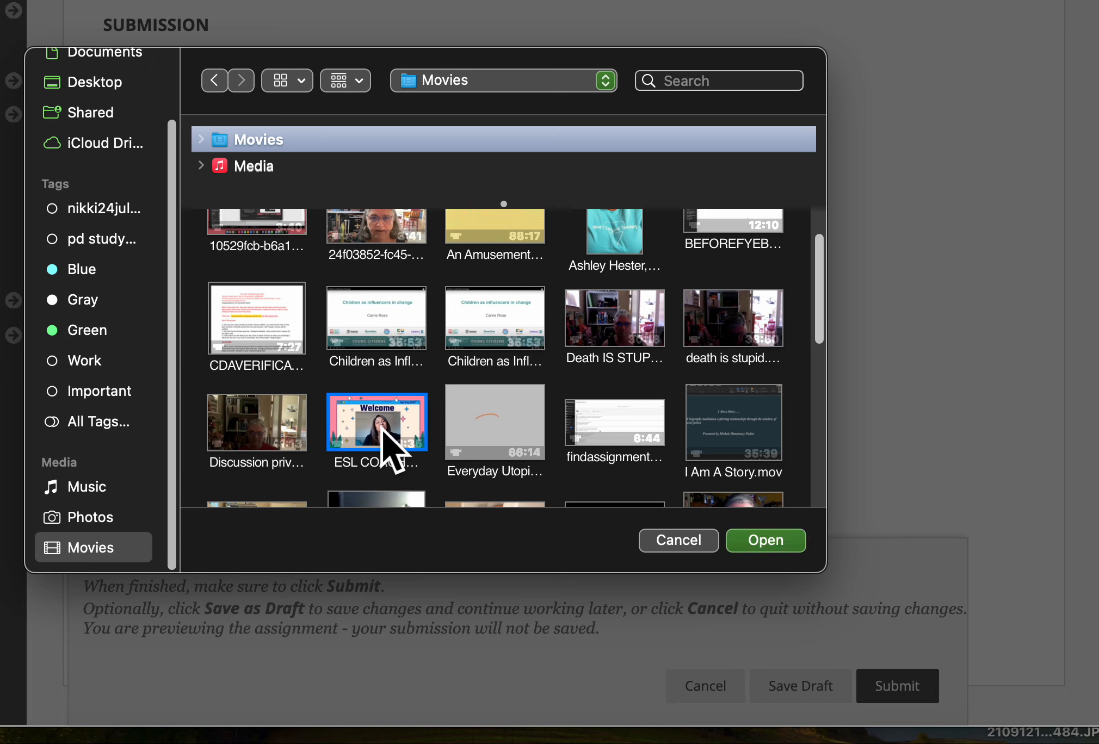
{"action": "mouse_move", "coordinate": [420, 466]}
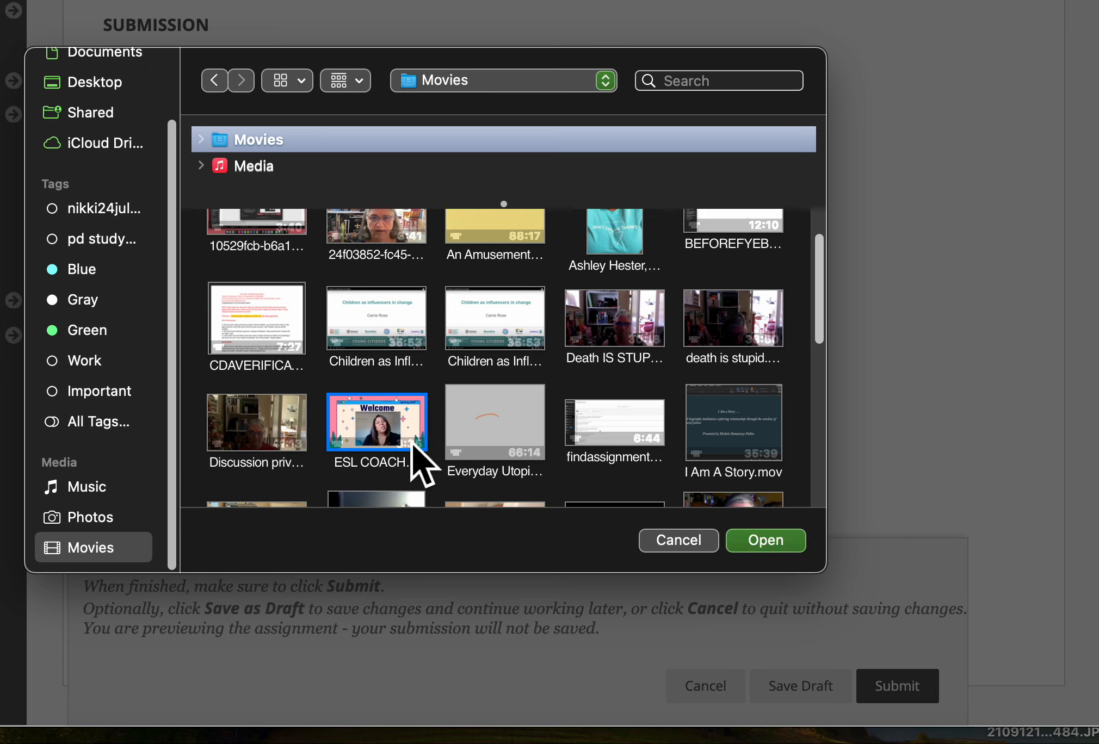
{"action": "left_click", "coordinate": [765, 540]}
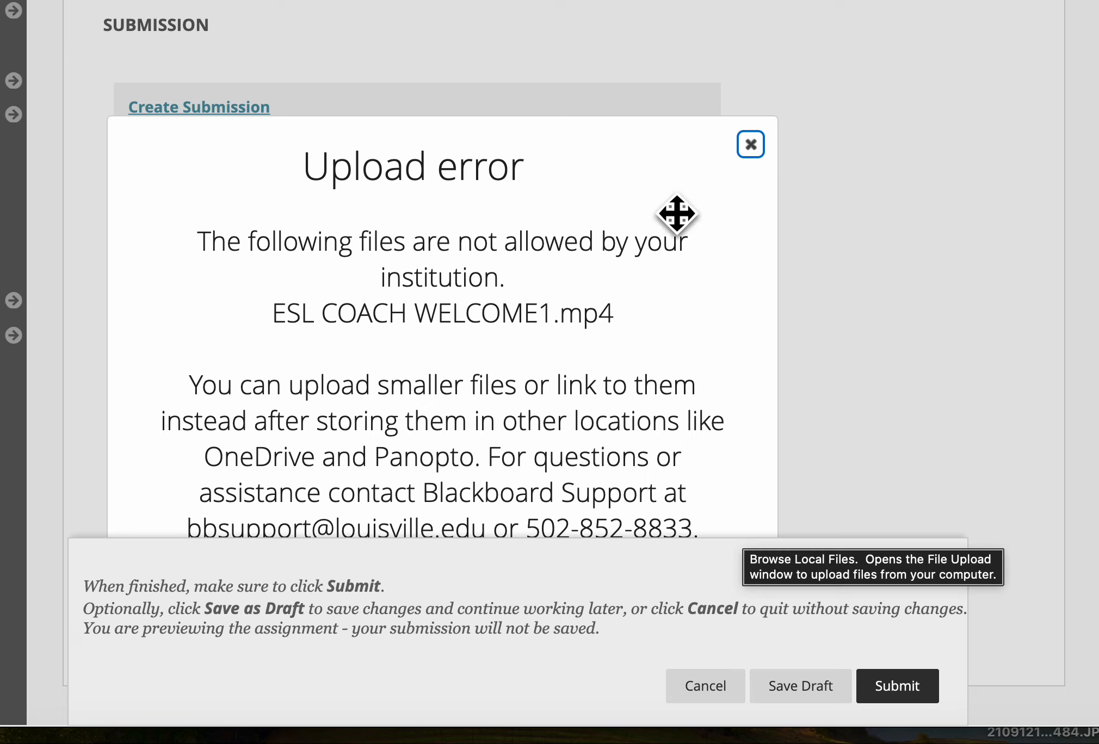
{"action": "mouse_move", "coordinate": [781, 164]}
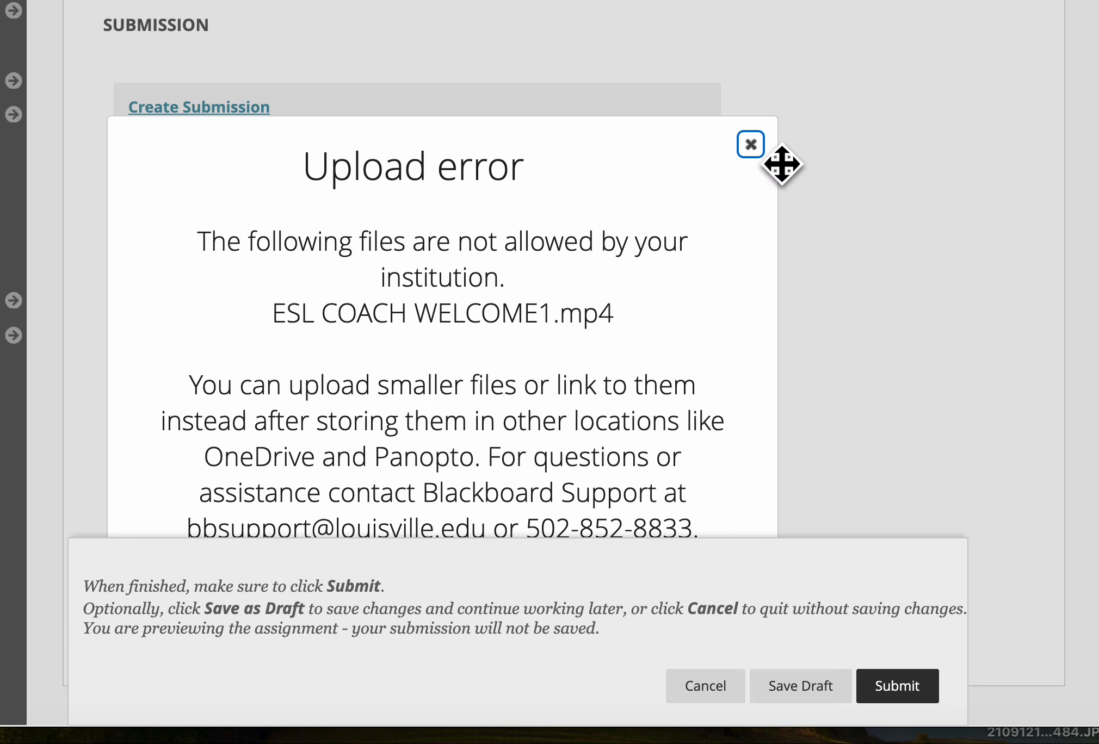
- Dismiss the error, try uploading Death IS STUPD.mp4 from Home Videos, and dismiss its rejection too
{"action": "left_click", "coordinate": [750, 143]}
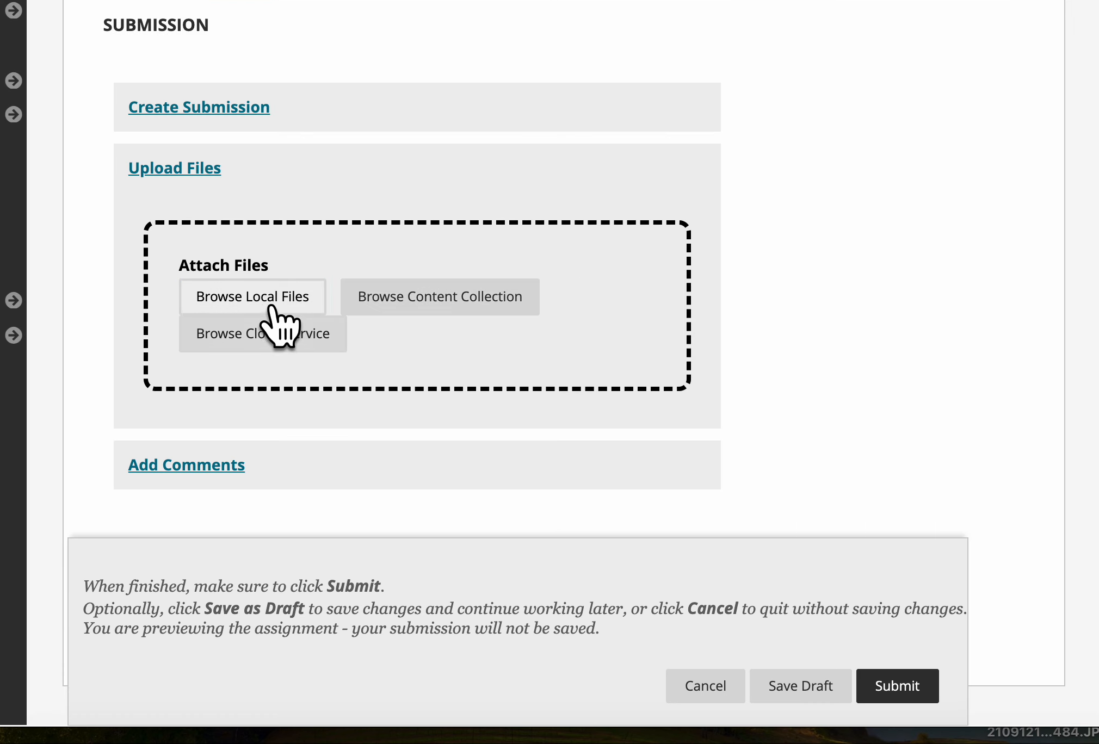
{"action": "left_click", "coordinate": [251, 296]}
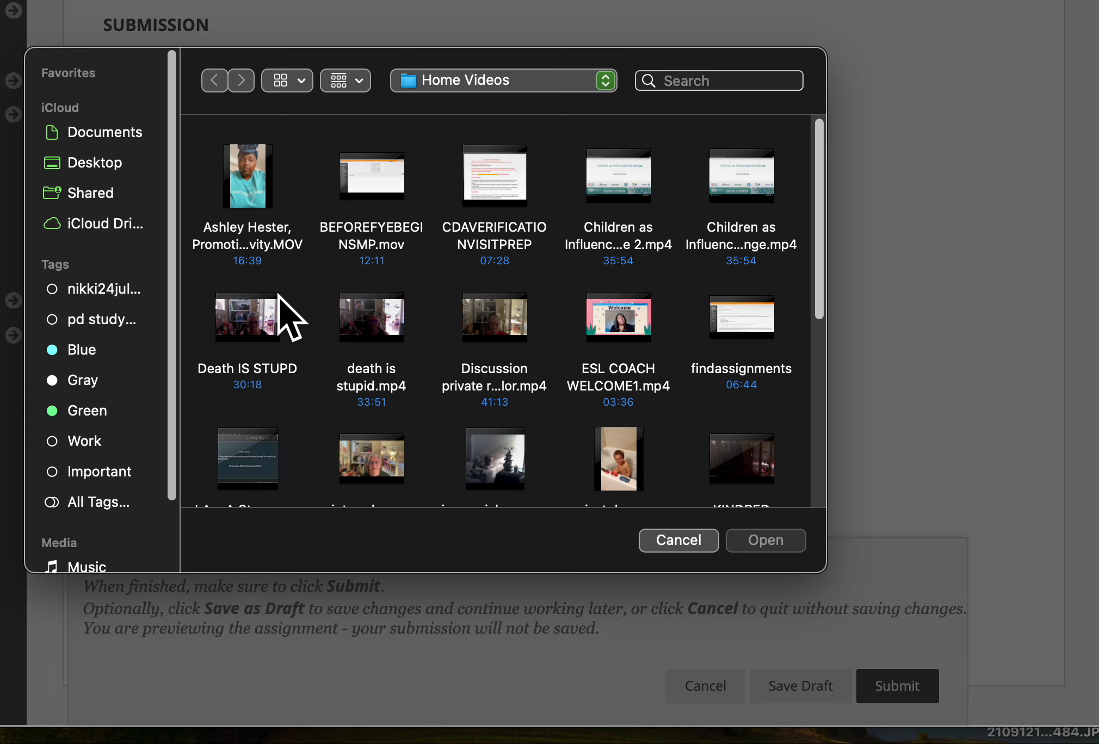
{"action": "mouse_move", "coordinate": [245, 403]}
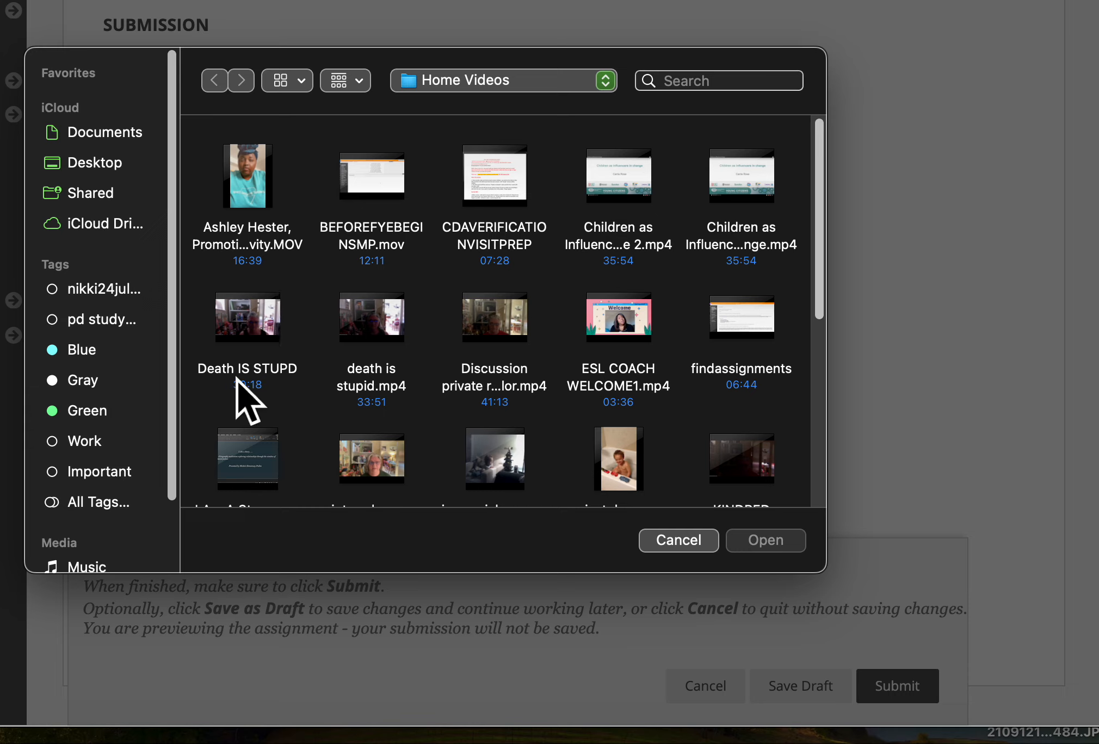
{"action": "left_click", "coordinate": [247, 319]}
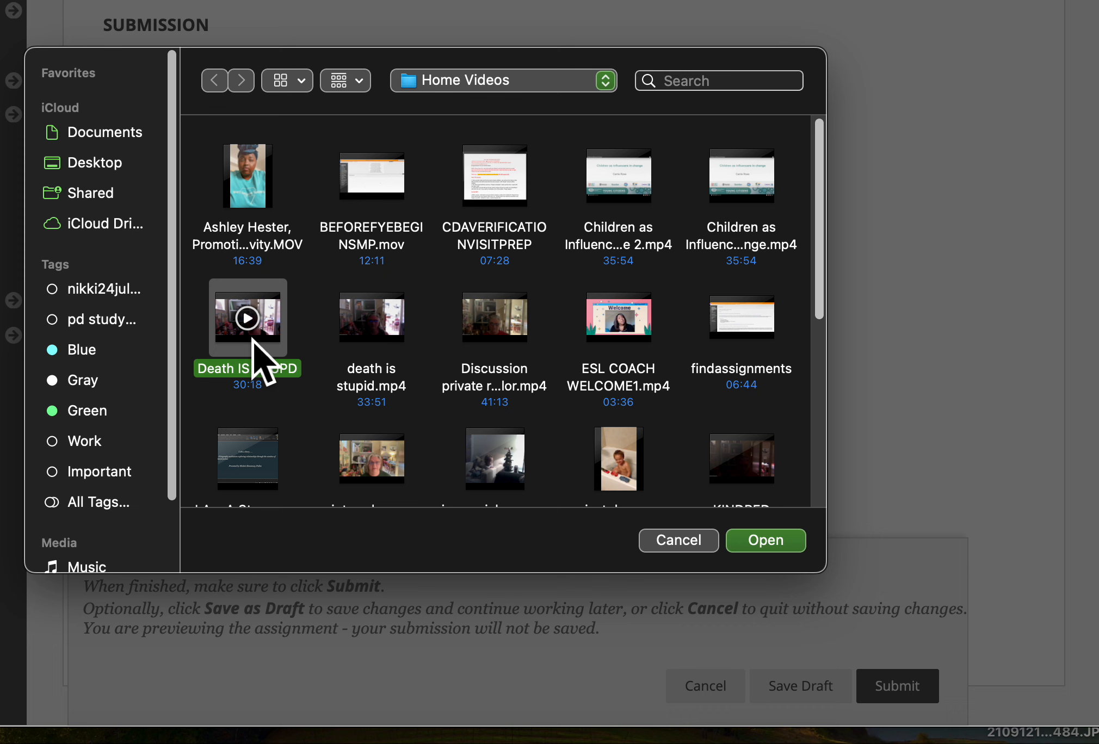
{"action": "left_click", "coordinate": [765, 541]}
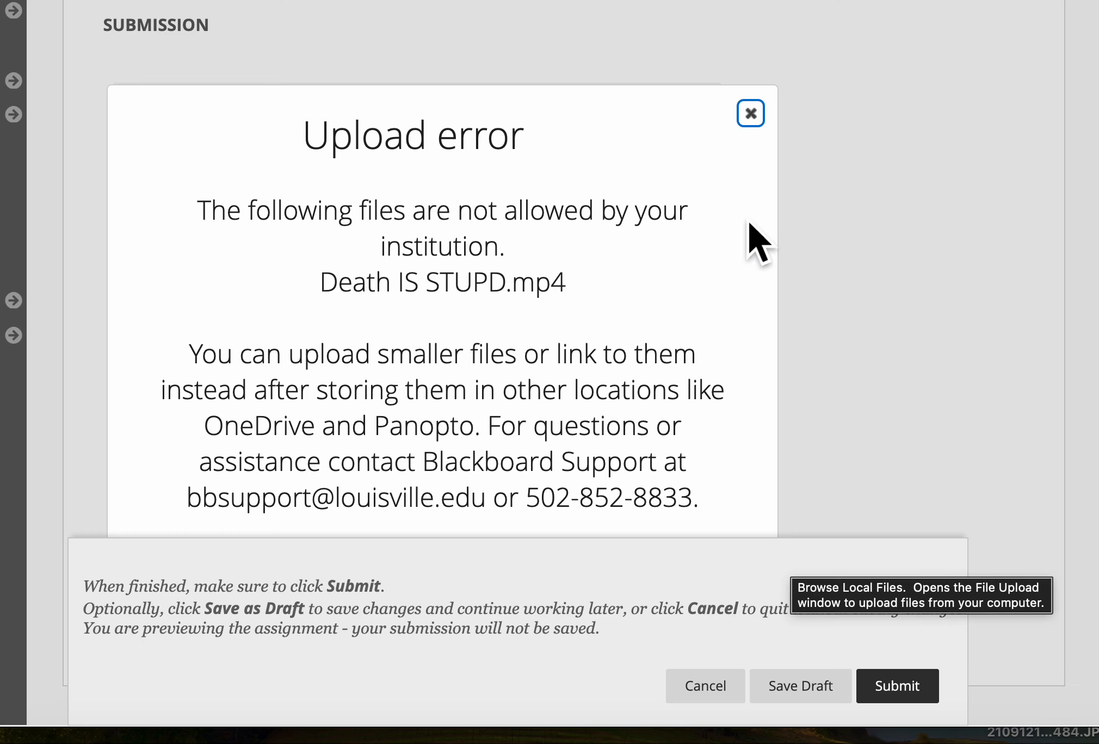
{"action": "mouse_move", "coordinate": [751, 114]}
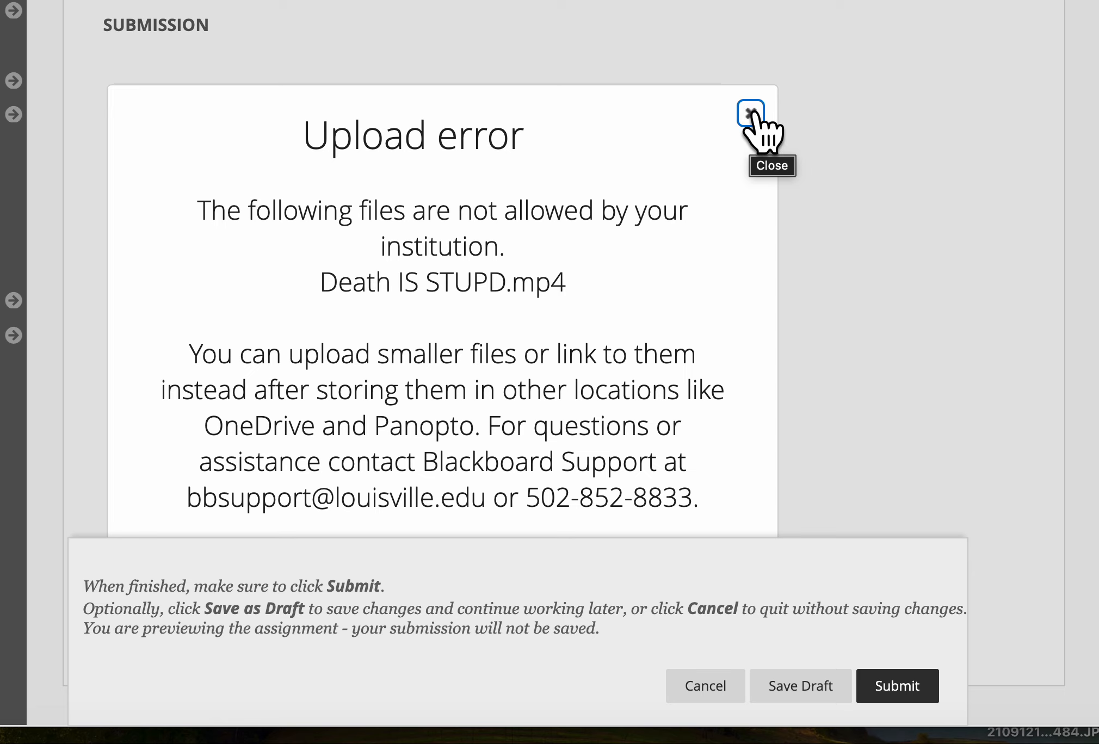
{"action": "left_click", "coordinate": [750, 113]}
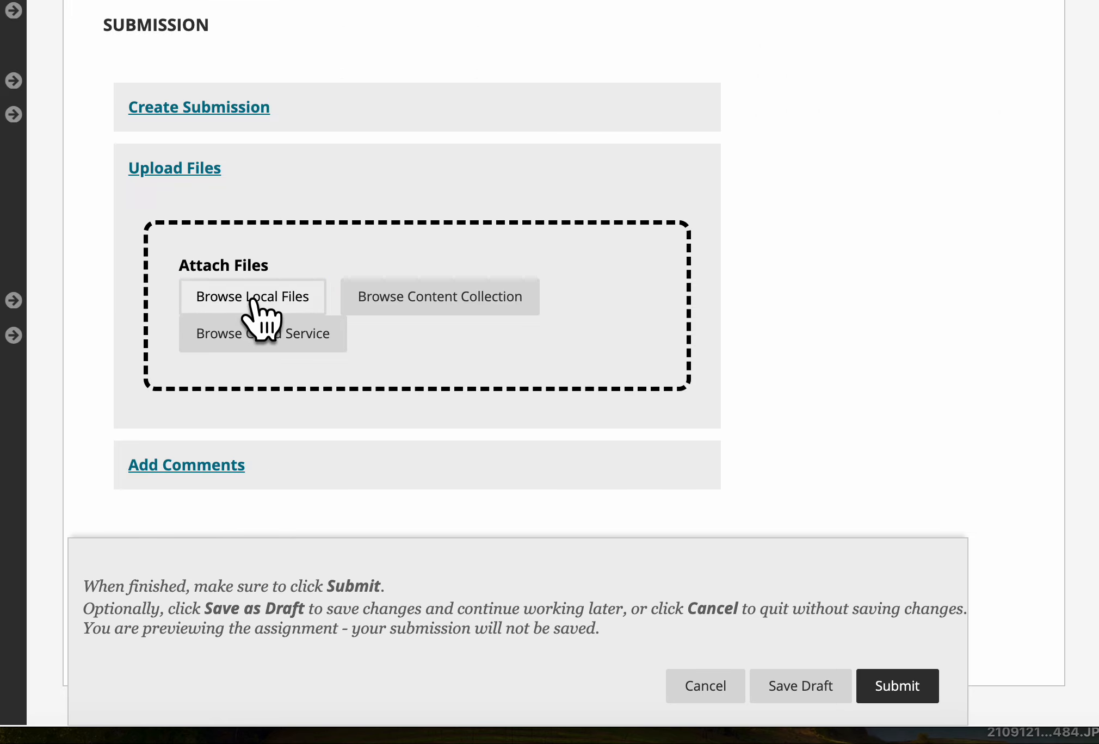
- Try uploading BEFOREFYEBEGINSMP.mov and dismiss the resulting upload error
{"action": "left_click", "coordinate": [252, 296]}
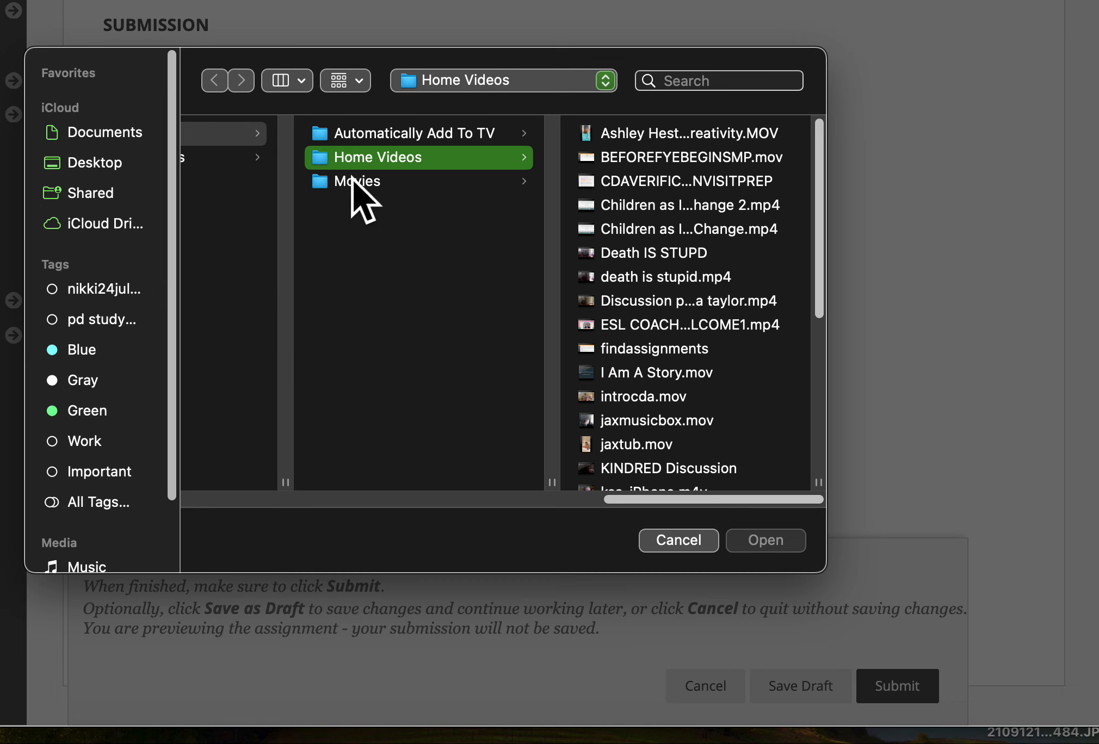
{"action": "scroll", "scroll_direction": "down", "scroll_amount": 3}
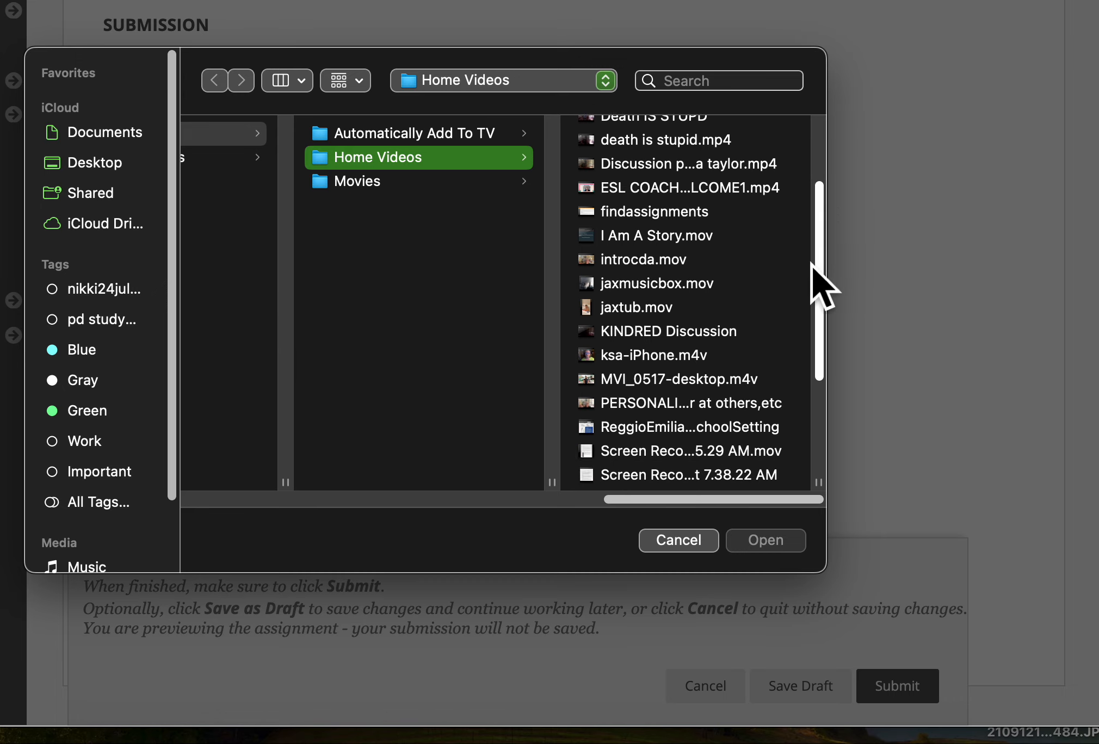
{"action": "scroll", "scroll_direction": "down", "scroll_amount": 3}
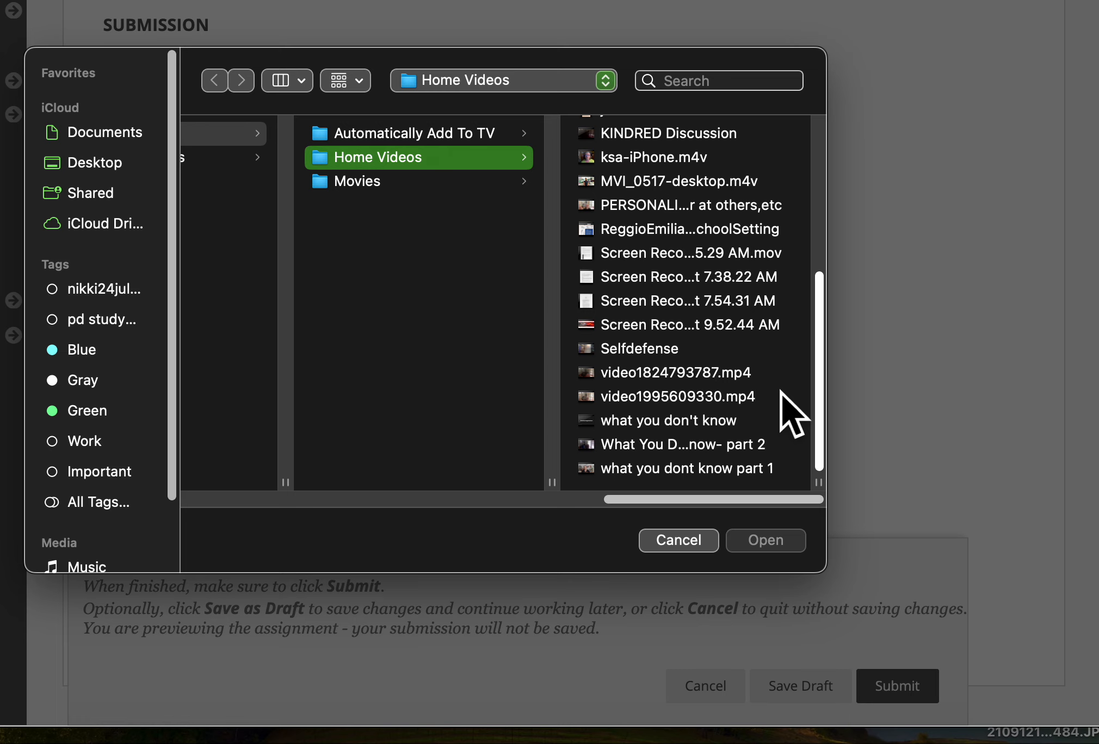
{"action": "mouse_move", "coordinate": [790, 364]}
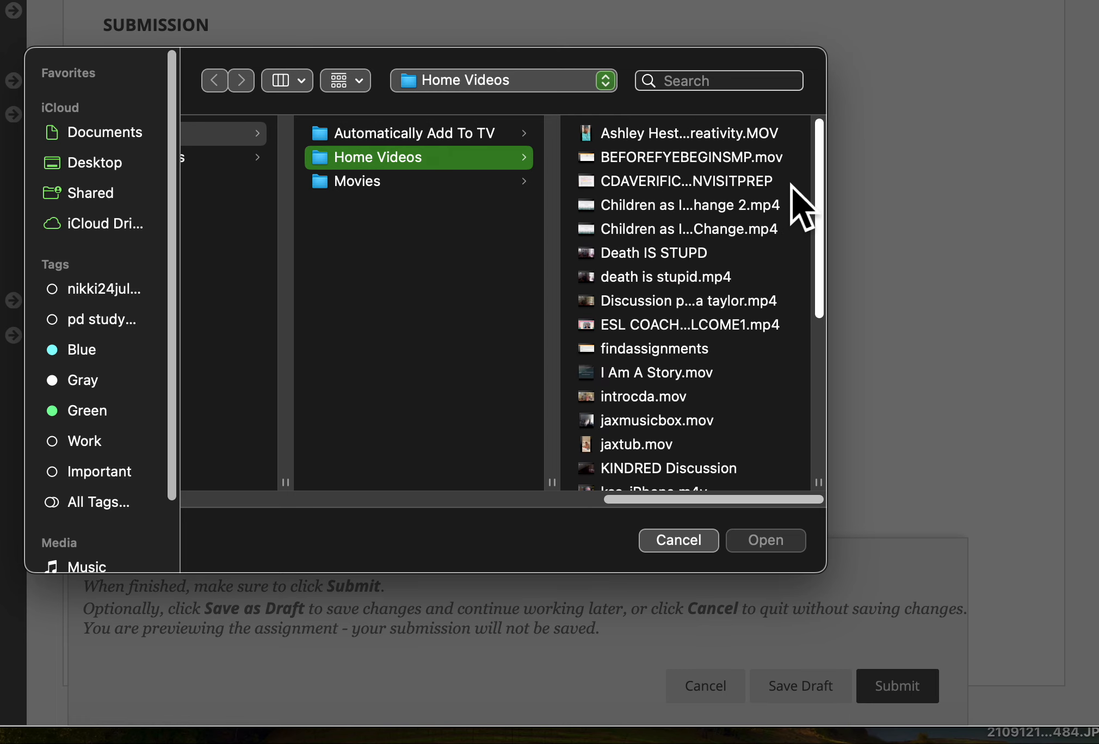
{"action": "mouse_move", "coordinate": [478, 195]}
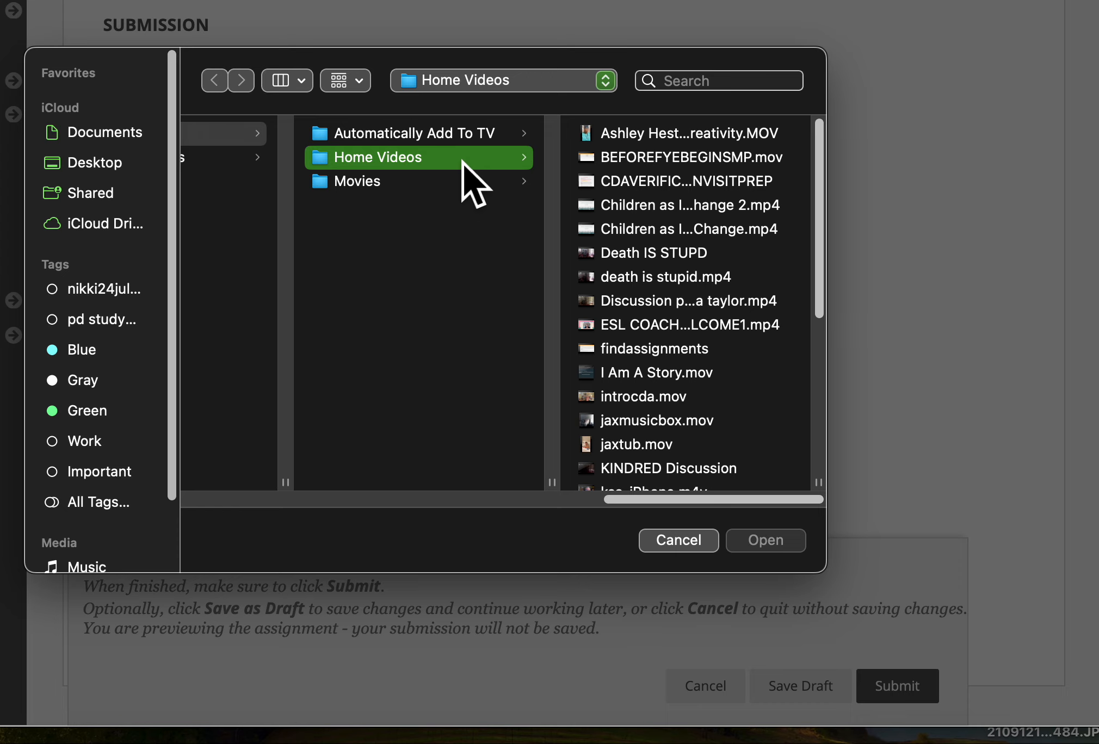
{"action": "mouse_move", "coordinate": [627, 186]}
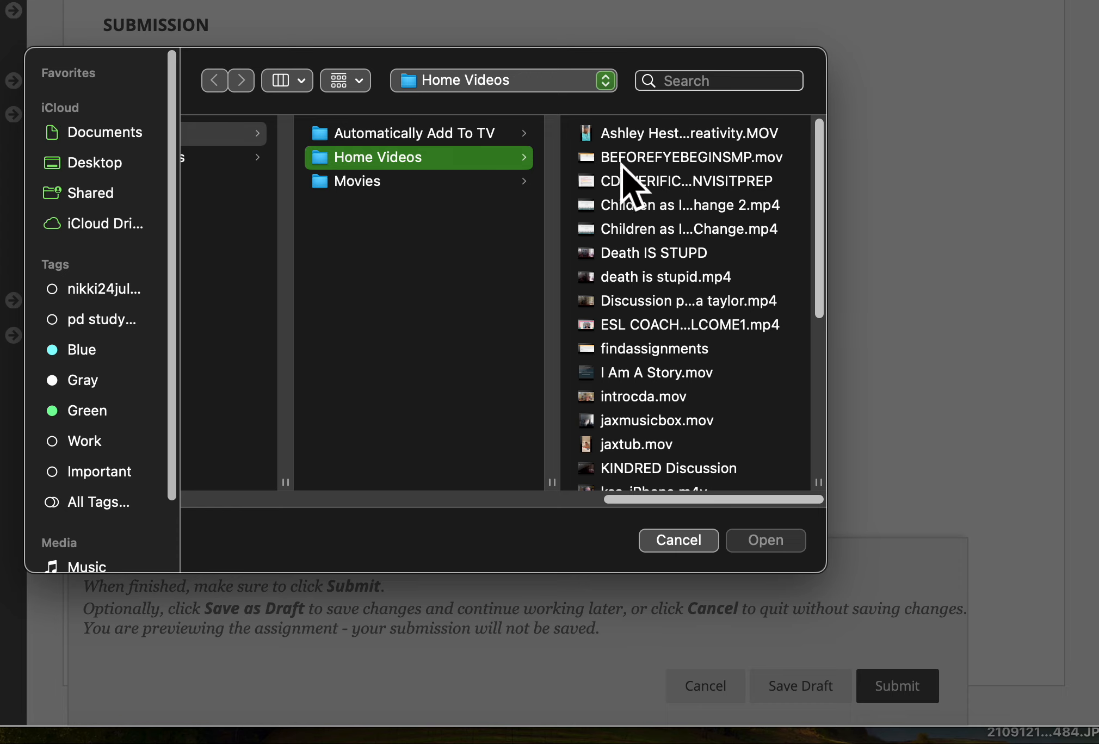
{"action": "left_click", "coordinate": [694, 156]}
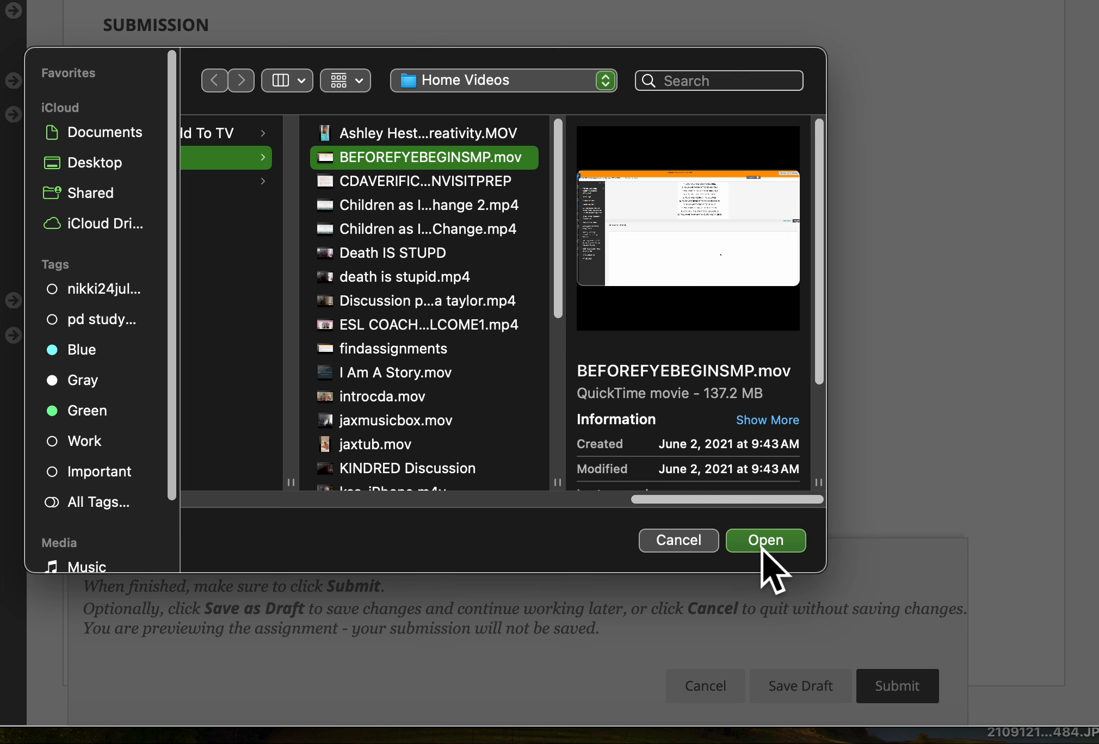
{"action": "left_click", "coordinate": [765, 541]}
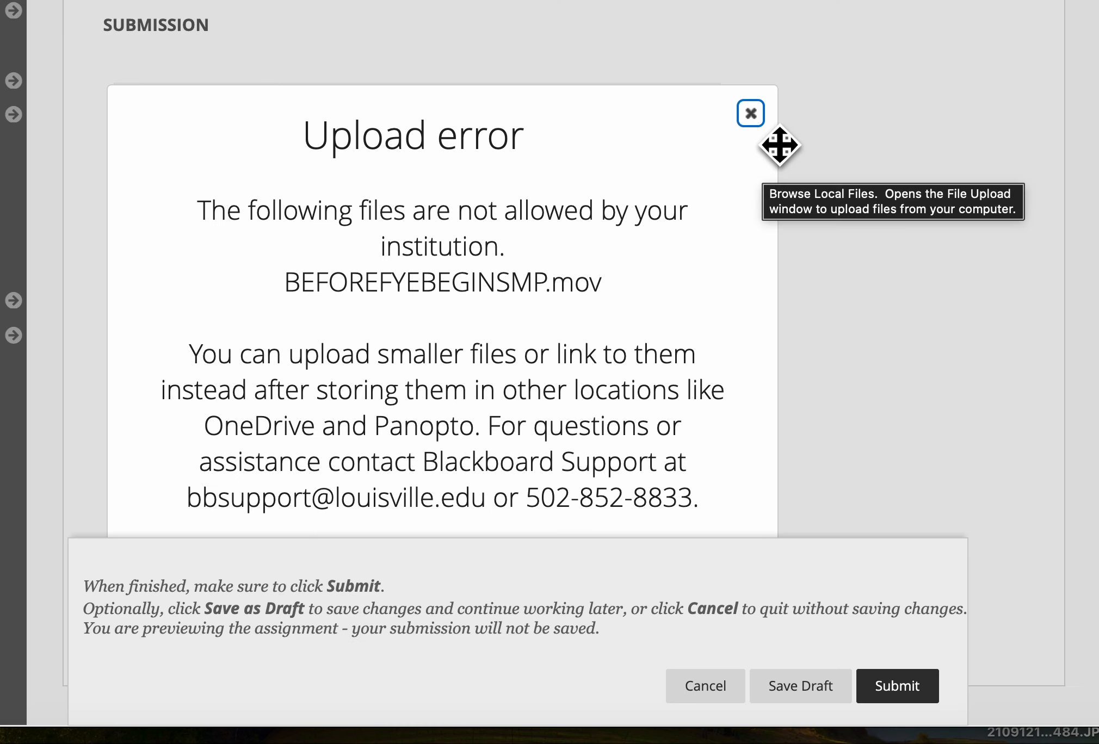
{"action": "left_click", "coordinate": [749, 113]}
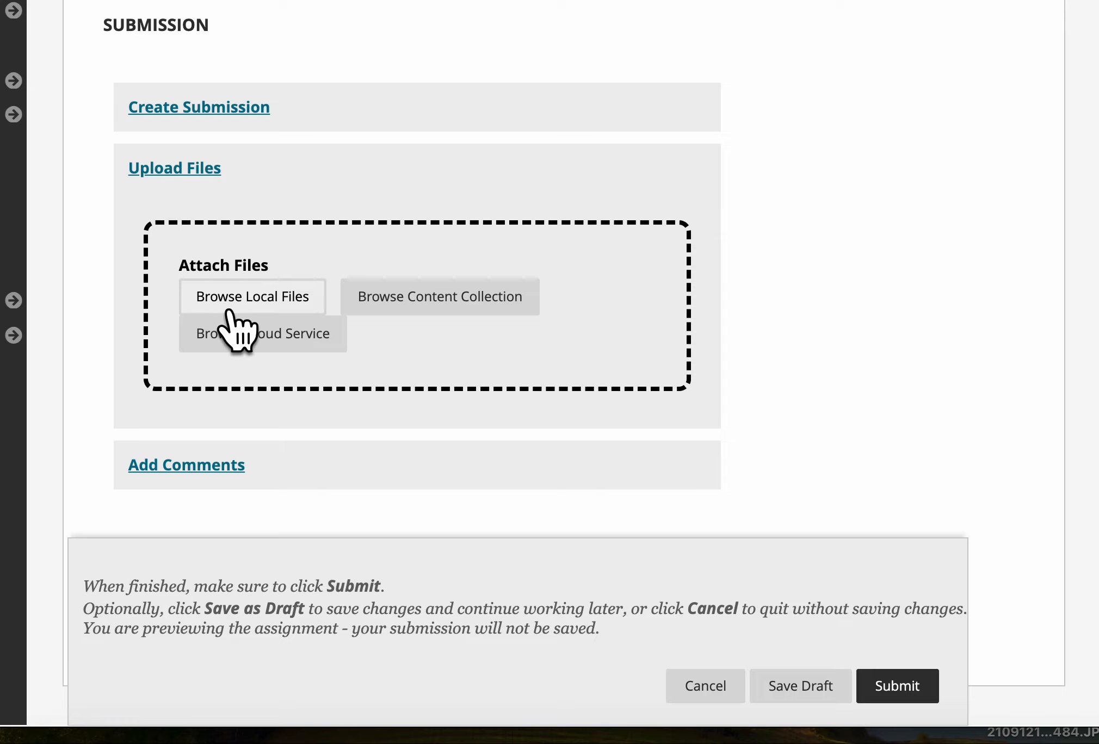
{"action": "mouse_move", "coordinate": [252, 296]}
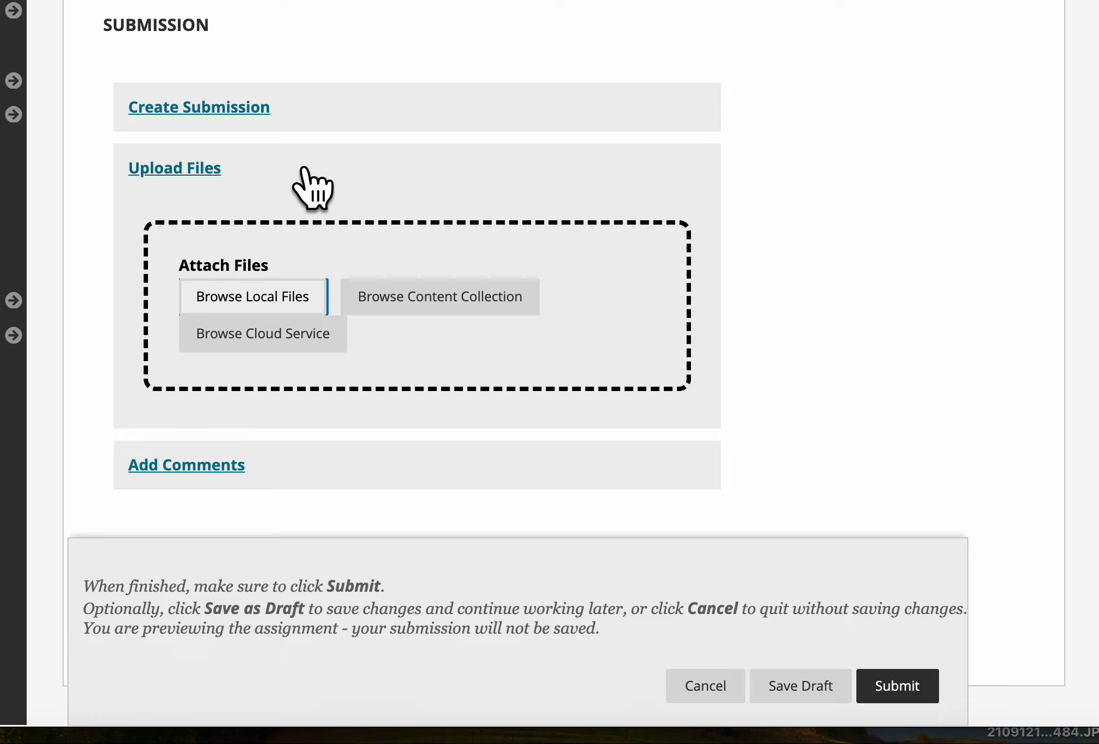
- Explore Create Submission's editor Add content > Insert Local Files, then cancel the preview without saving
{"action": "left_click", "coordinate": [198, 107]}
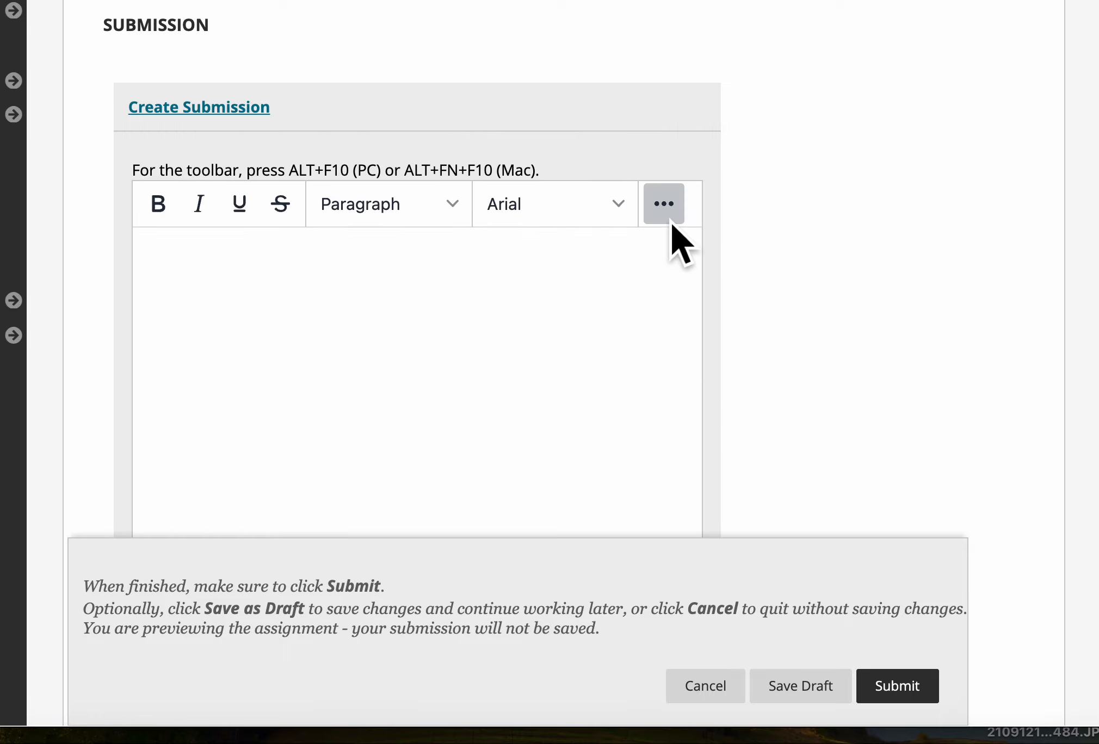
{"action": "left_click", "coordinate": [663, 204]}
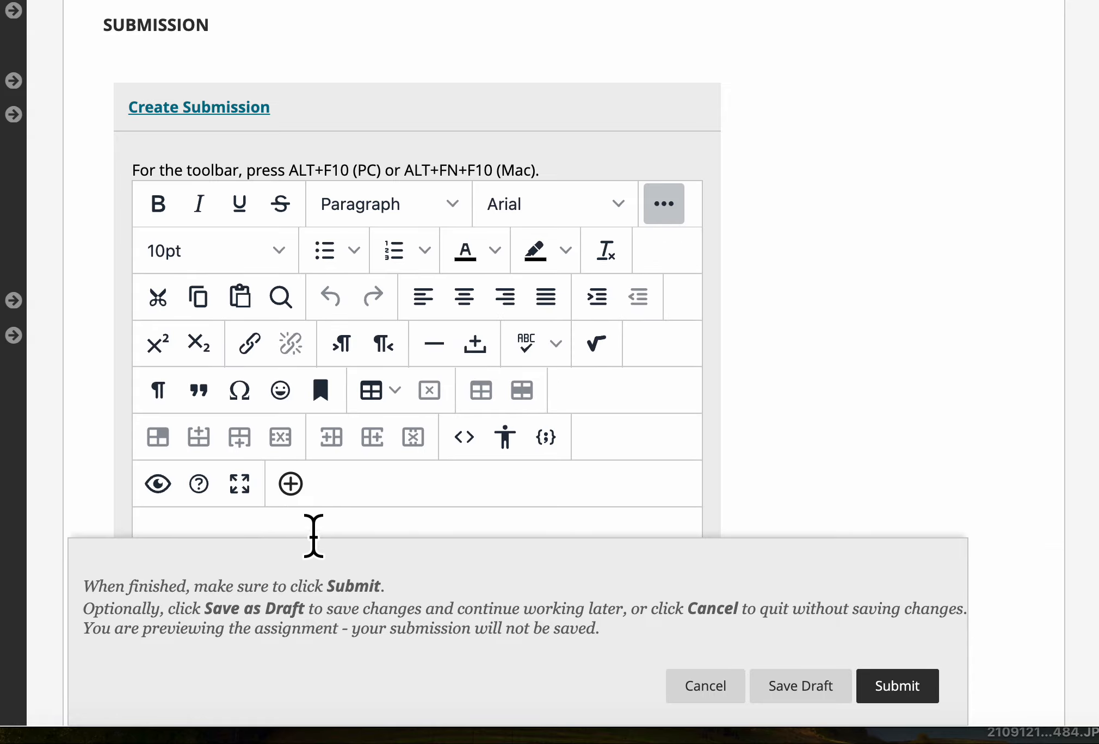
{"action": "left_click", "coordinate": [289, 483]}
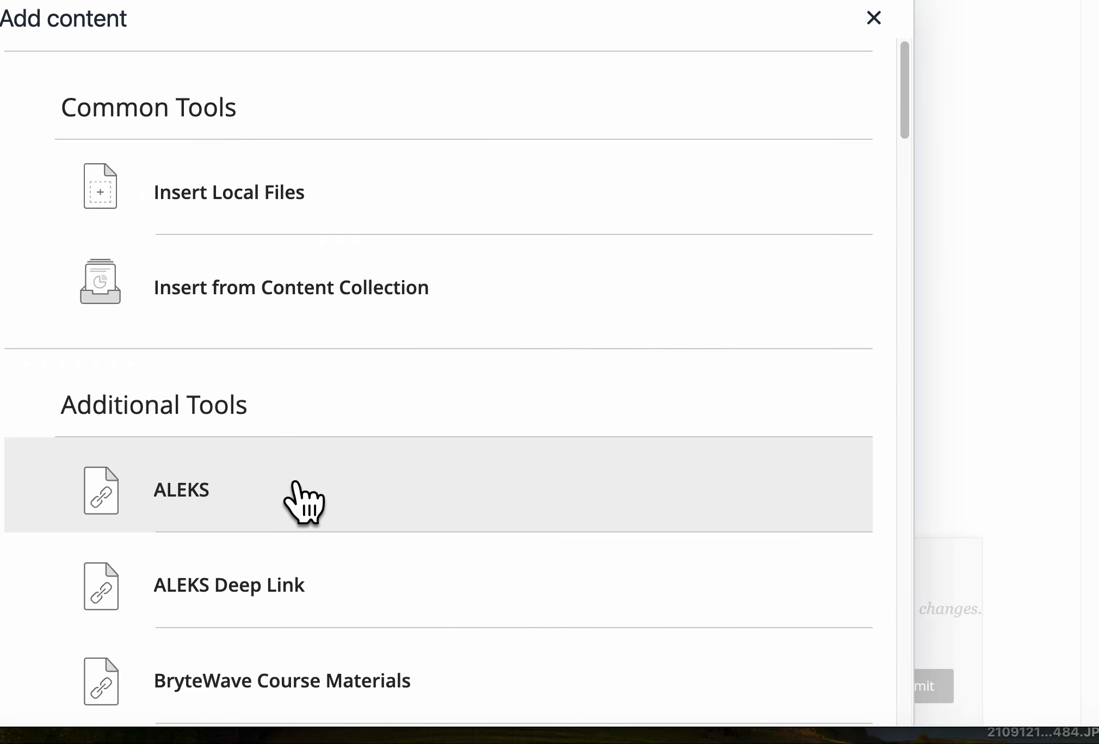
{"action": "mouse_move", "coordinate": [186, 212]}
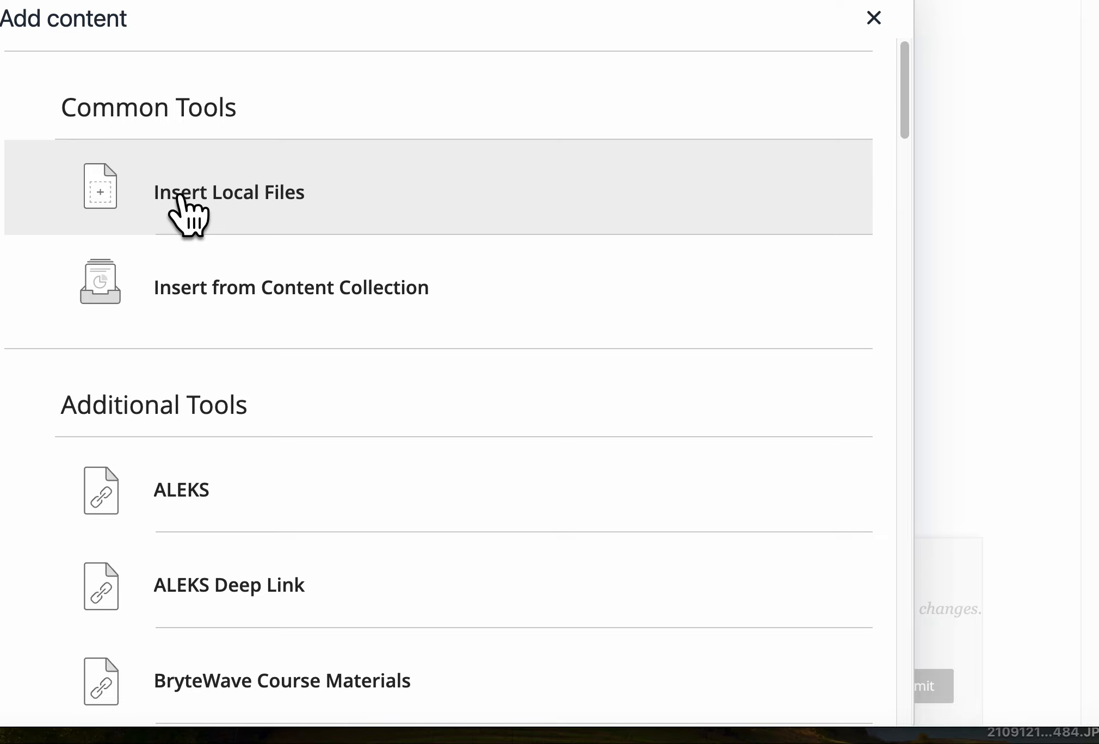
{"action": "left_click", "coordinate": [872, 18]}
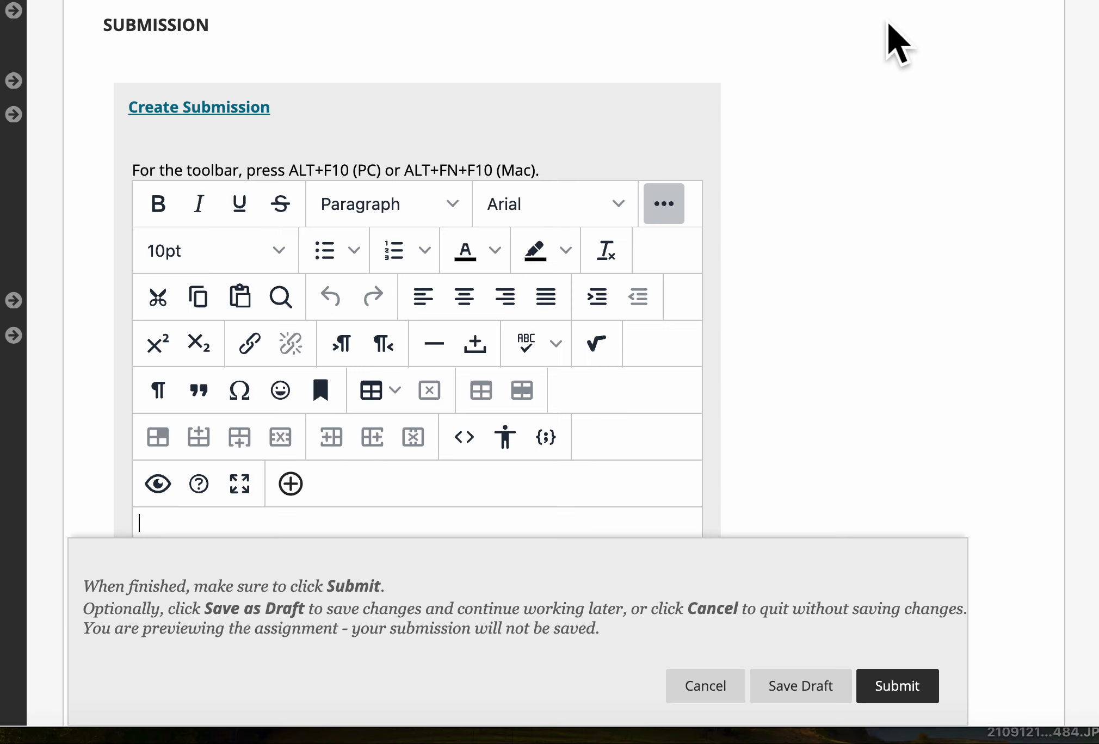
{"action": "mouse_move", "coordinate": [704, 686]}
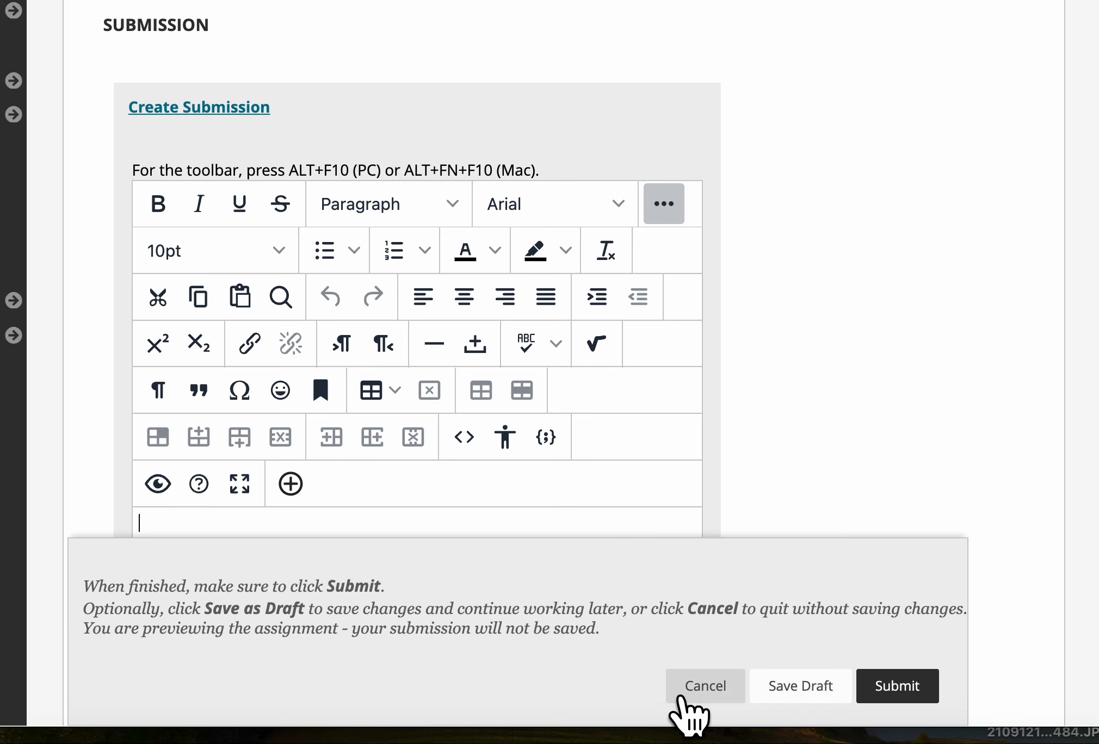
{"action": "left_click", "coordinate": [704, 686]}
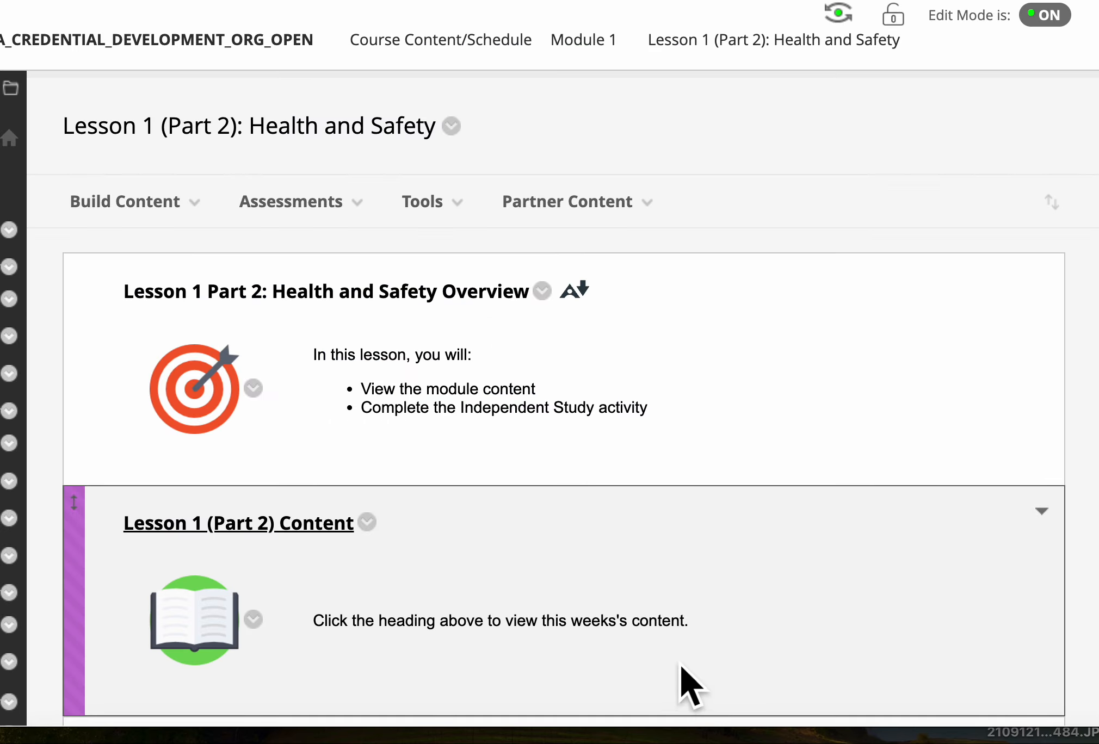
- Reopen the Independent Study assignment preview and start Create Submission's text editor
{"action": "left_click", "coordinate": [239, 523]}
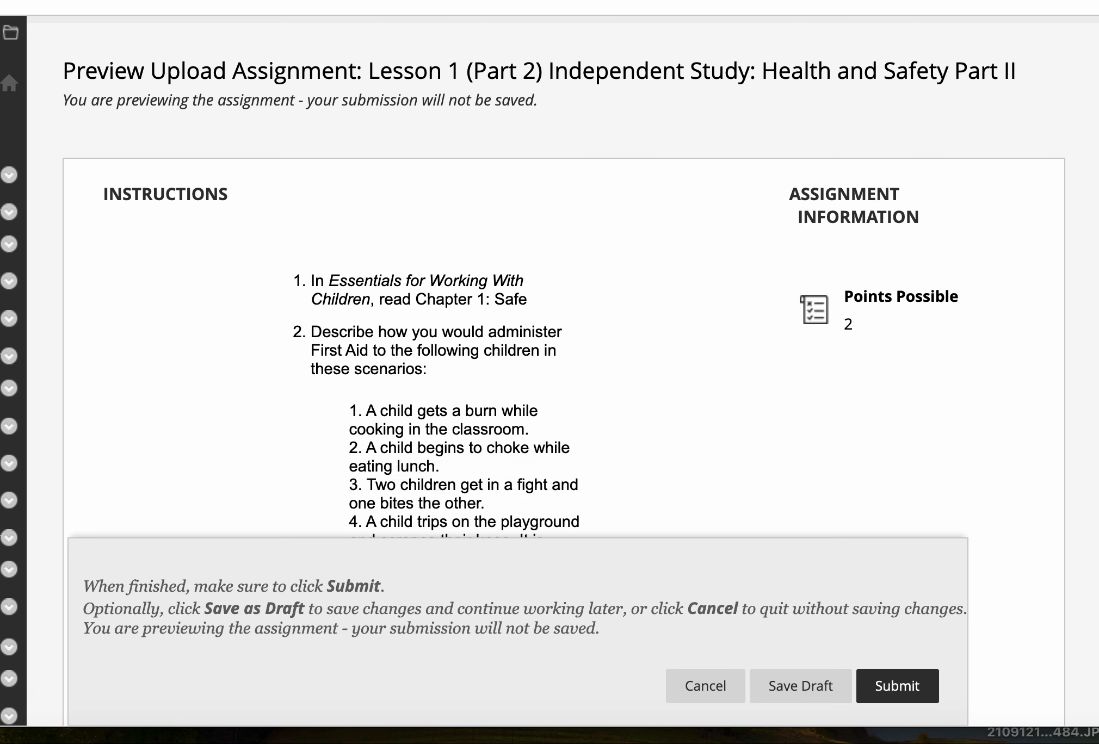
{"action": "scroll", "scroll_direction": "down", "scroll_amount": 3}
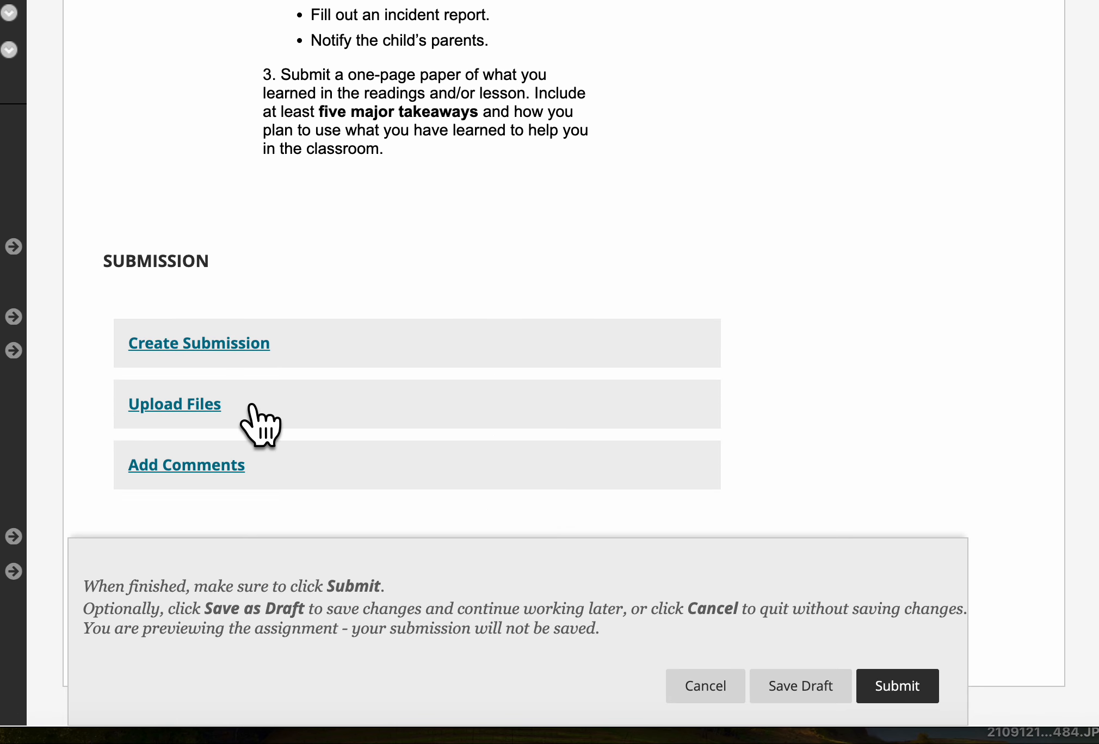
{"action": "mouse_move", "coordinate": [149, 422]}
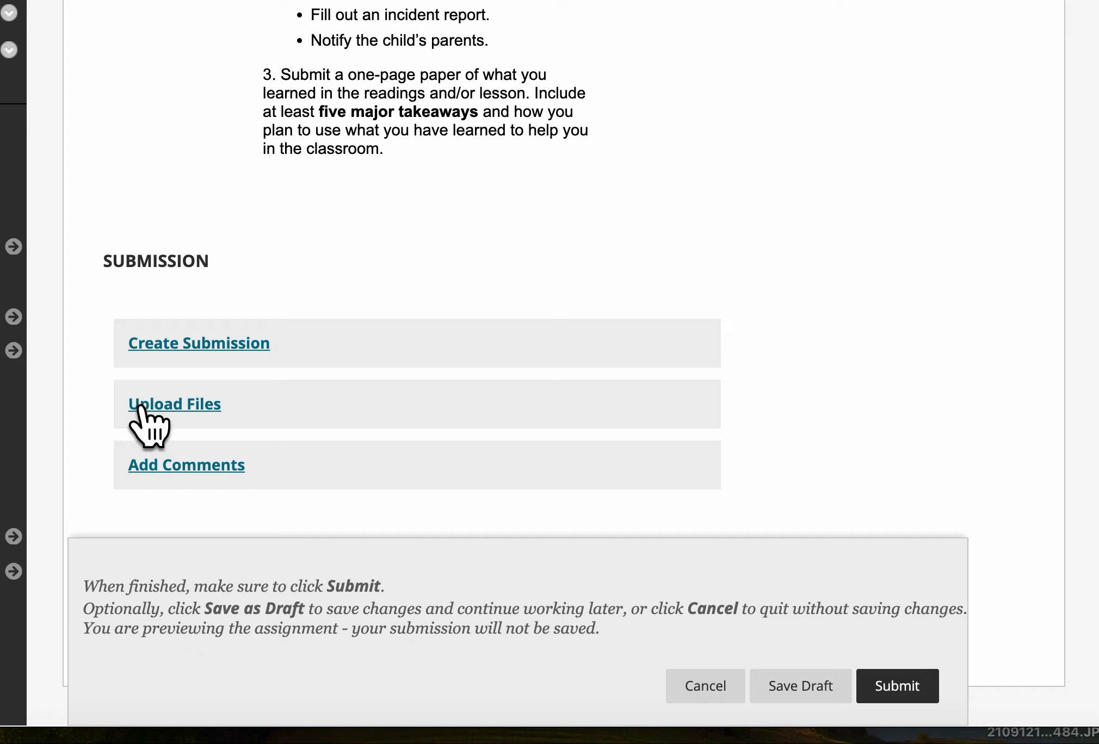
{"action": "mouse_move", "coordinate": [168, 428]}
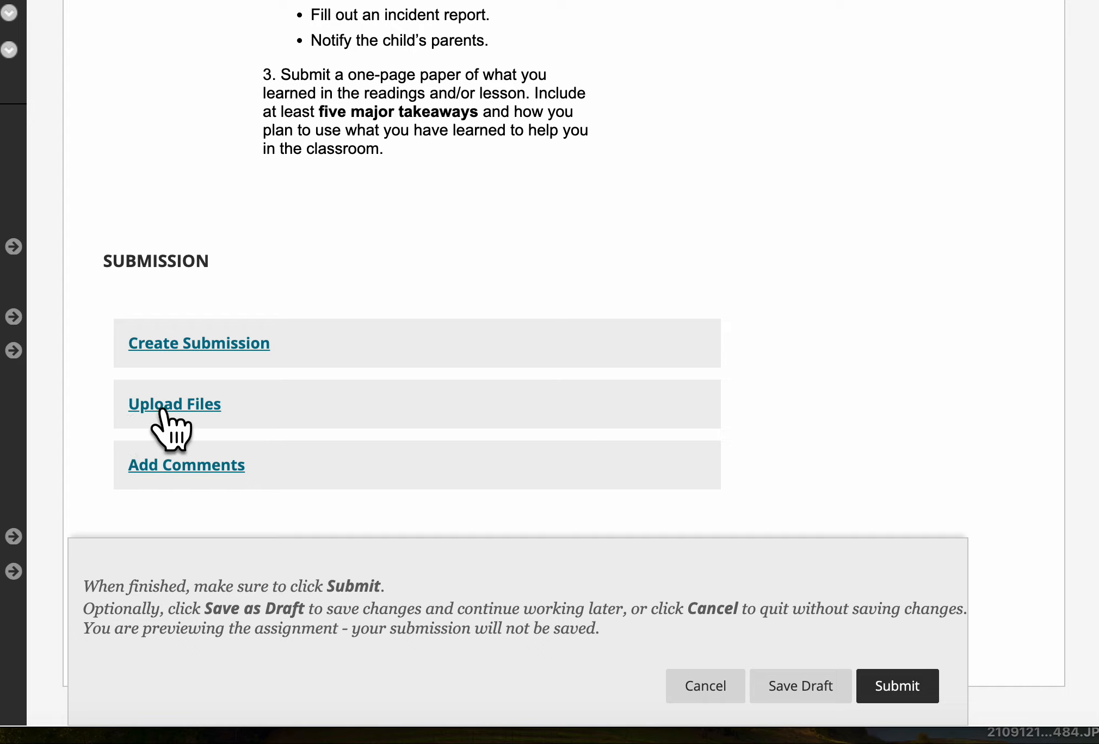
{"action": "mouse_move", "coordinate": [174, 427]}
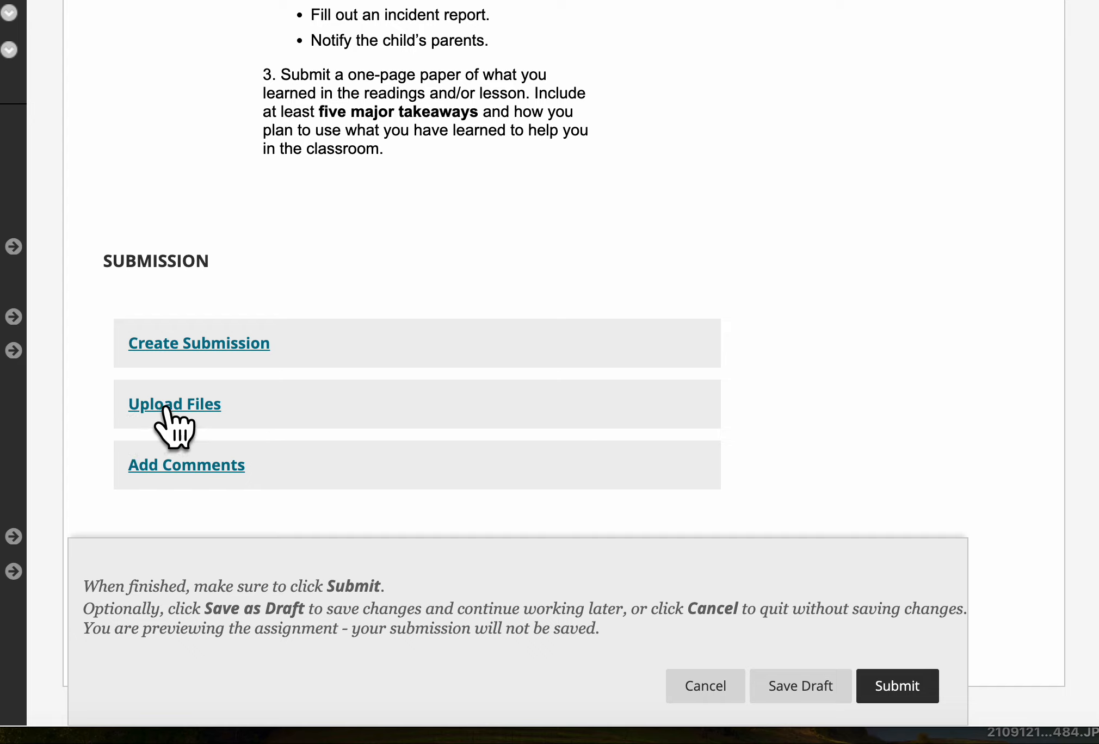
{"action": "mouse_move", "coordinate": [359, 425]}
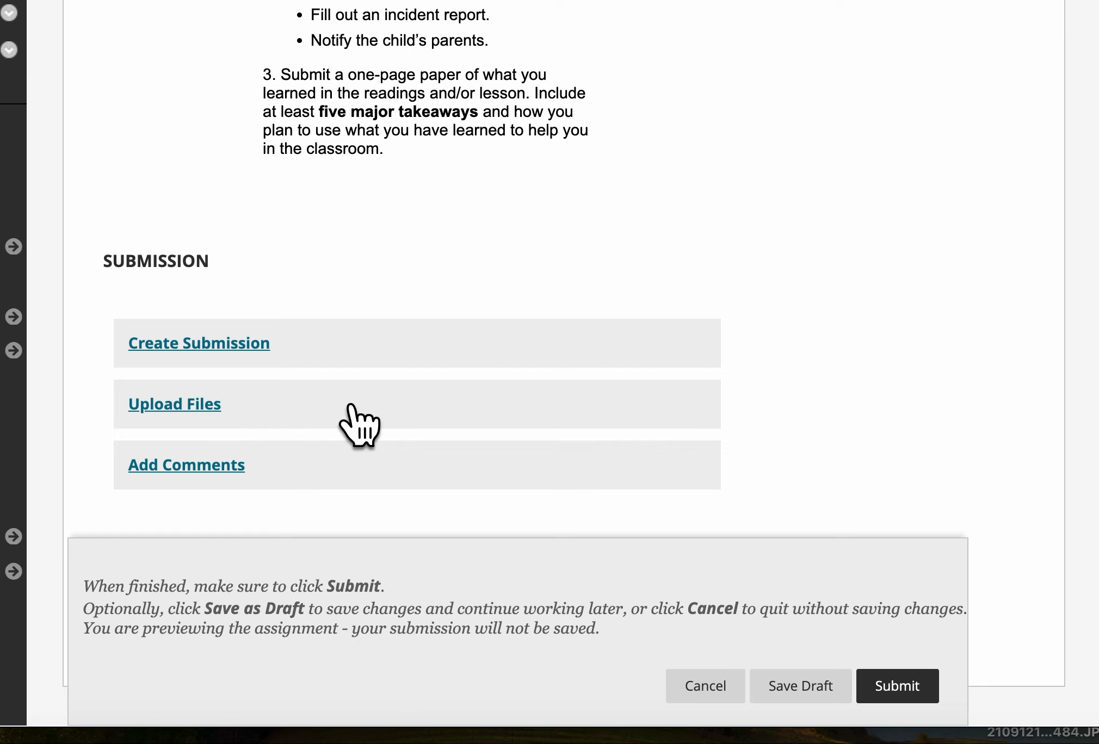
{"action": "mouse_move", "coordinate": [350, 413]}
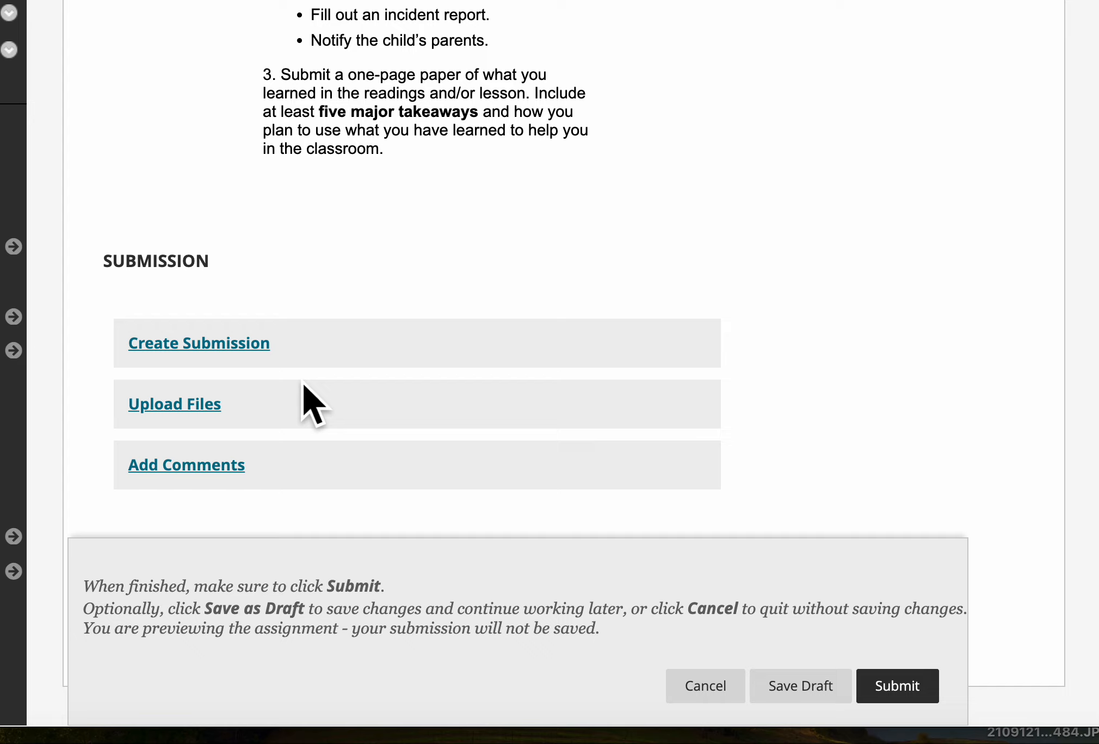
{"action": "mouse_move", "coordinate": [305, 407]}
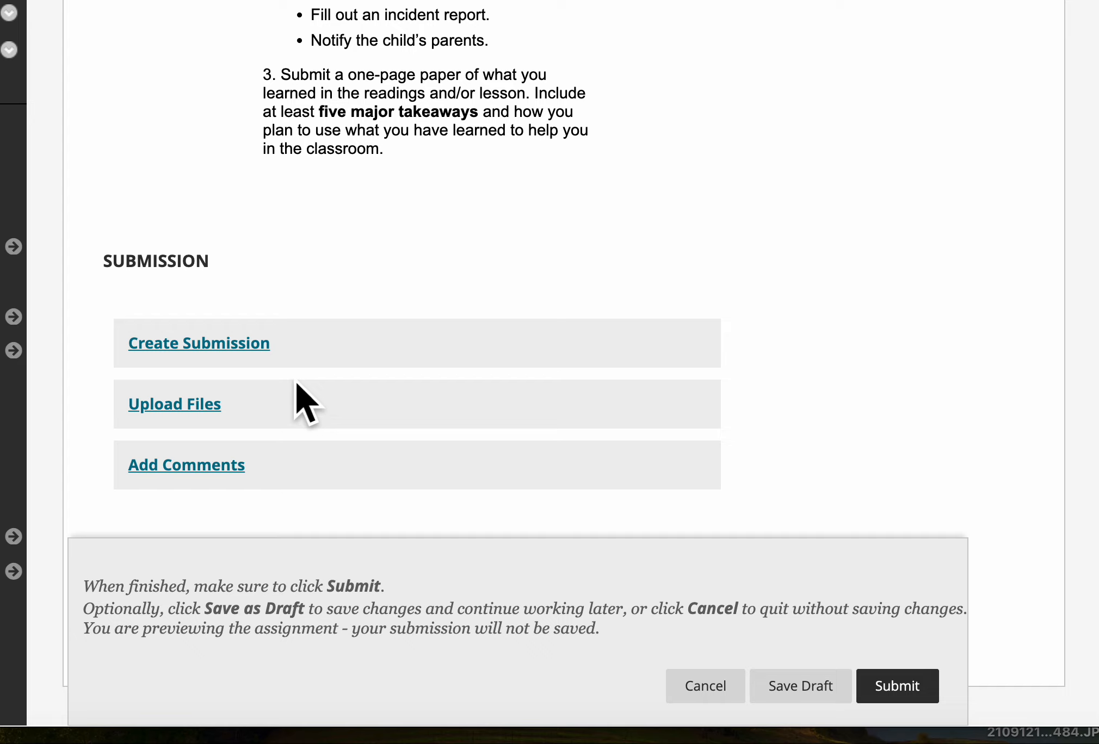
{"action": "mouse_move", "coordinate": [160, 375]}
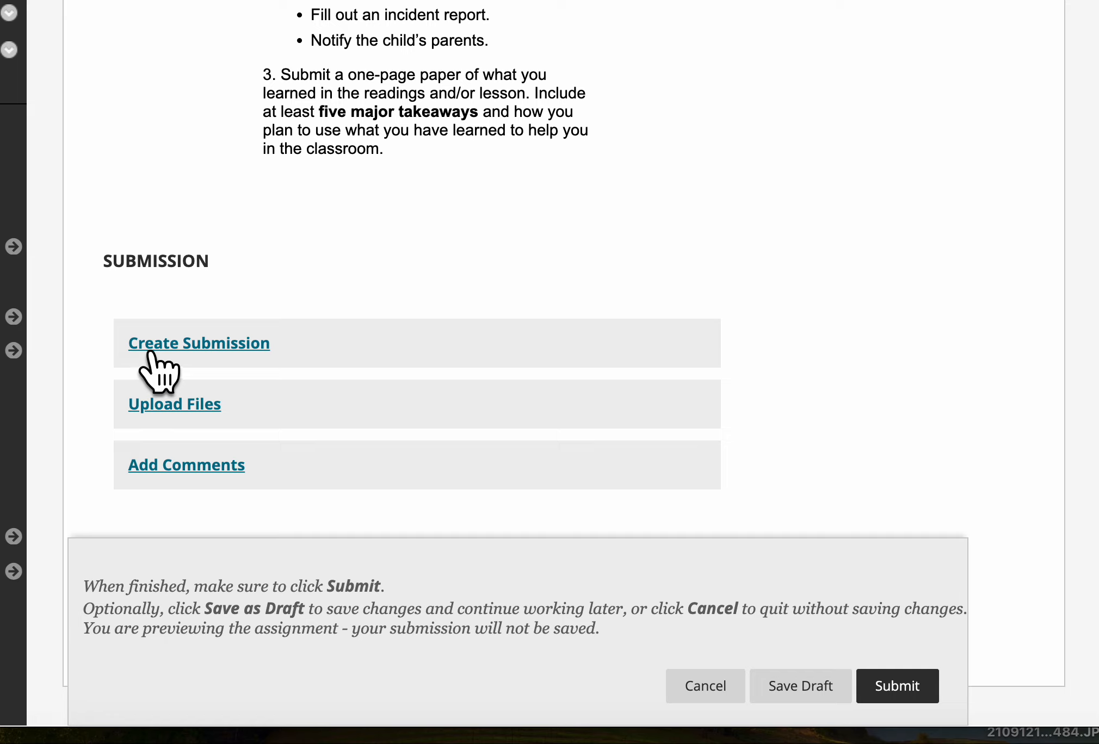
{"action": "mouse_move", "coordinate": [161, 364]}
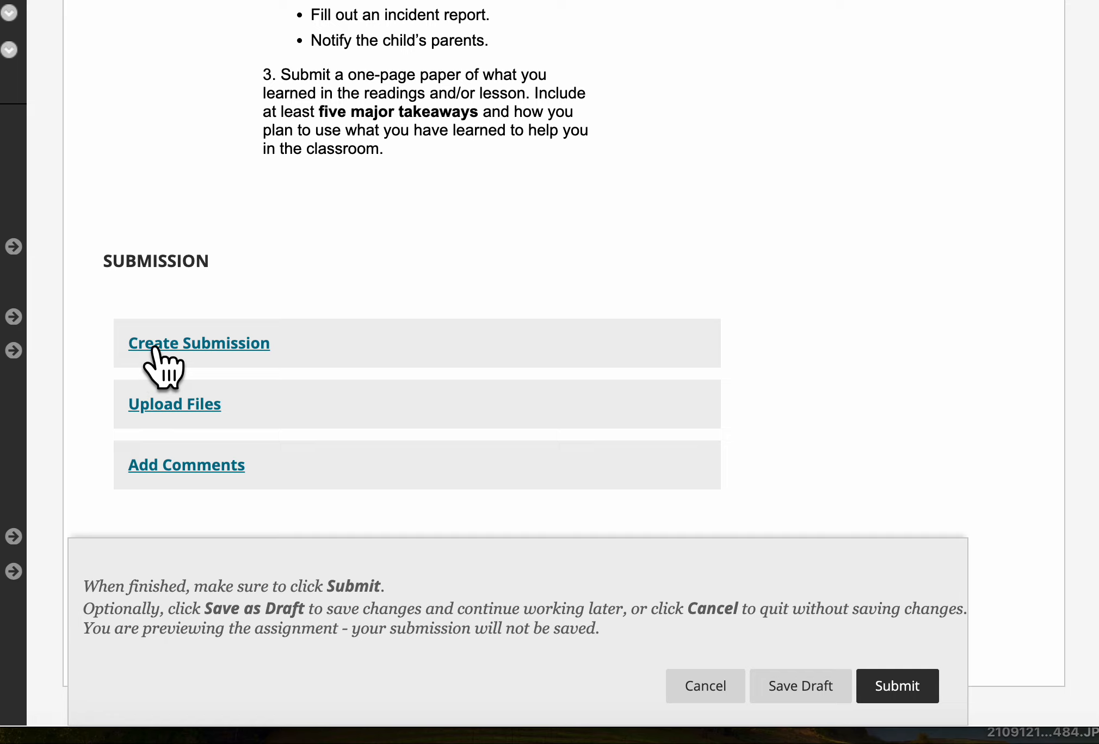
{"action": "left_click", "coordinate": [198, 343]}
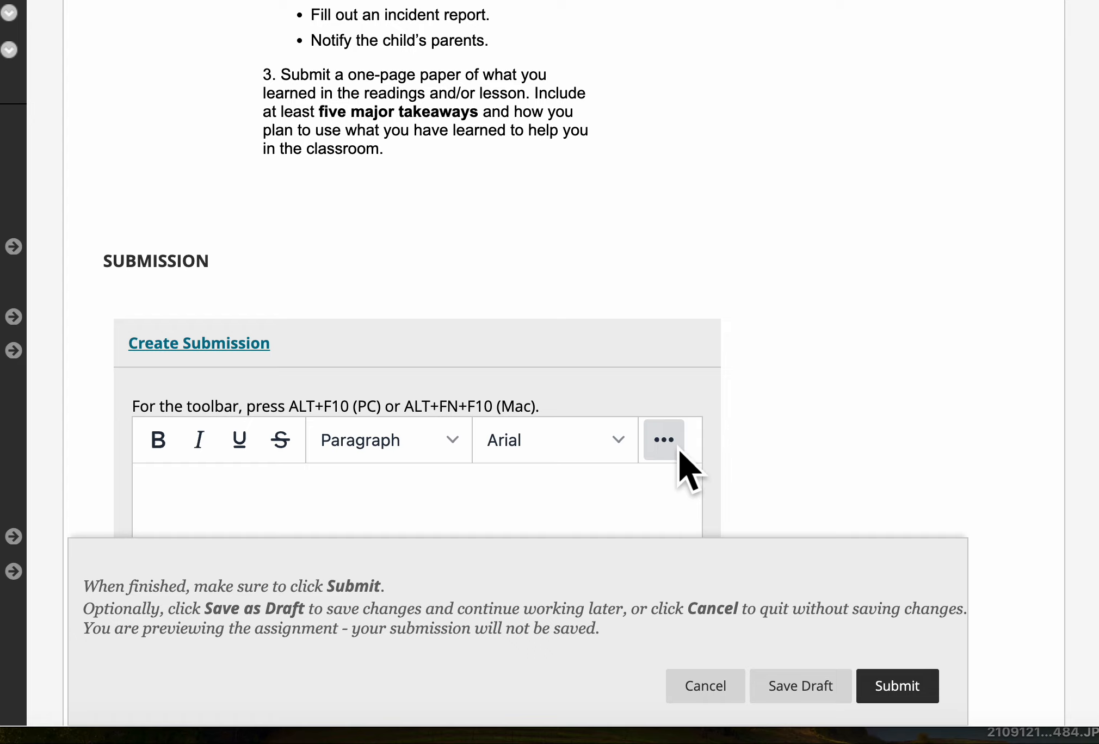
{"action": "mouse_move", "coordinate": [680, 470]}
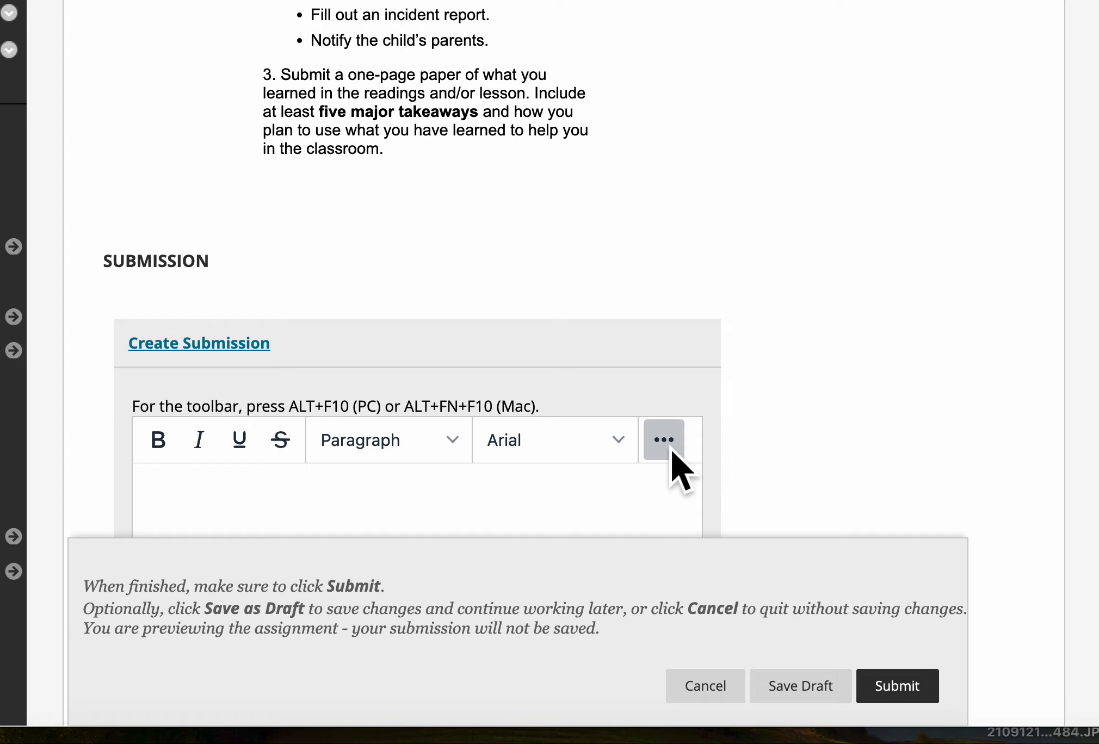
- Expand the editor's full toolbar and bring up the Add content panel
{"action": "left_click", "coordinate": [663, 439]}
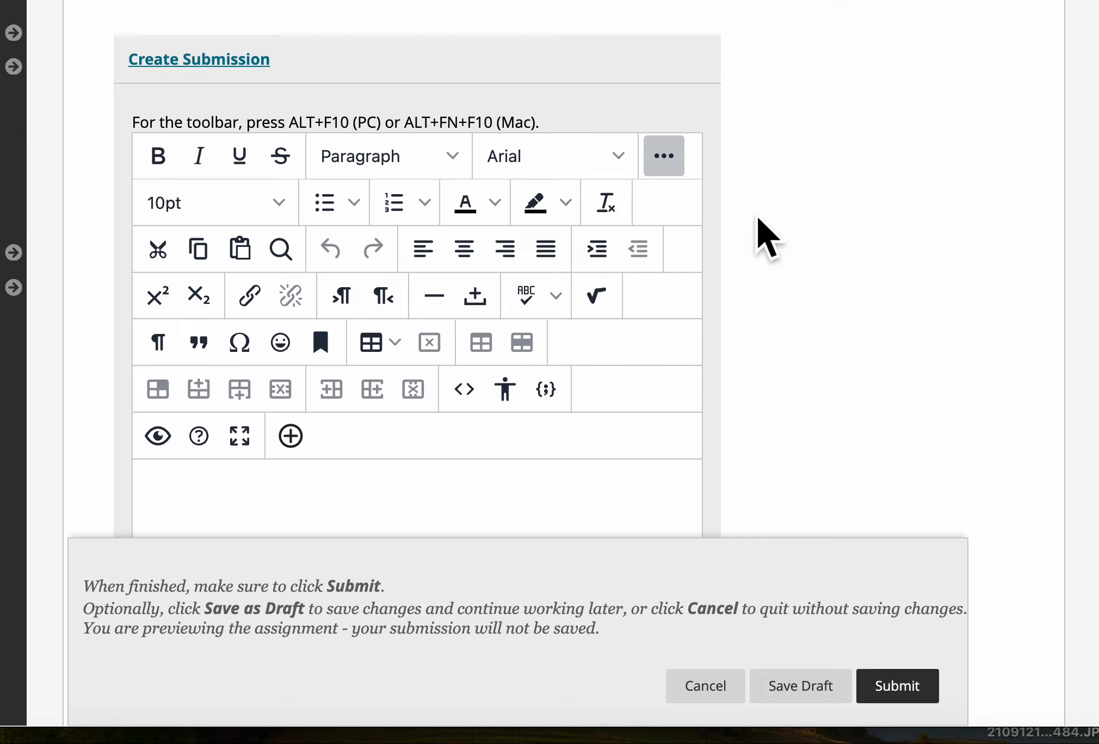
{"action": "mouse_move", "coordinate": [492, 483]}
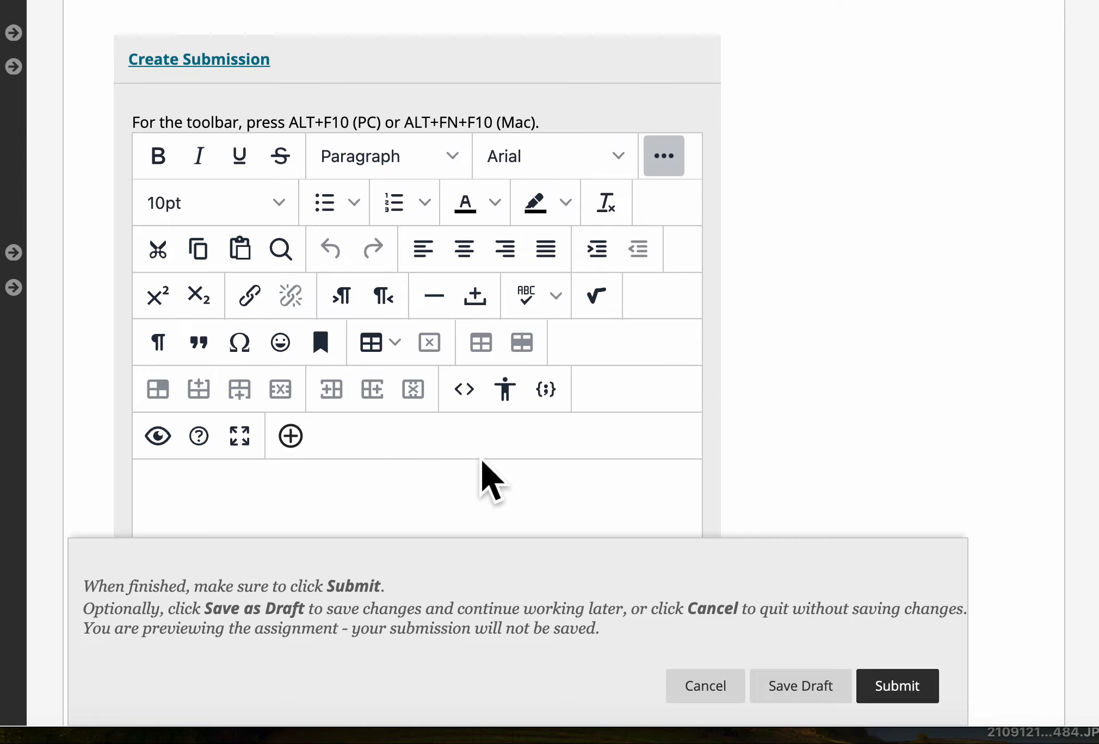
{"action": "mouse_move", "coordinate": [333, 477]}
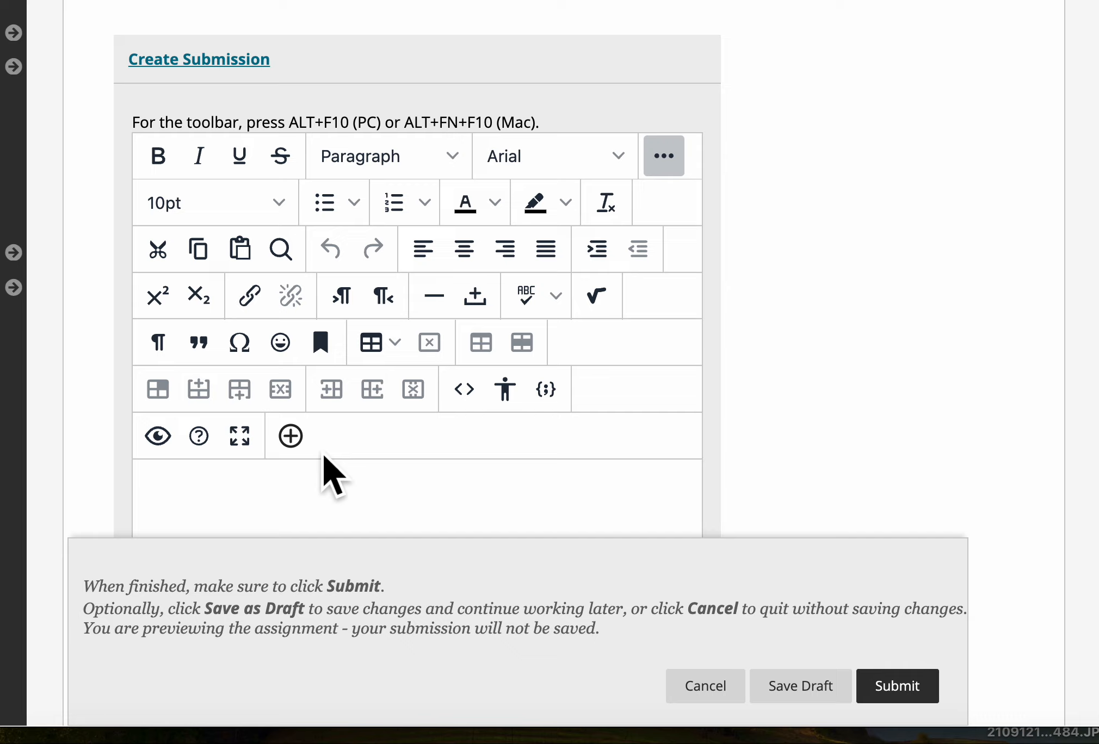
{"action": "mouse_move", "coordinate": [289, 437]}
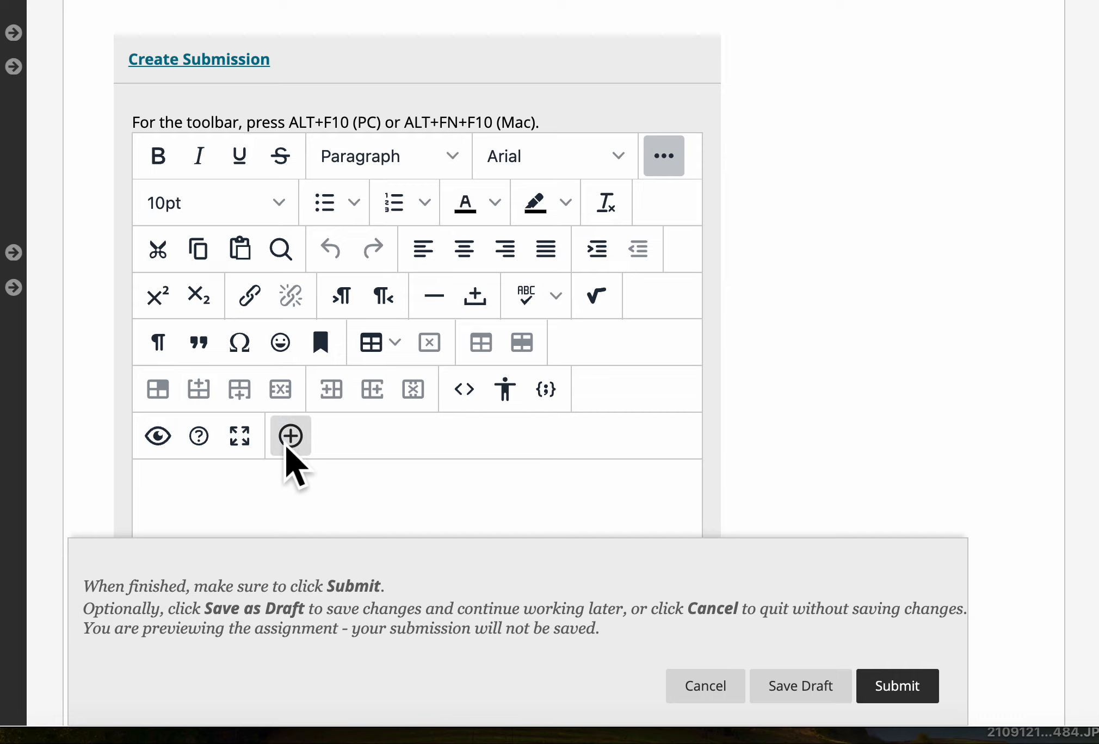
{"action": "mouse_move", "coordinate": [291, 437]}
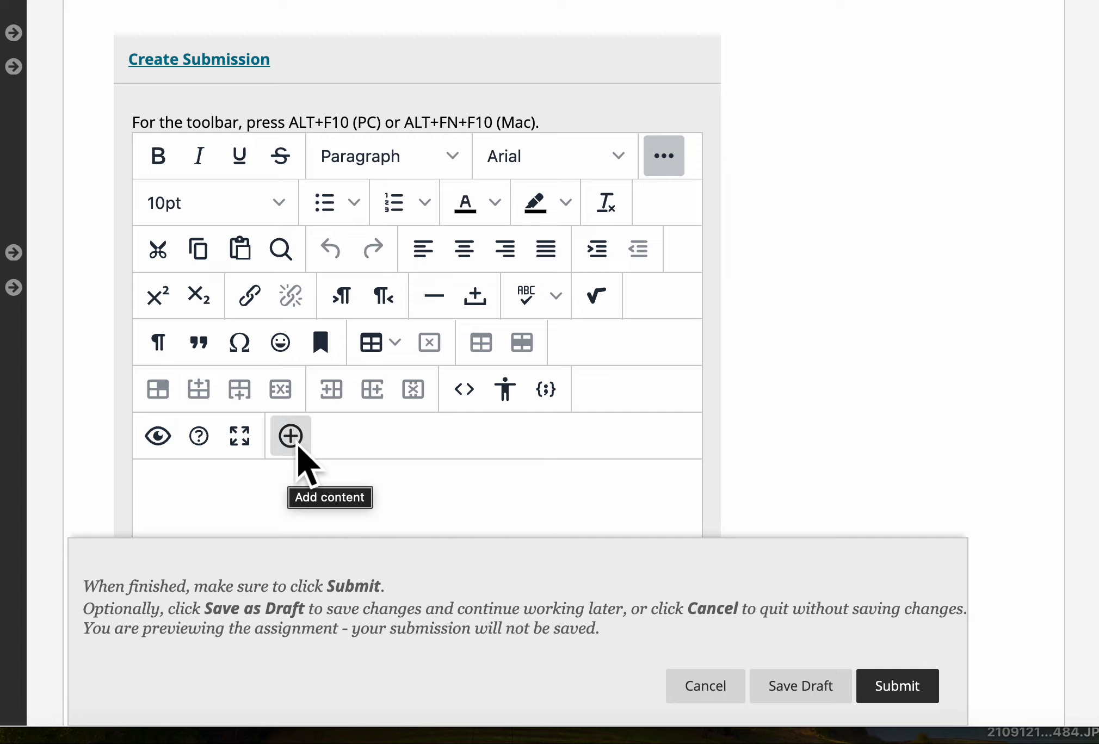
{"action": "left_click", "coordinate": [289, 436]}
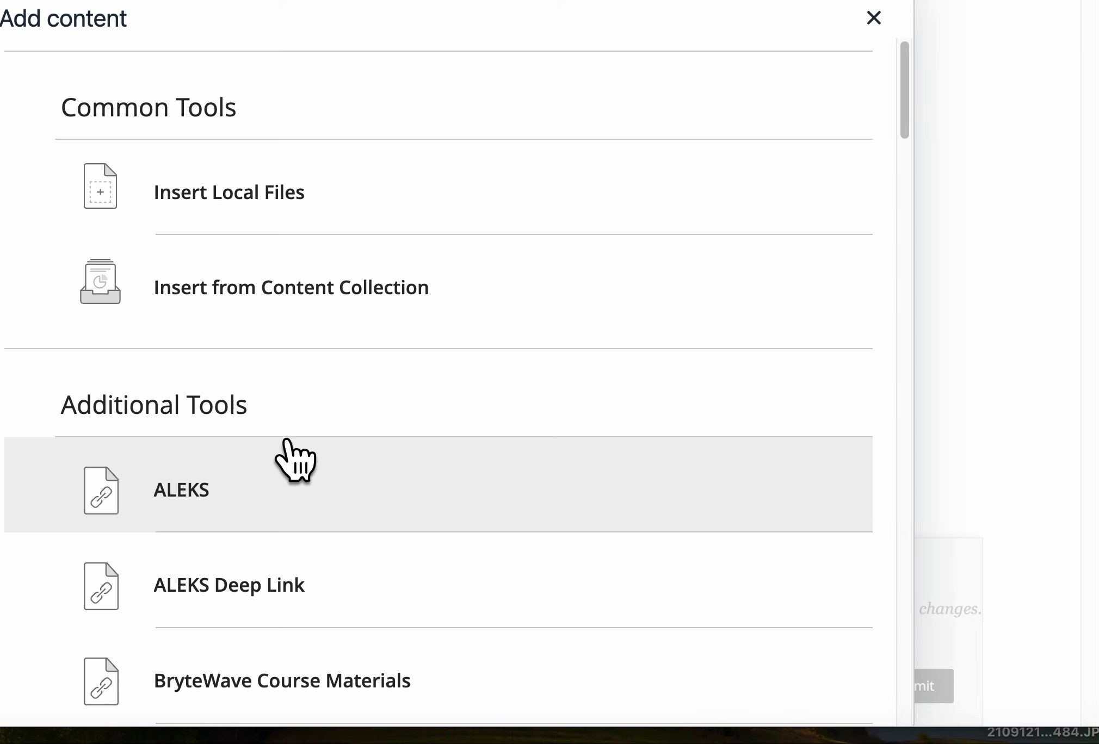
{"action": "mouse_move", "coordinate": [203, 210]}
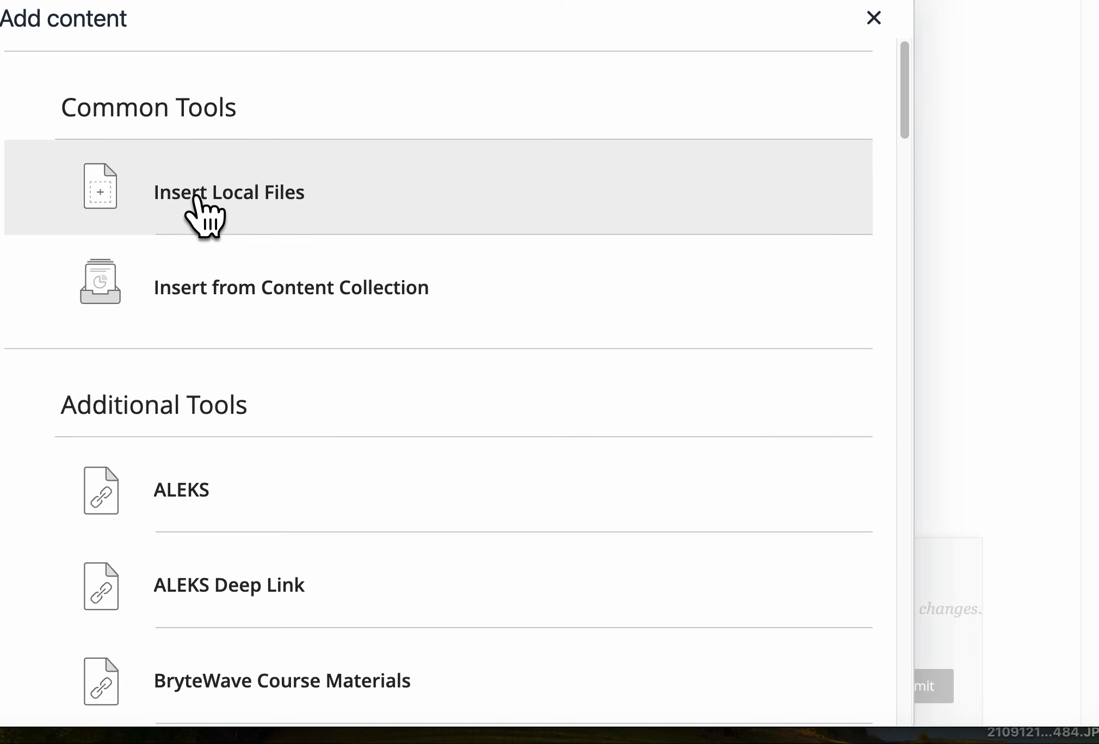
{"action": "mouse_move", "coordinate": [281, 210]}
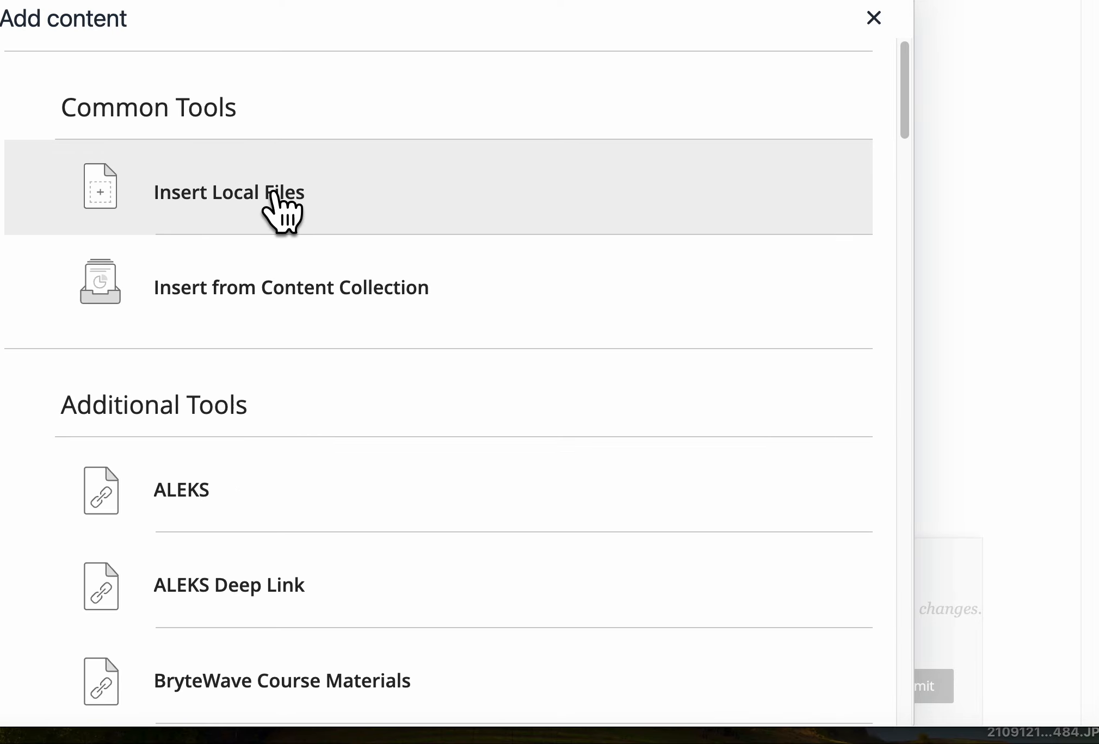
- Insert I Am A Story.mov from Home Videos via Insert Local Files and dismiss its rejection error
{"action": "left_click", "coordinate": [227, 191]}
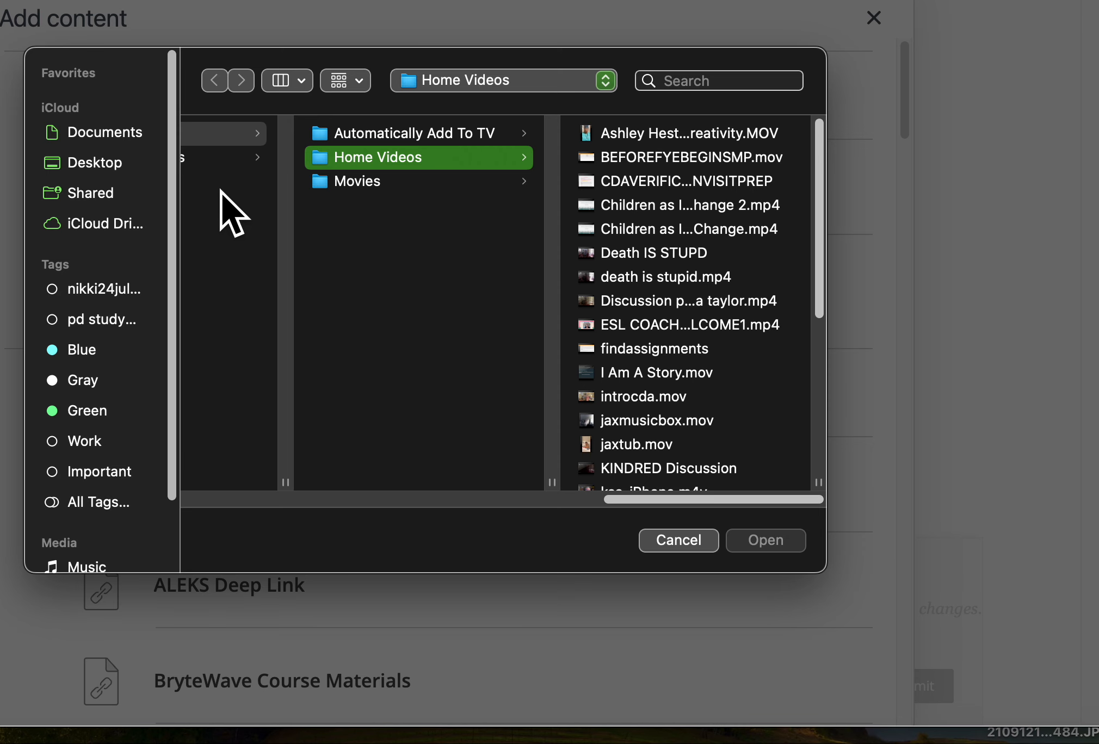
{"action": "mouse_move", "coordinate": [747, 445]}
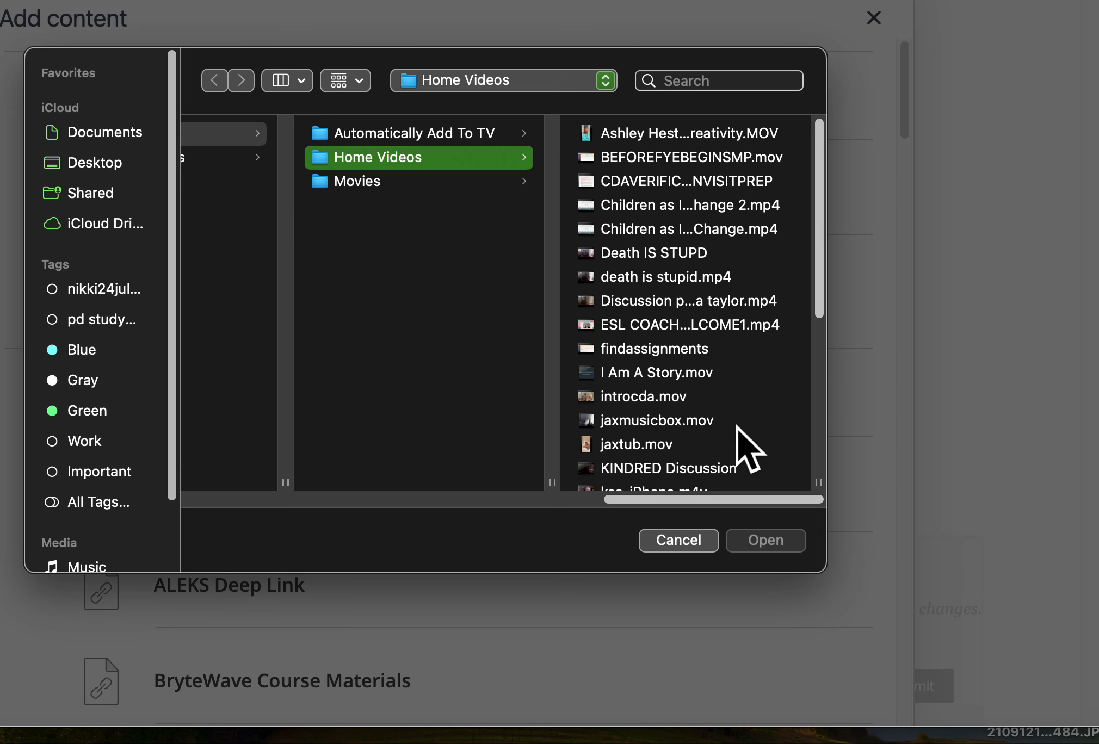
{"action": "left_click", "coordinate": [658, 374]}
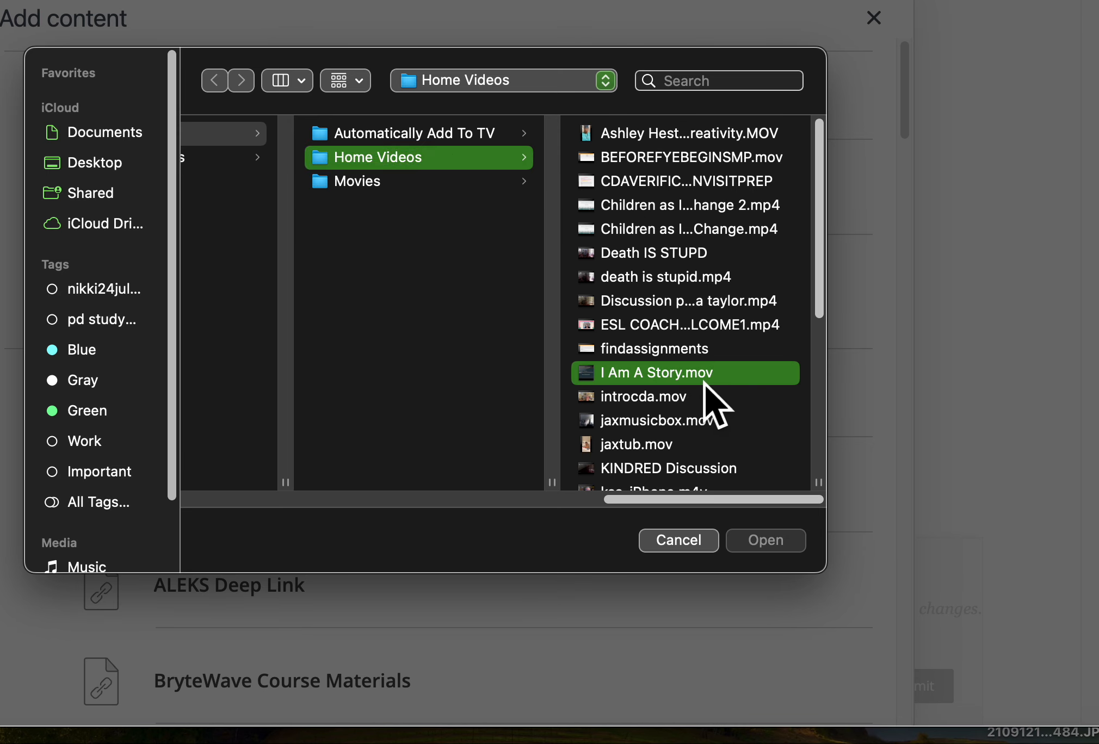
{"action": "left_click", "coordinate": [676, 373]}
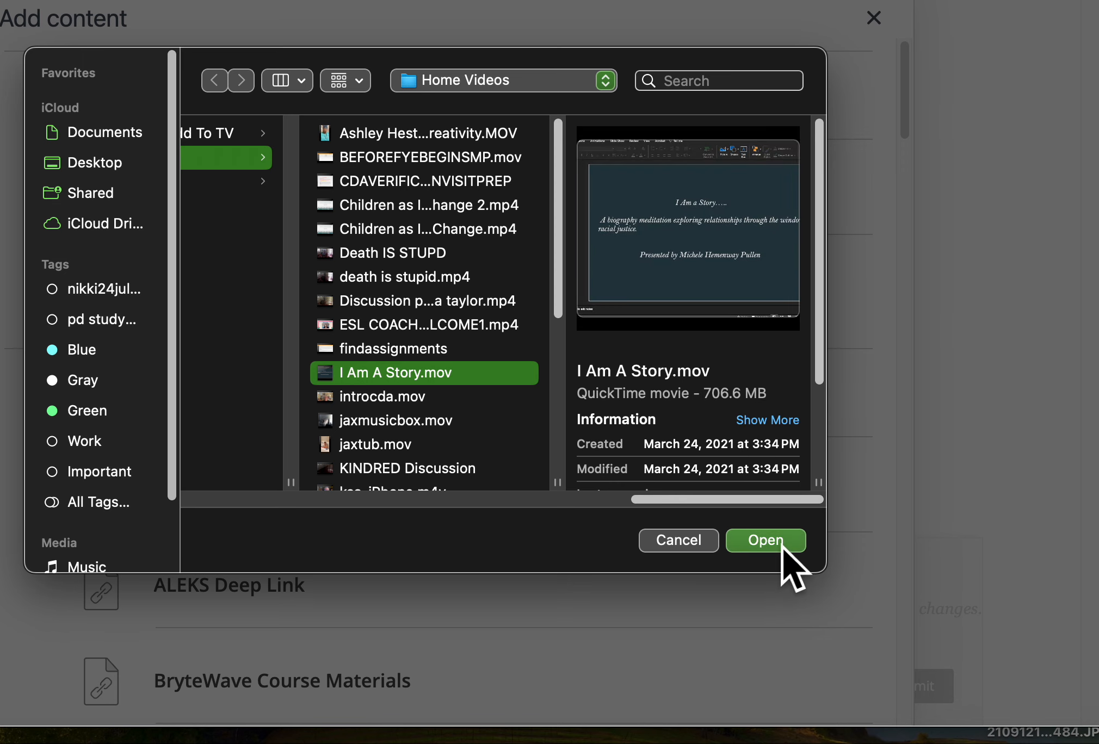
{"action": "left_click", "coordinate": [765, 541]}
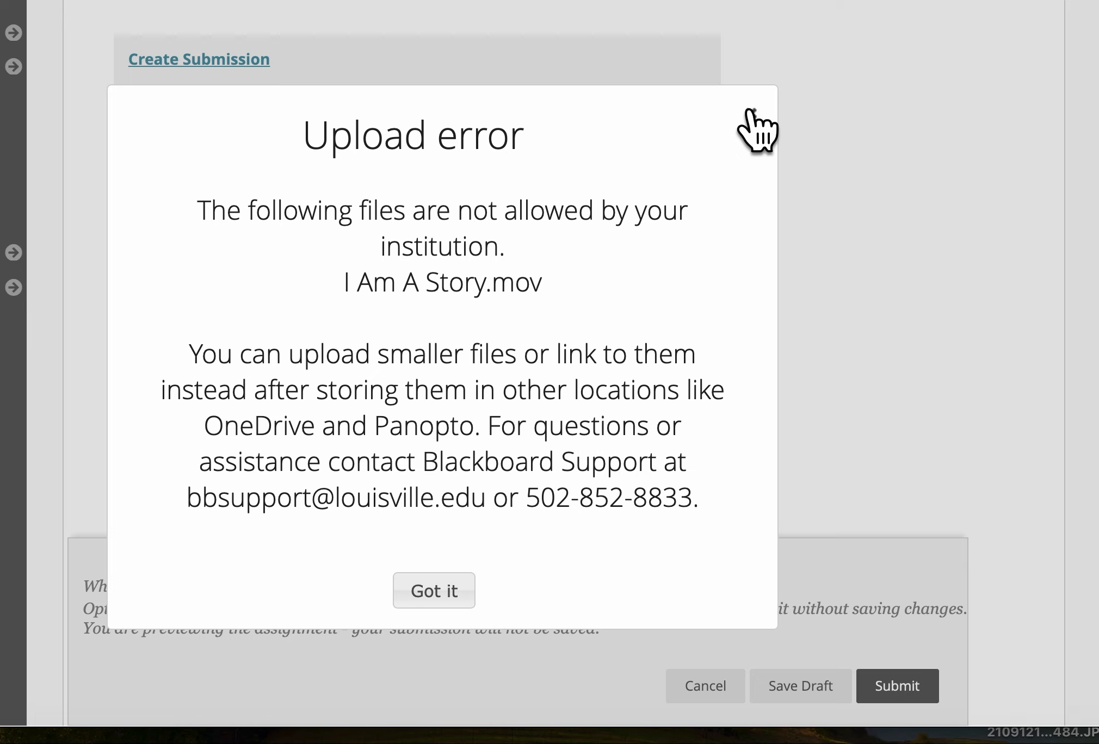
{"action": "left_click", "coordinate": [433, 589]}
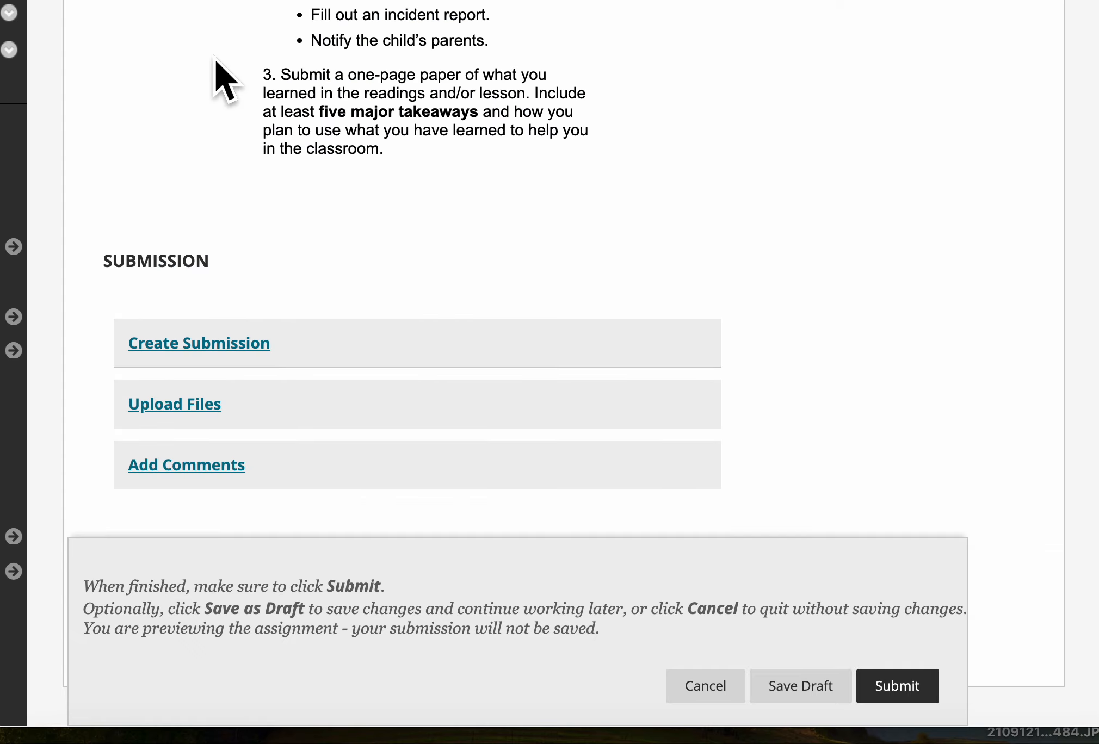
- Reopen the Create Submission text editor after the upload error
{"action": "left_click", "coordinate": [198, 343]}
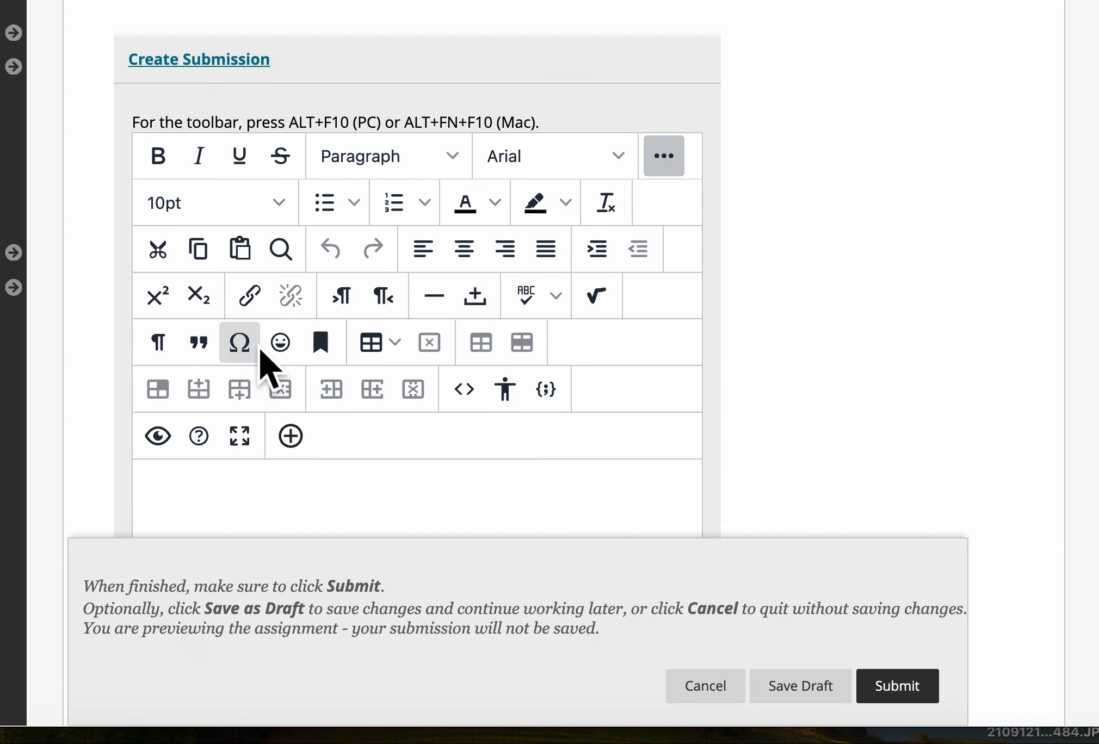
{"action": "mouse_move", "coordinate": [289, 435]}
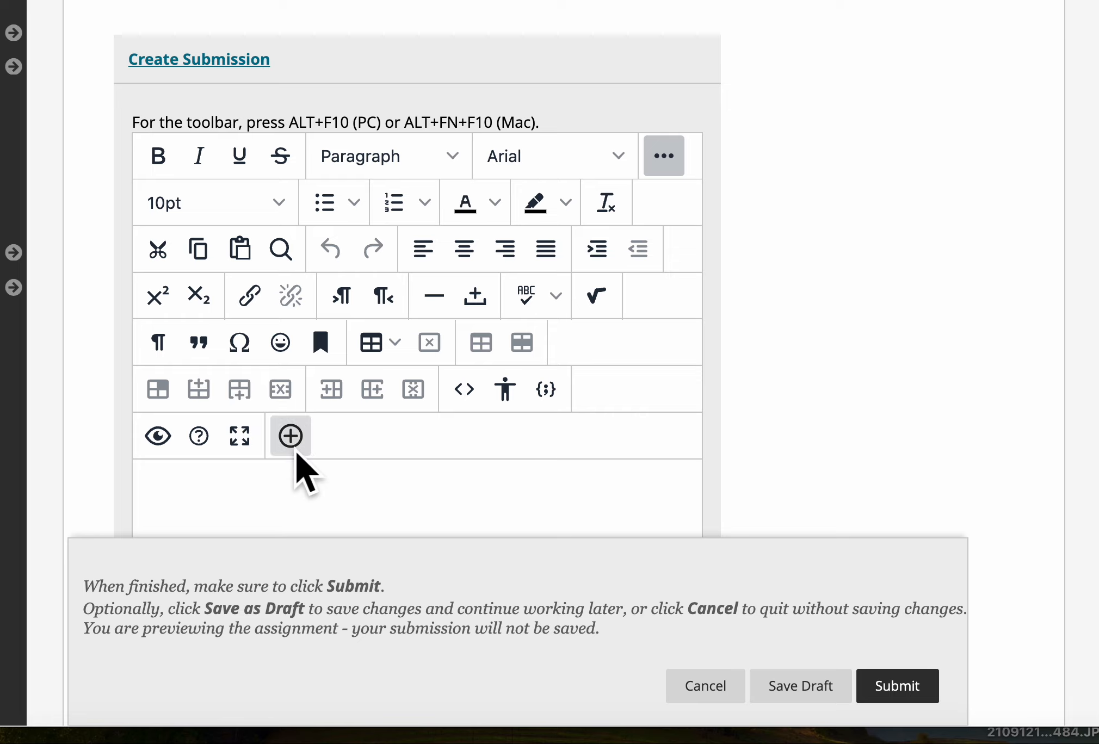
- Try inserting findassignments.mov (241.8 MB) via Insert Local Files; dismiss the rejection error
{"action": "left_click", "coordinate": [289, 437]}
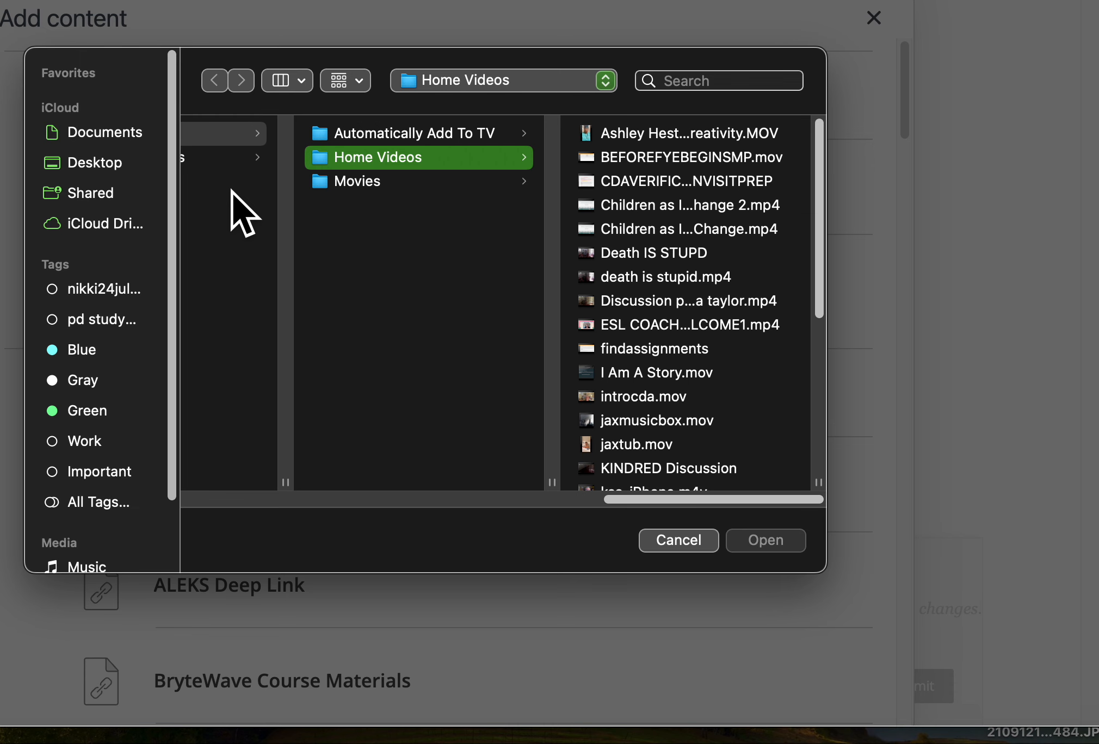
{"action": "mouse_move", "coordinate": [385, 204]}
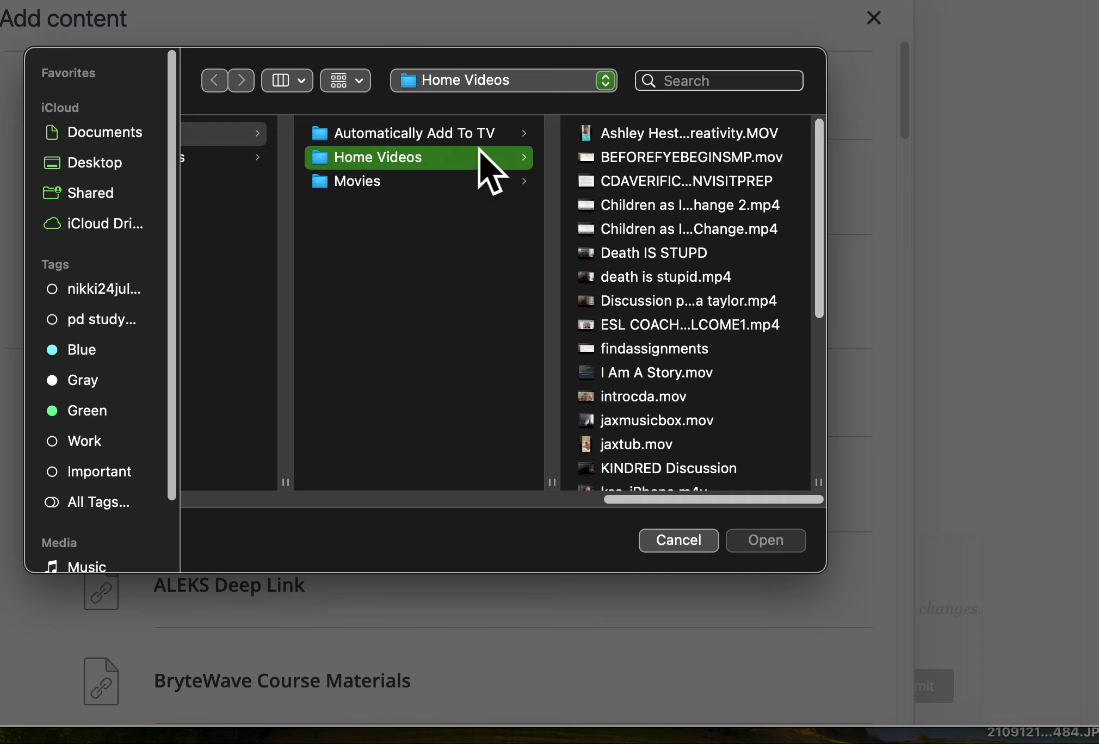
{"action": "mouse_move", "coordinate": [759, 256]}
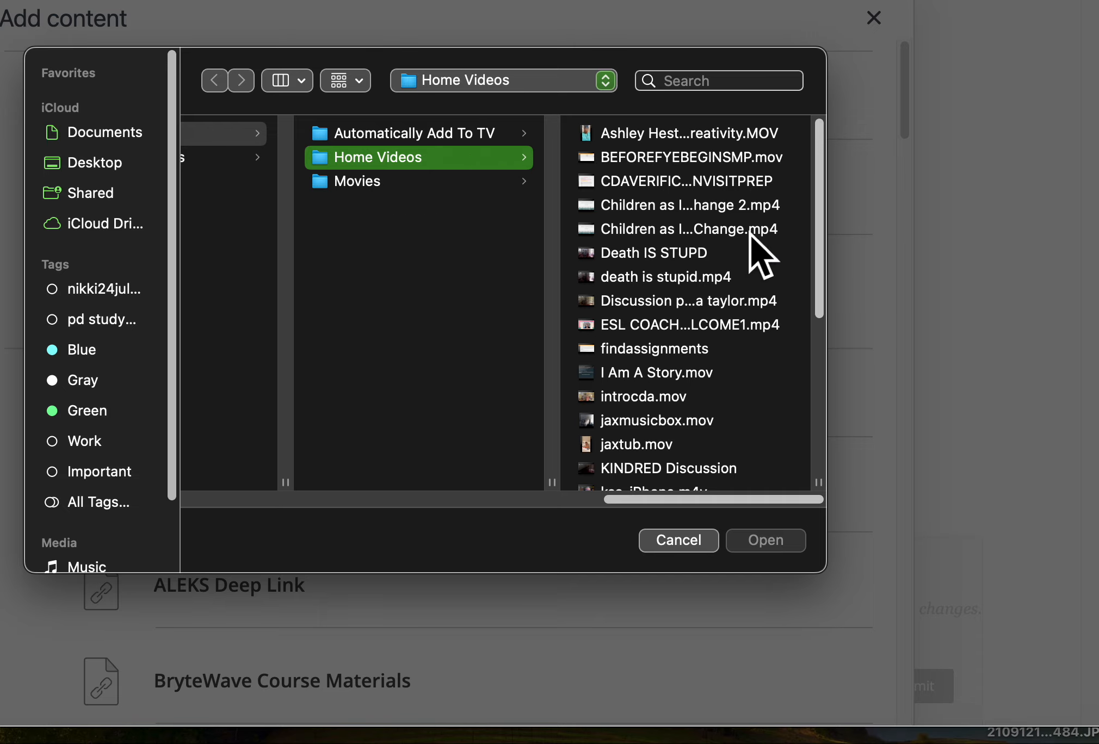
{"action": "mouse_move", "coordinate": [709, 393]}
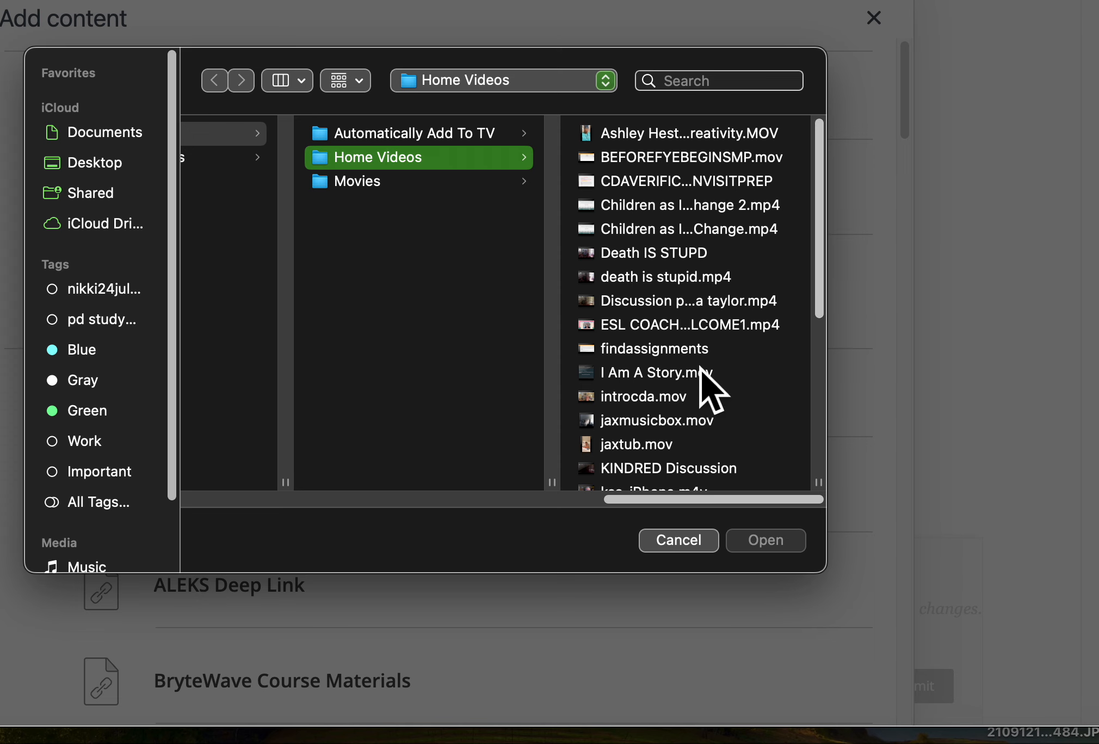
{"action": "left_click", "coordinate": [653, 348]}
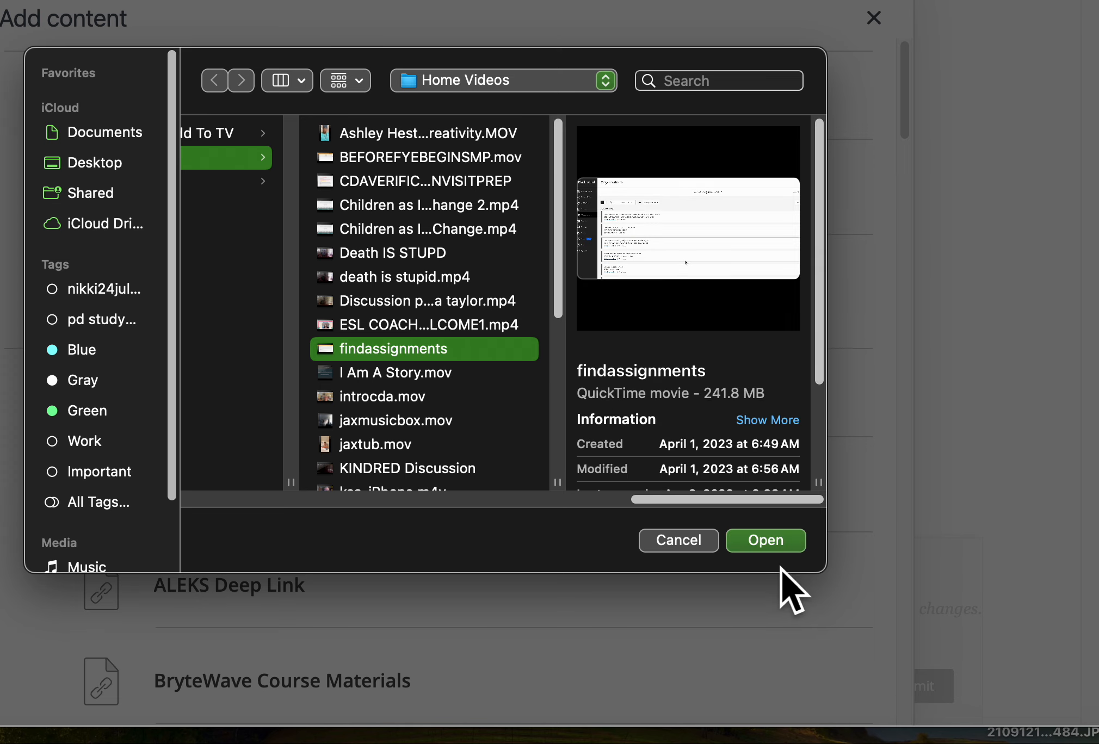
{"action": "left_click", "coordinate": [765, 541]}
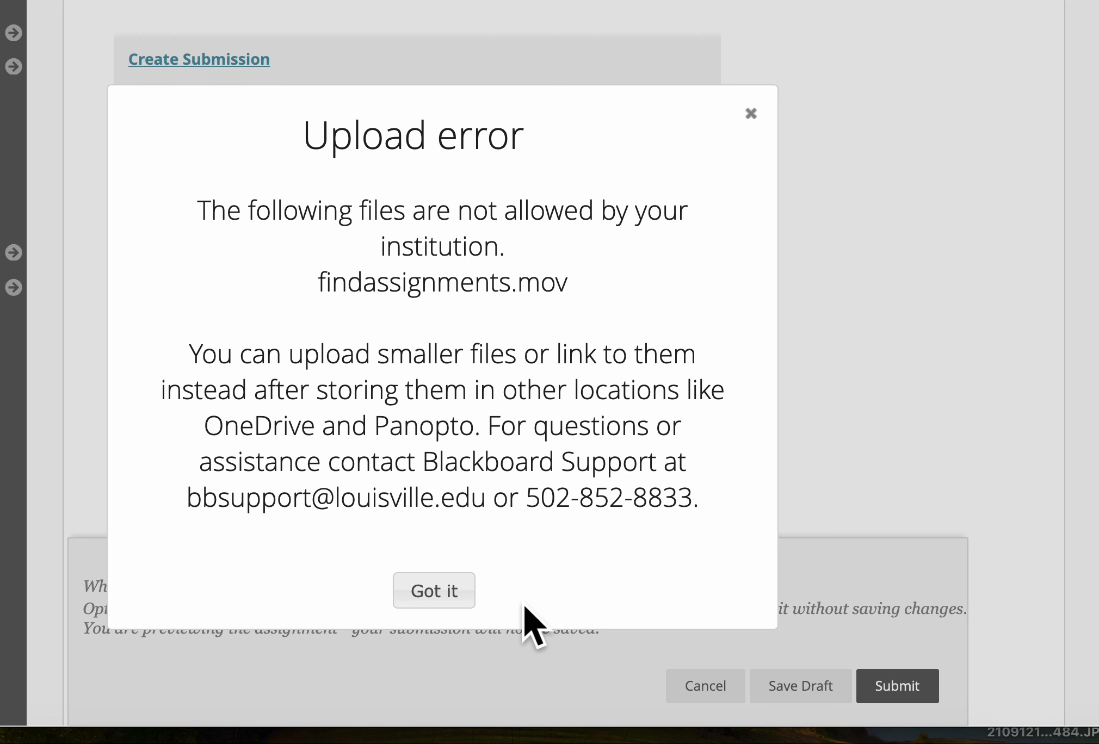
{"action": "left_click", "coordinate": [433, 590]}
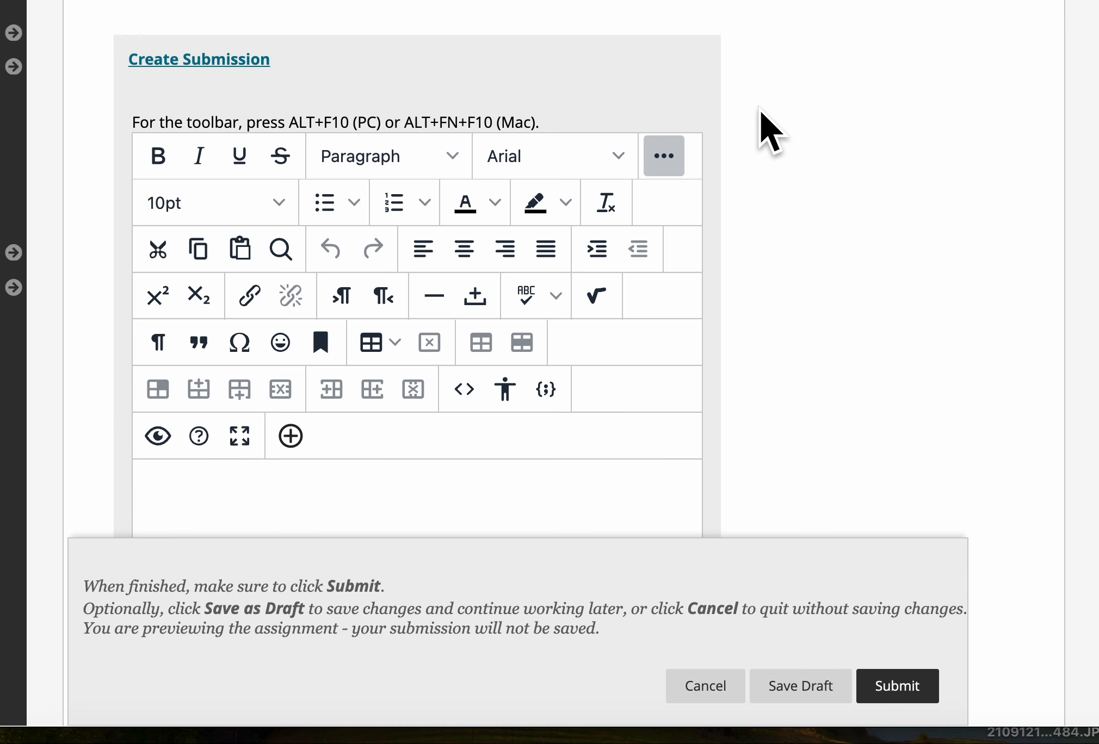
{"action": "mouse_move", "coordinate": [791, 582]}
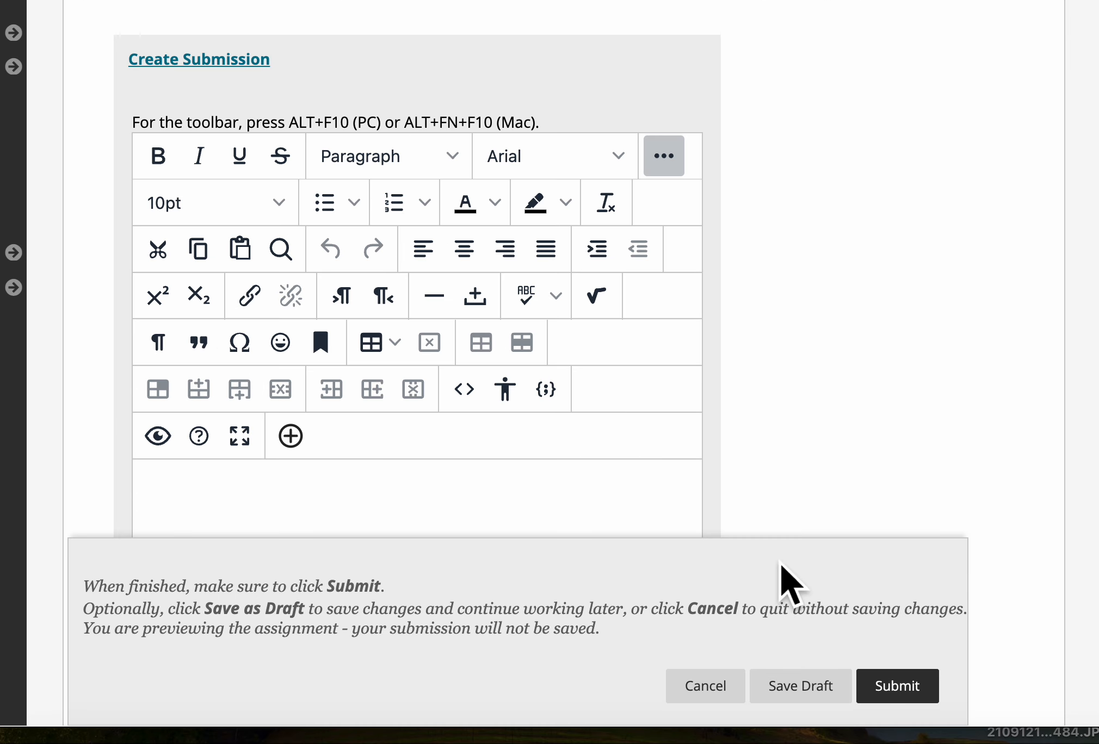